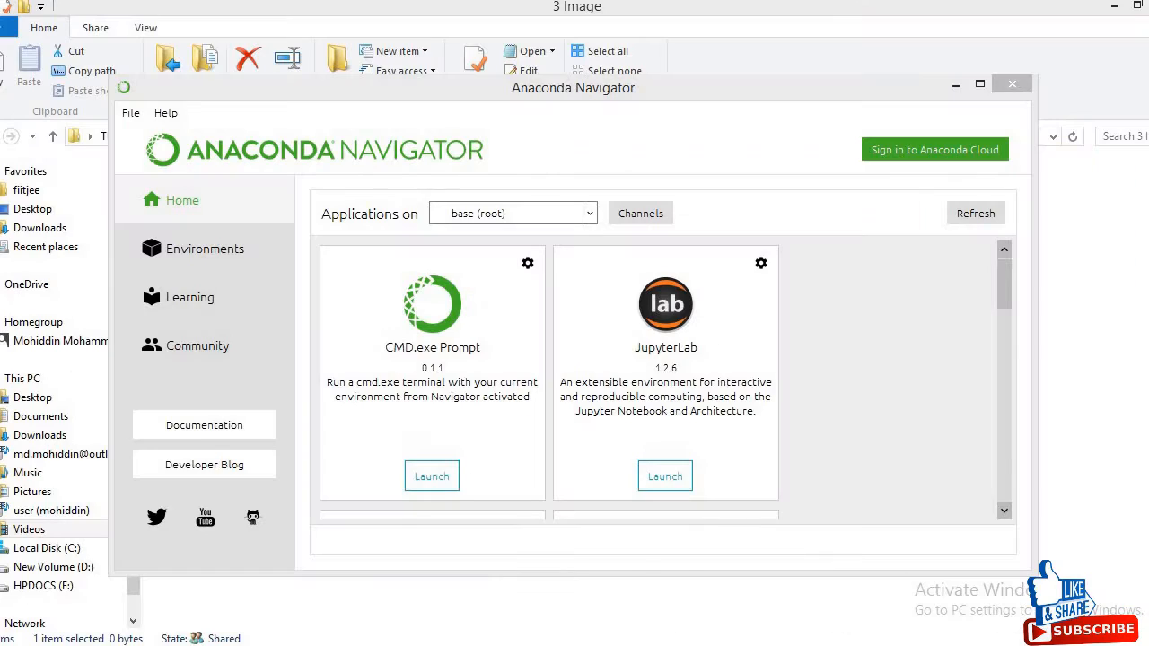
pyautogui.moveTo(306, 186)
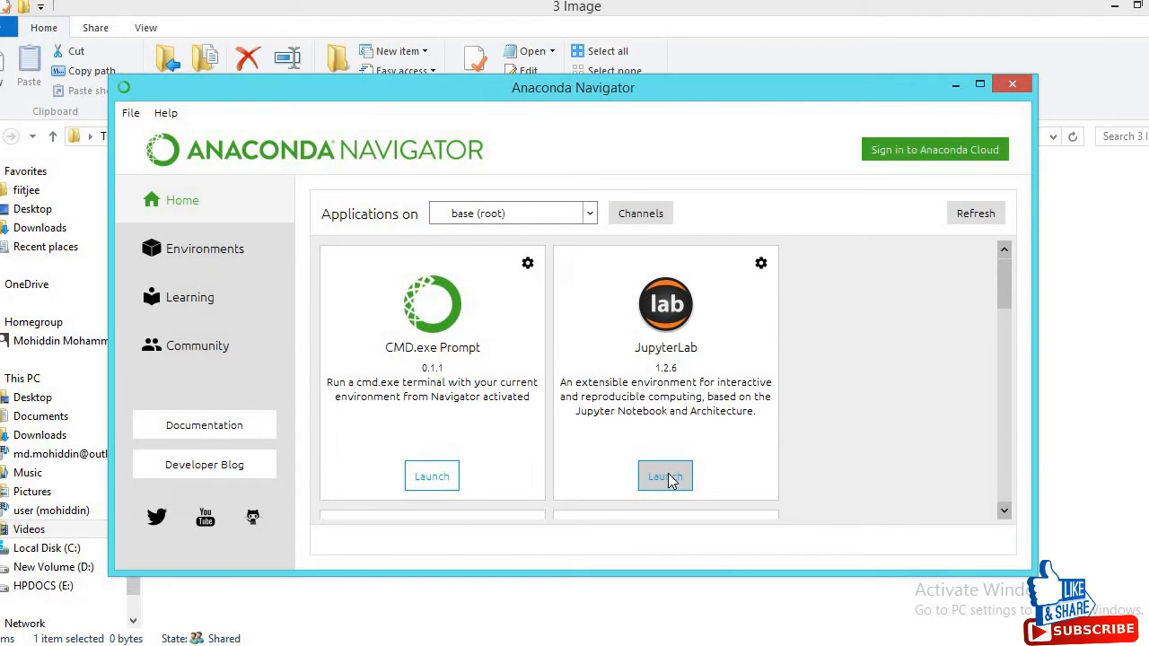
# Launch JupyterLab from the Anaconda Navigator Home applications.
pyautogui.click(665, 476)
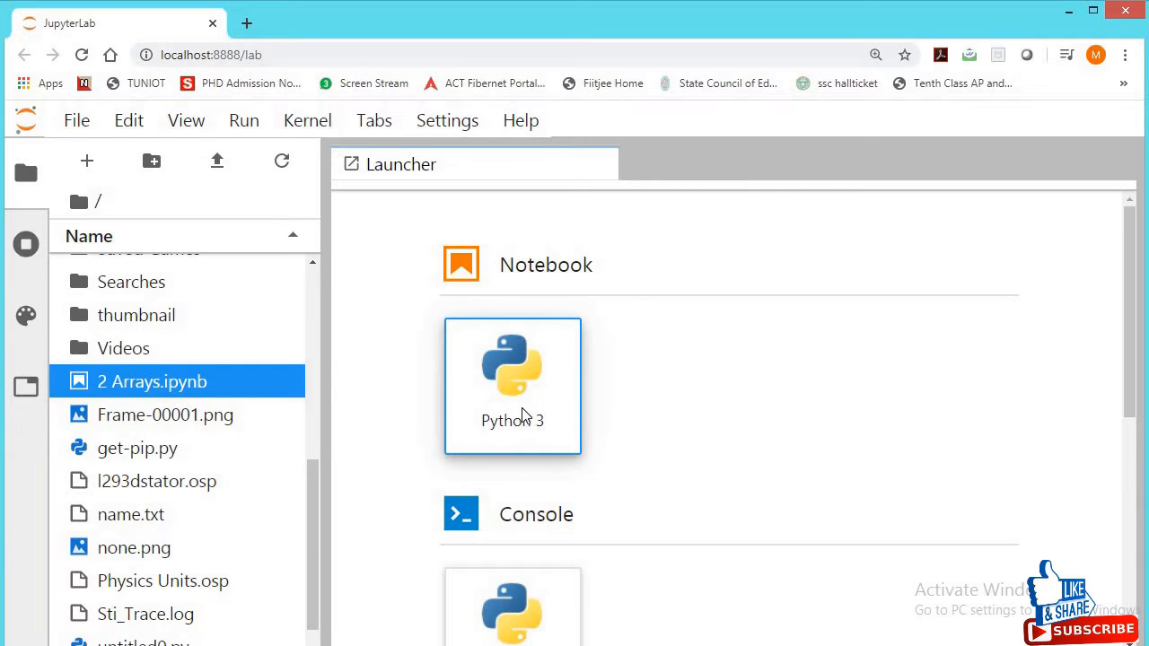
# Create a Python 3 notebook importing numpy as np and matplotlib.pyplot as plt, inline.
pyautogui.click(512, 378)
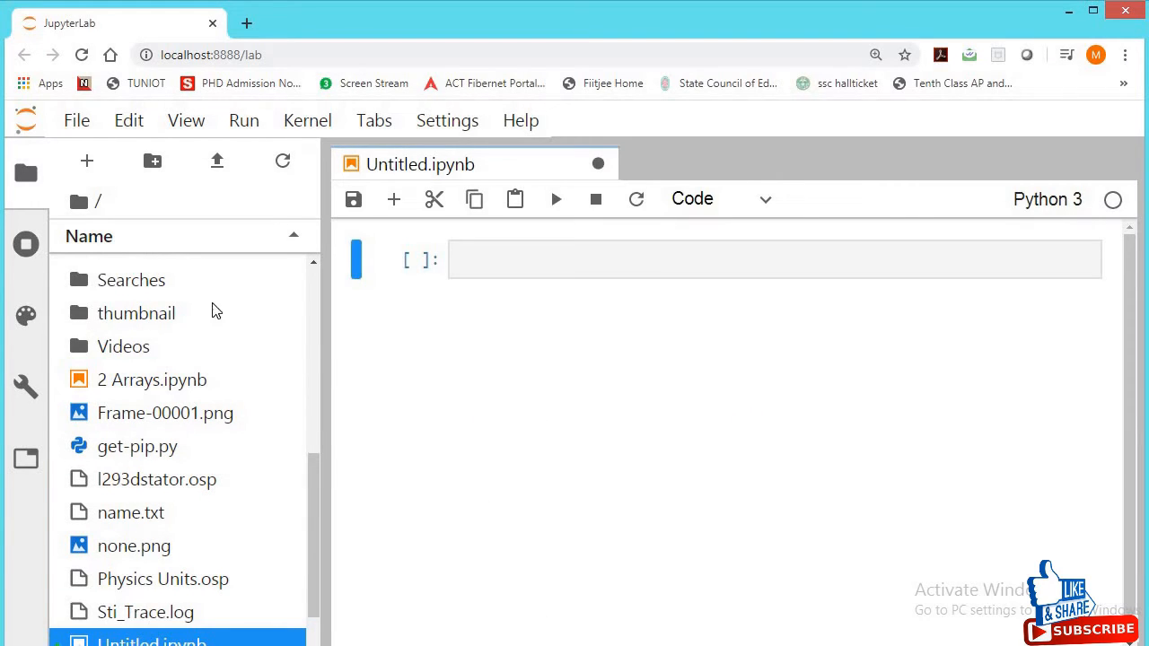
pyautogui.write('import')
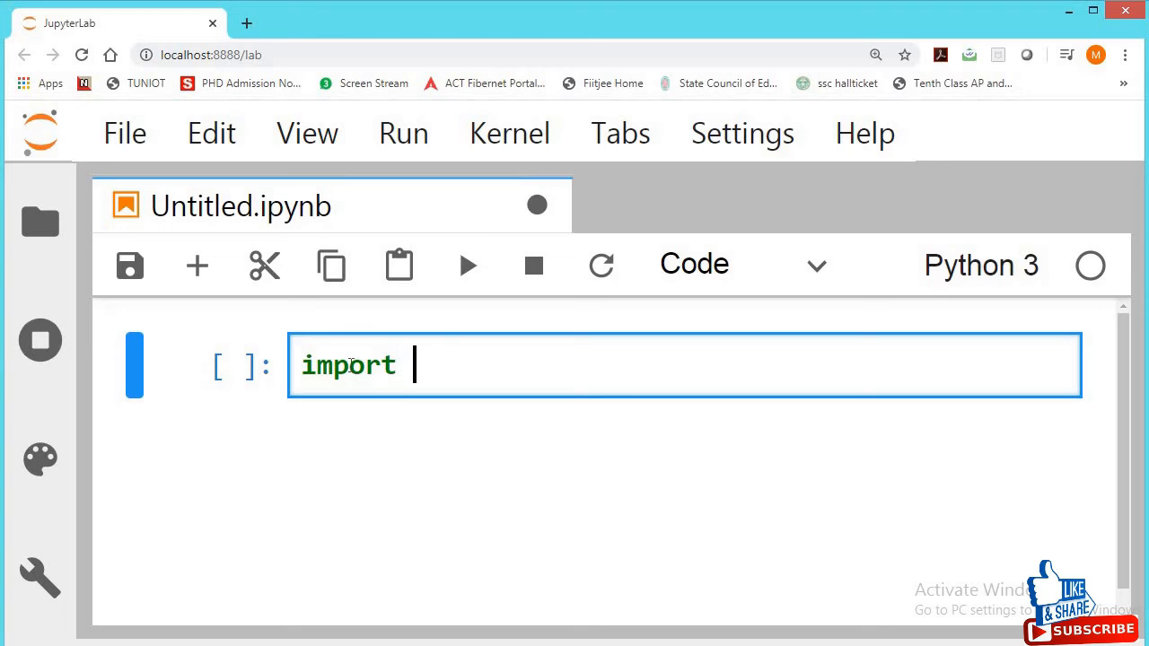
pyautogui.write('nump')
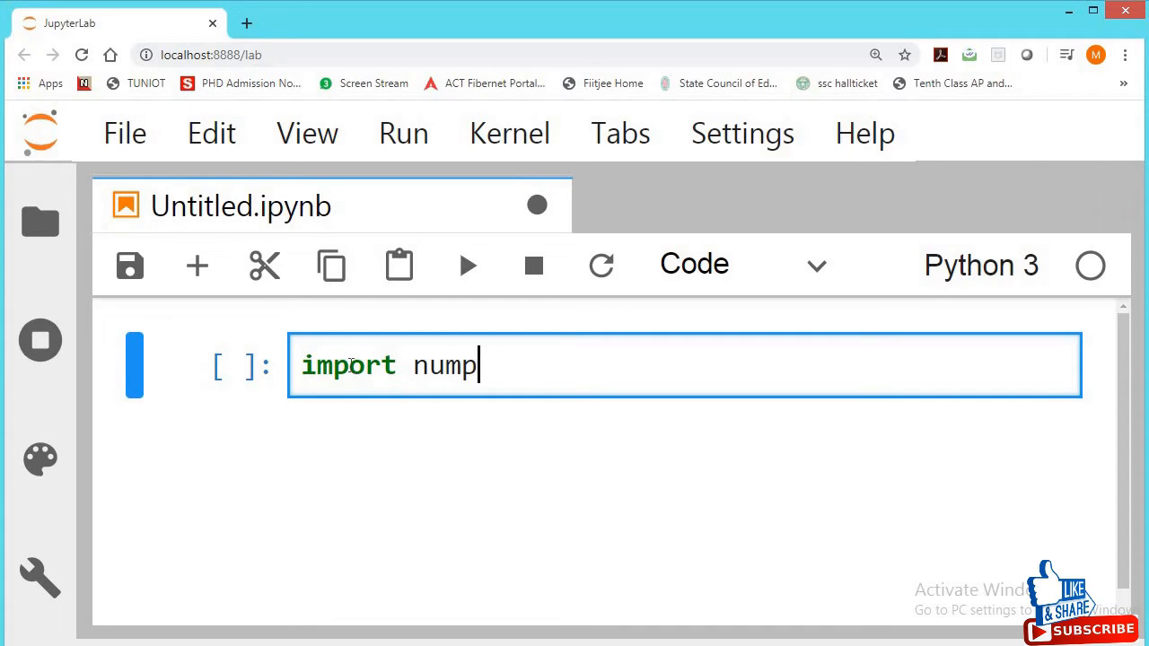
pyautogui.write('y as np')
pyautogui.write('import mat')
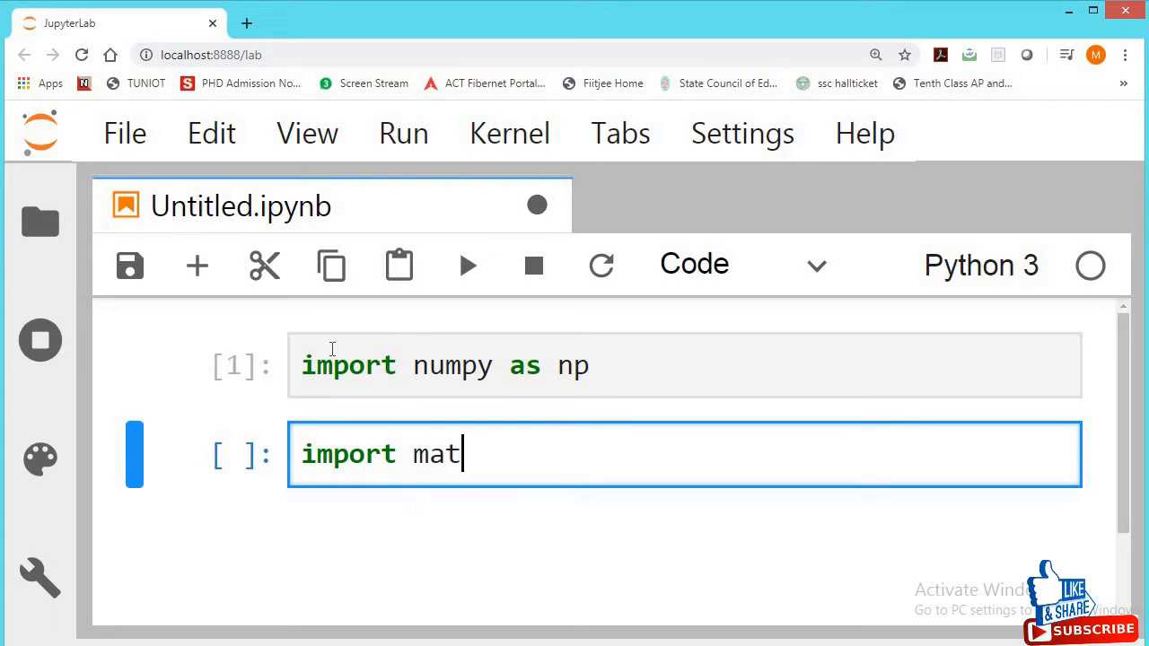
pyautogui.write('plotlib.pyplot as plt #used to display')
pyautogui.write('%matplotlib inline')
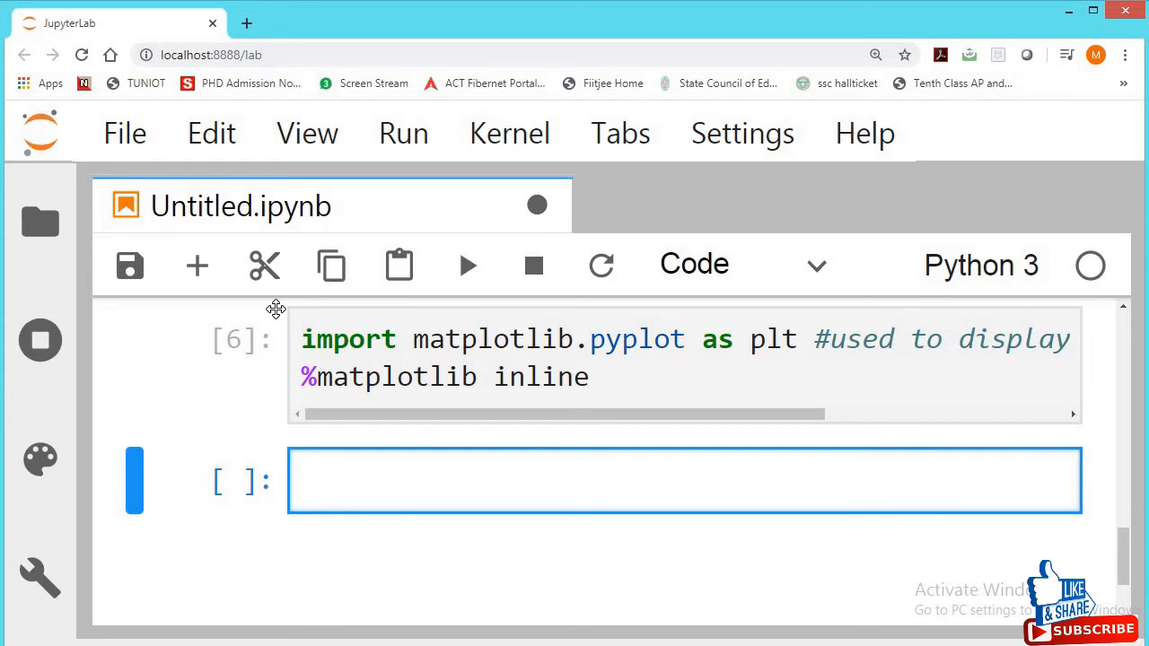
# Import Image from PIL and begin the line pic = Image.open().
pyautogui.write('from')
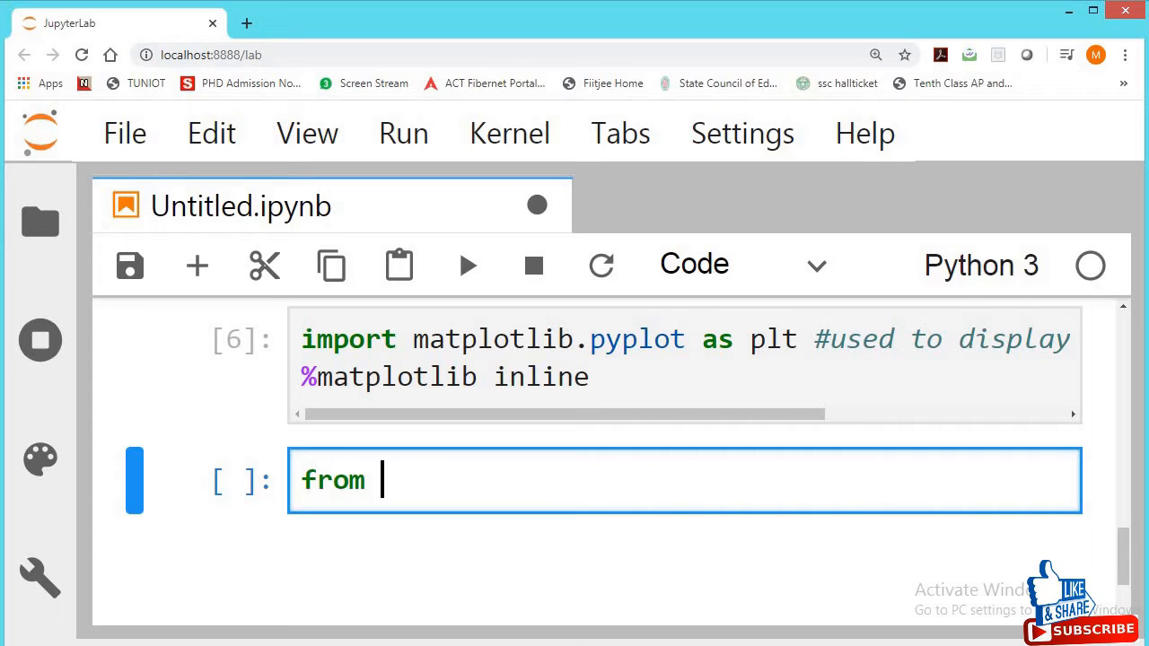
pyautogui.write('PIL im')
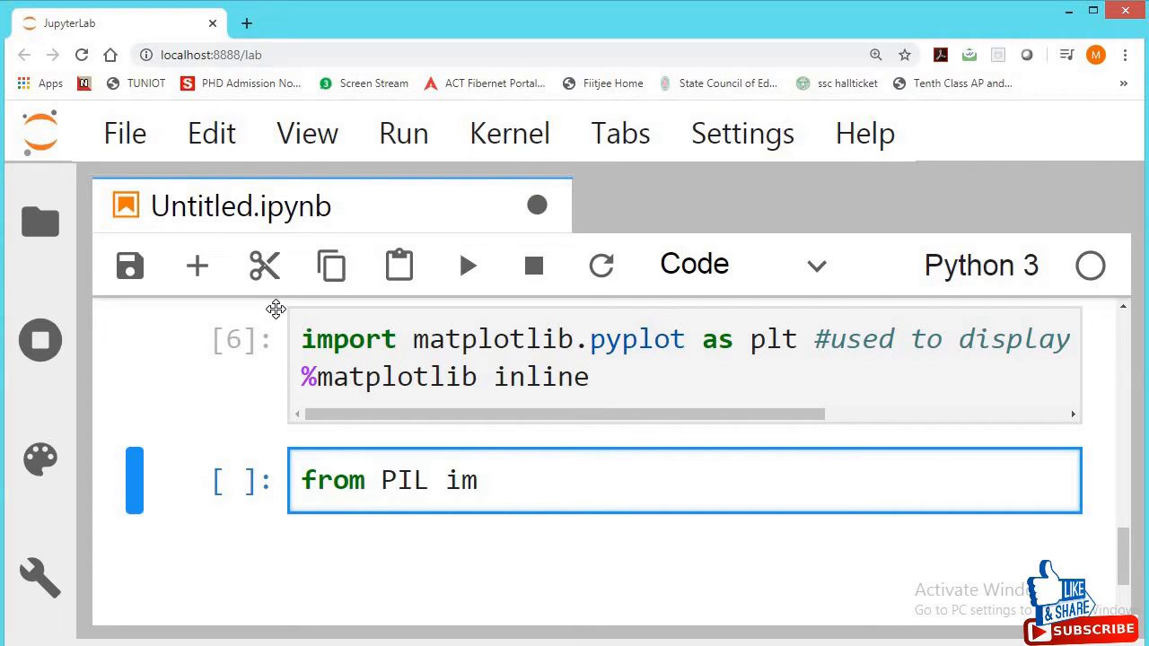
pyautogui.write('port ima')
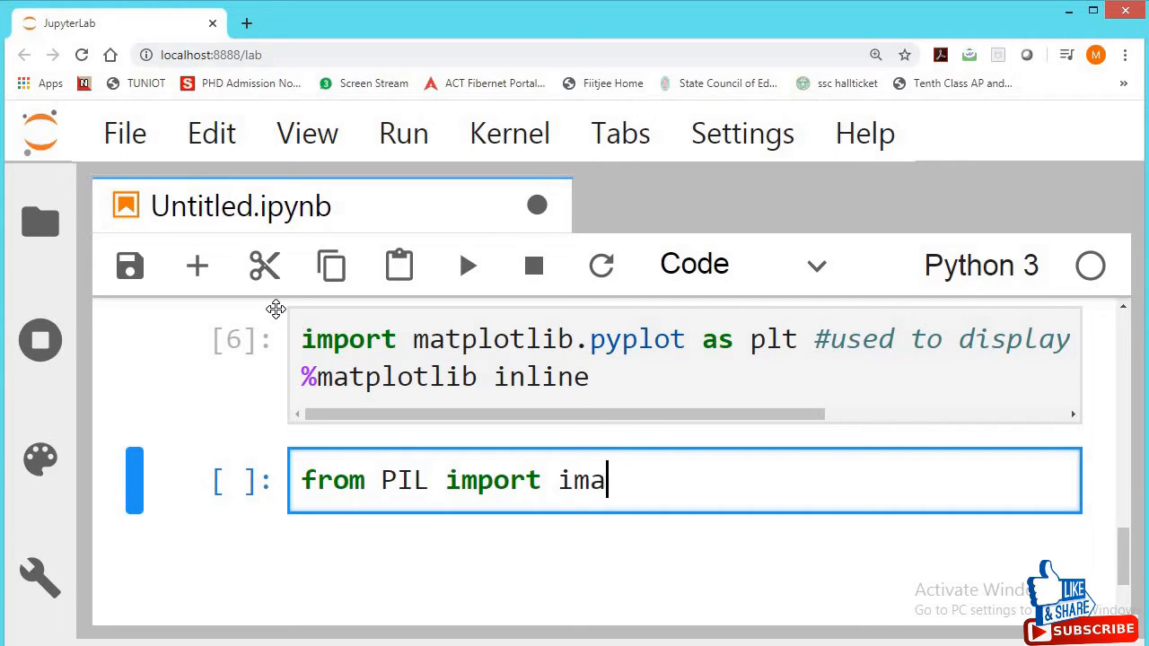
pyautogui.write('ge')
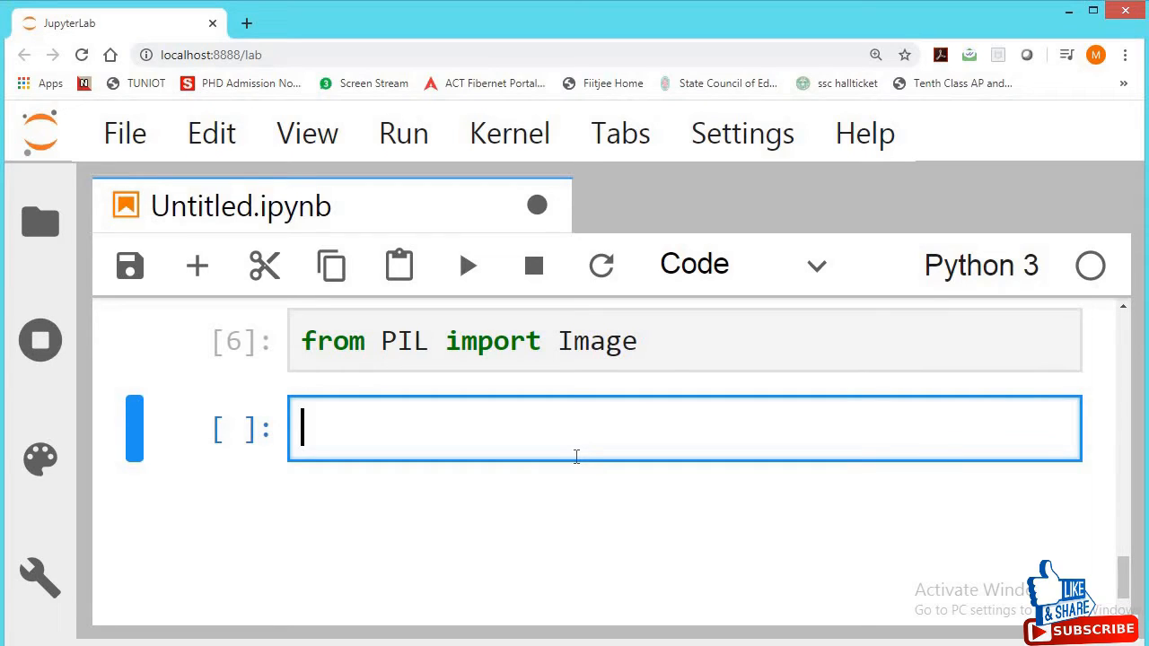
pyautogui.moveTo(603, 404)
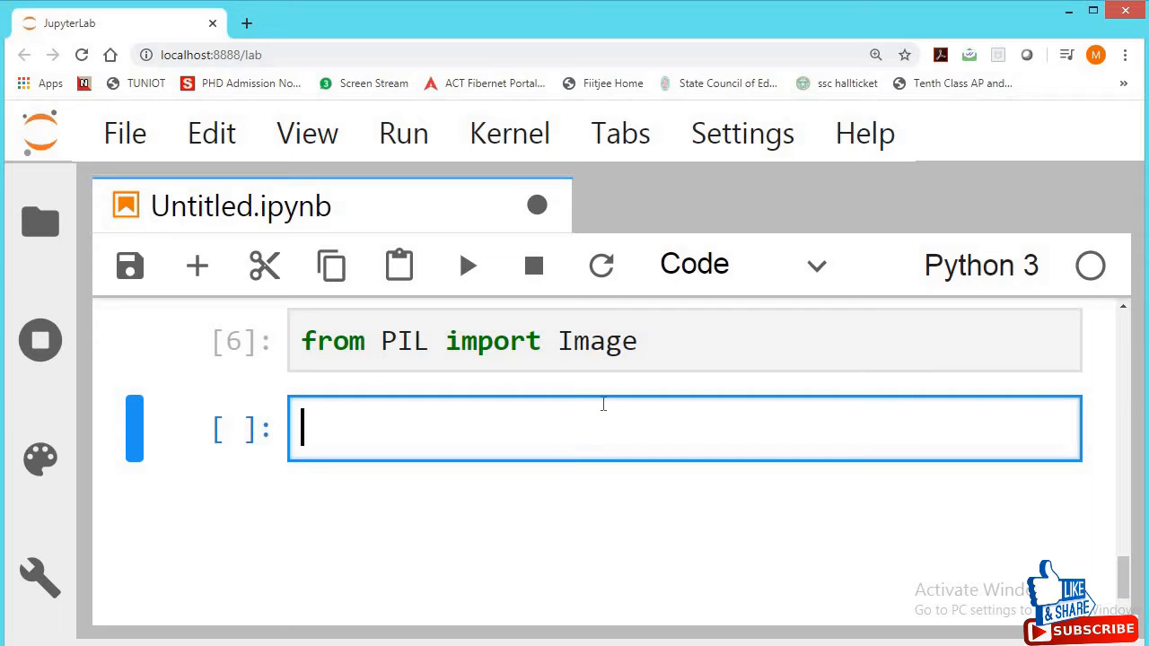
pyautogui.write('pic = Image.op')
pyautogui.click(685, 340)
pyautogui.write(' #python image lib is using')
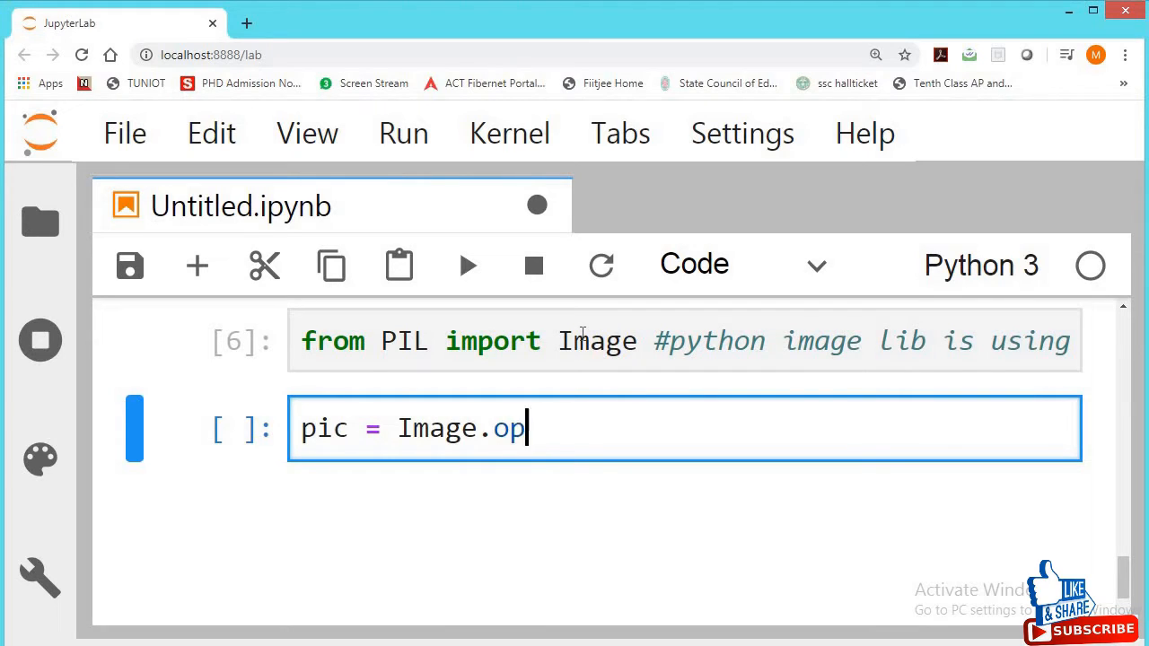
pyautogui.write('en()')
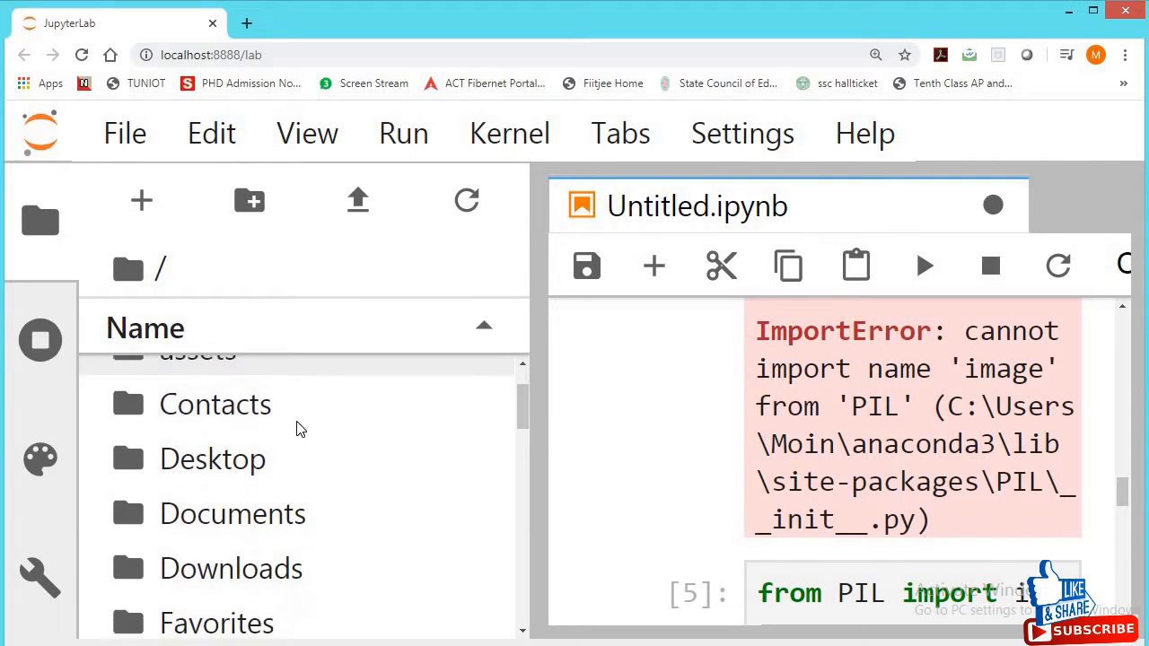
# Open the images folder, start typing the image path, and rename the notebook Images.ipynb.
pyautogui.click(205, 499)
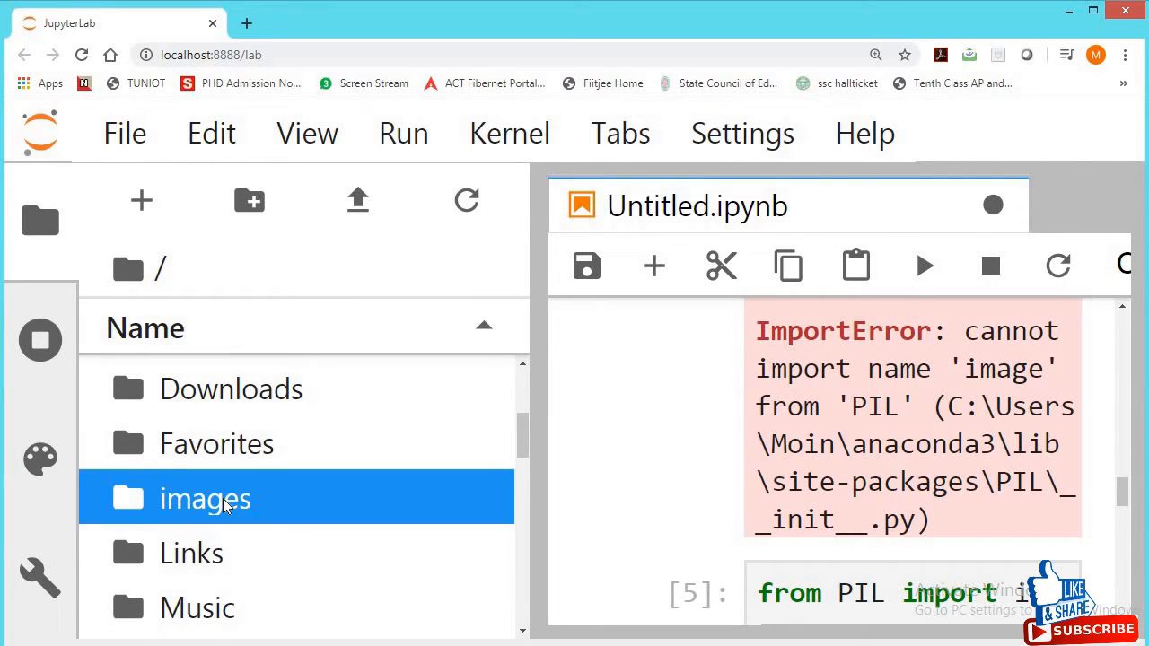
pyautogui.doubleClick(203, 498)
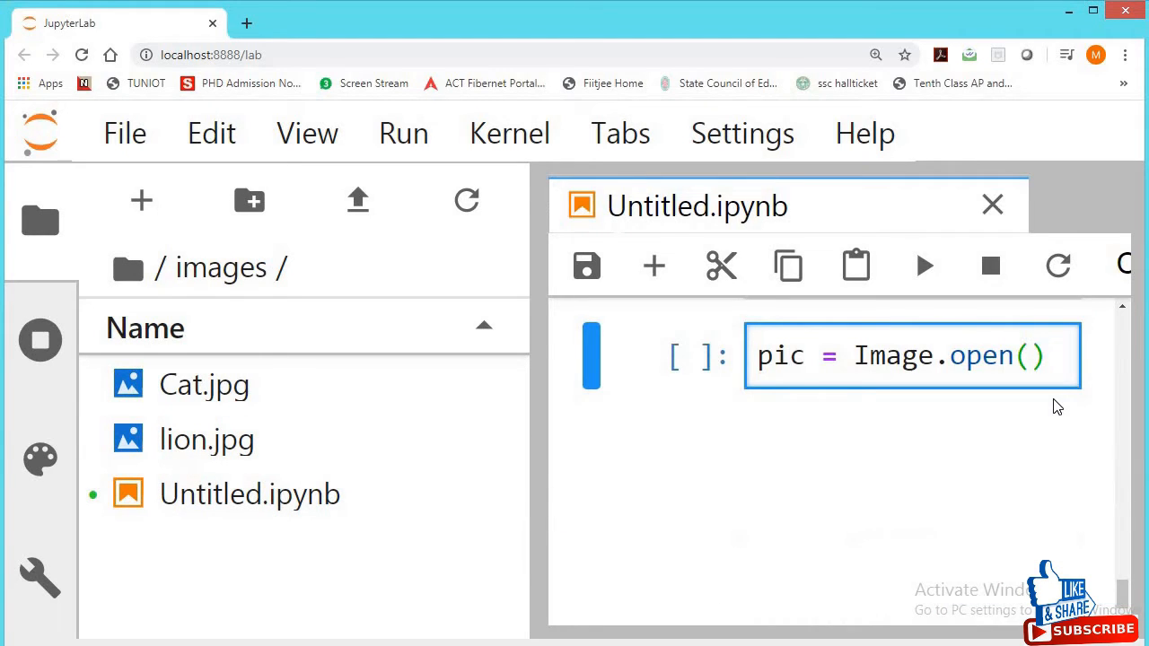
pyautogui.write('c:')
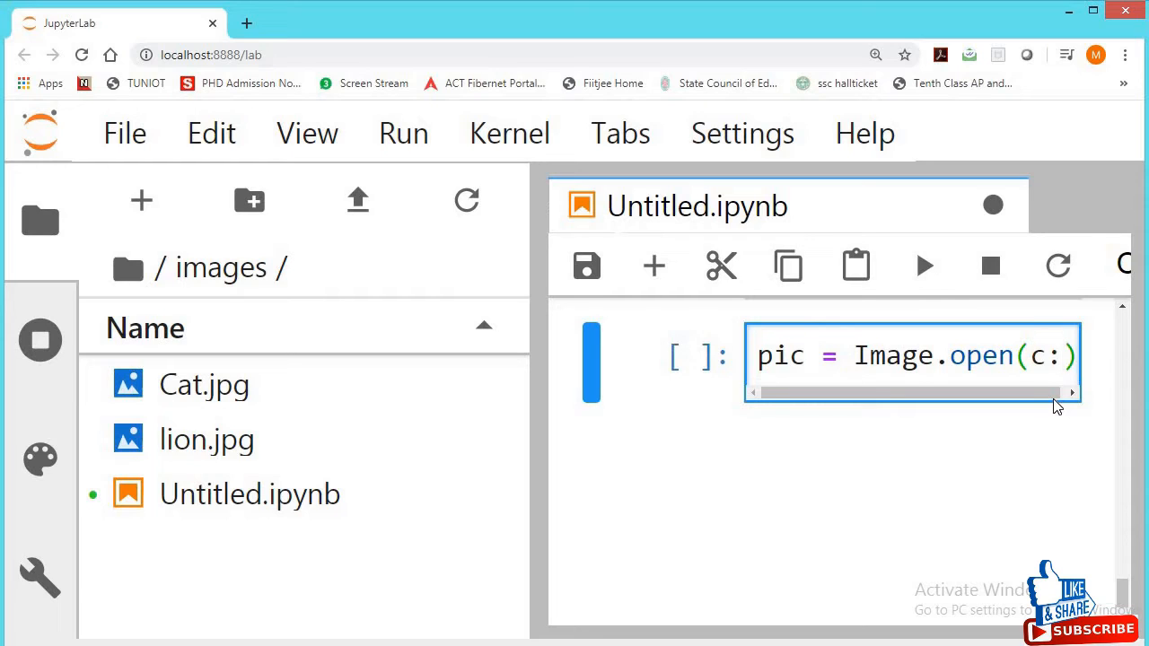
pyautogui.write('/us')
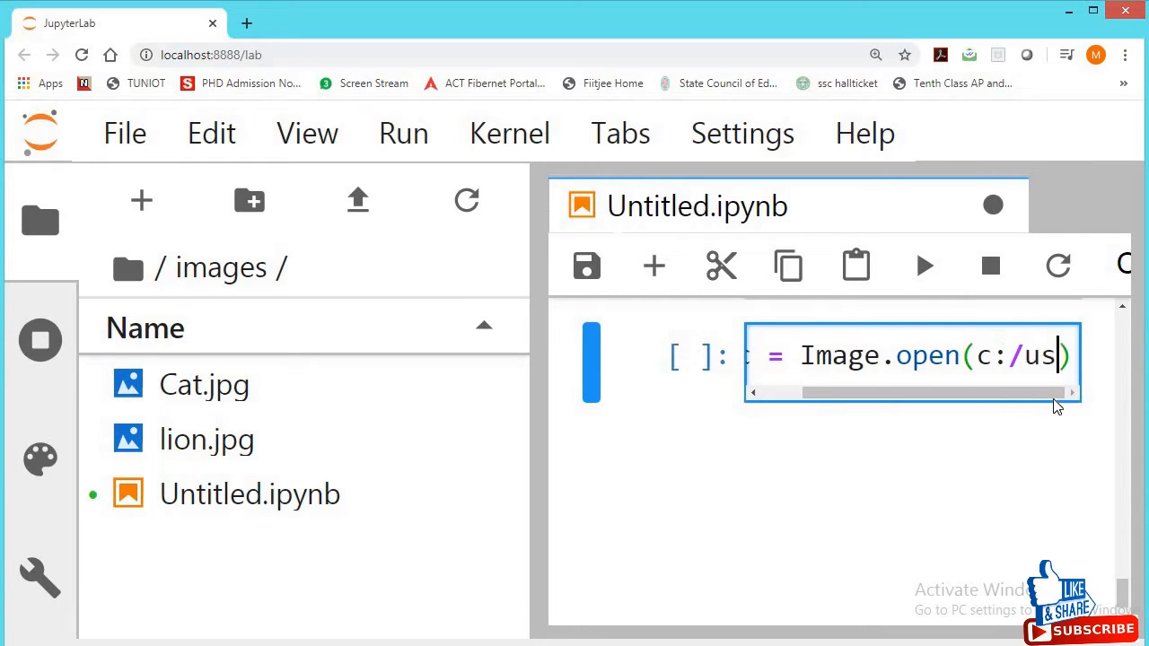
pyautogui.write('er')
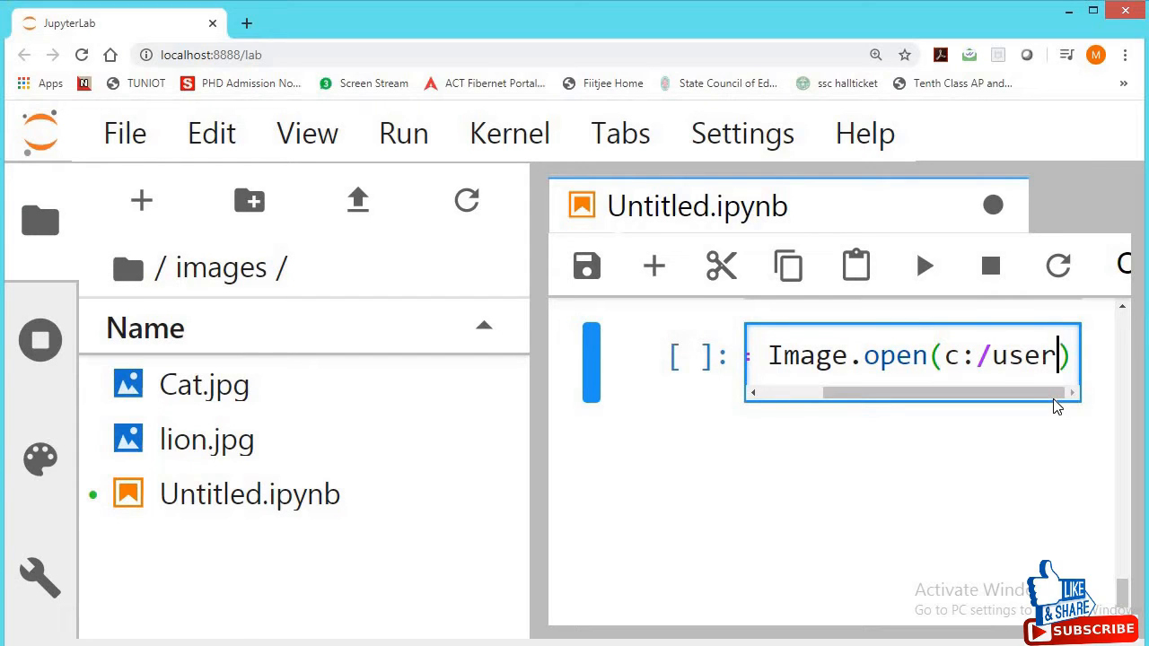
pyautogui.doubleClick(250, 494)
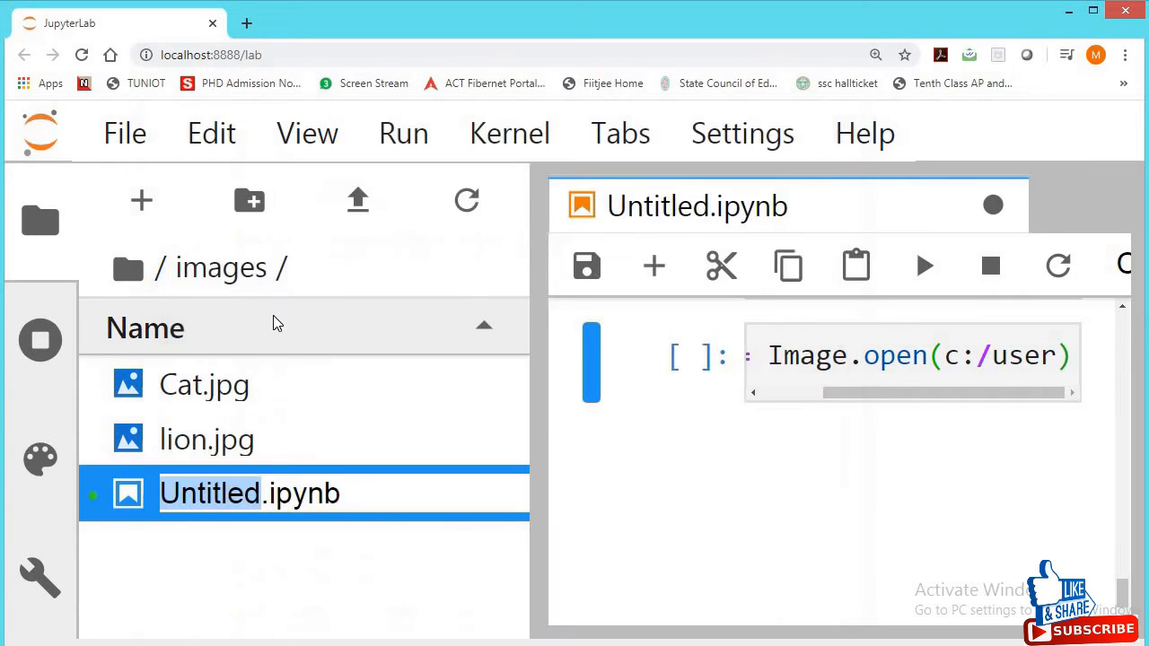
pyautogui.write('Images')
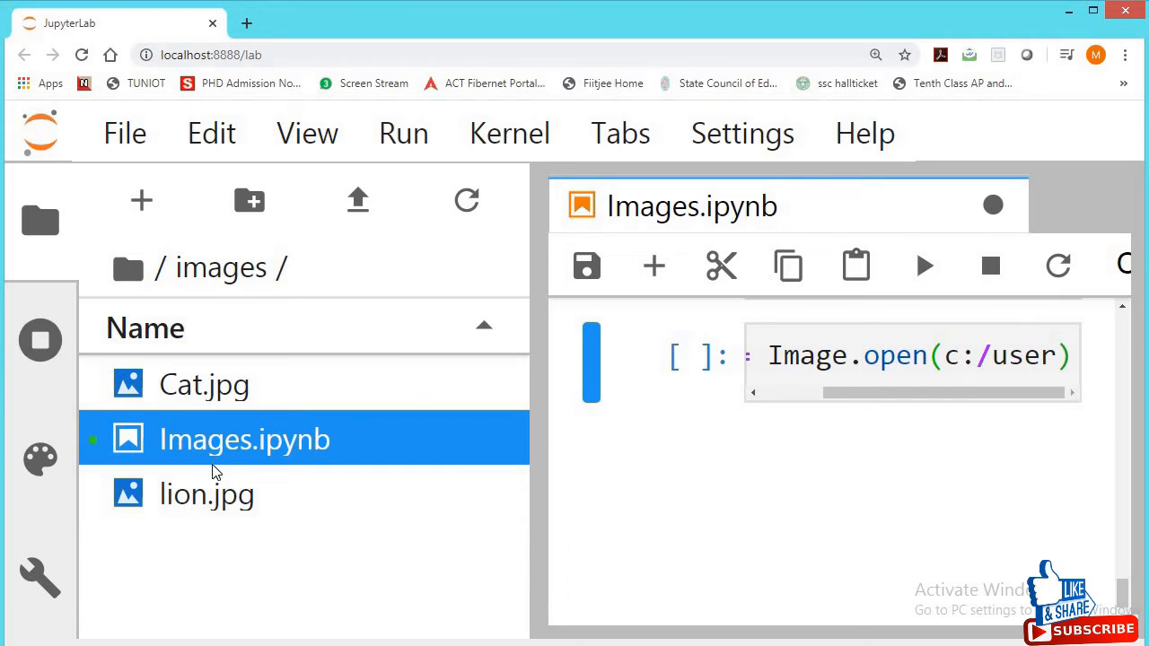
pyautogui.moveTo(207, 494)
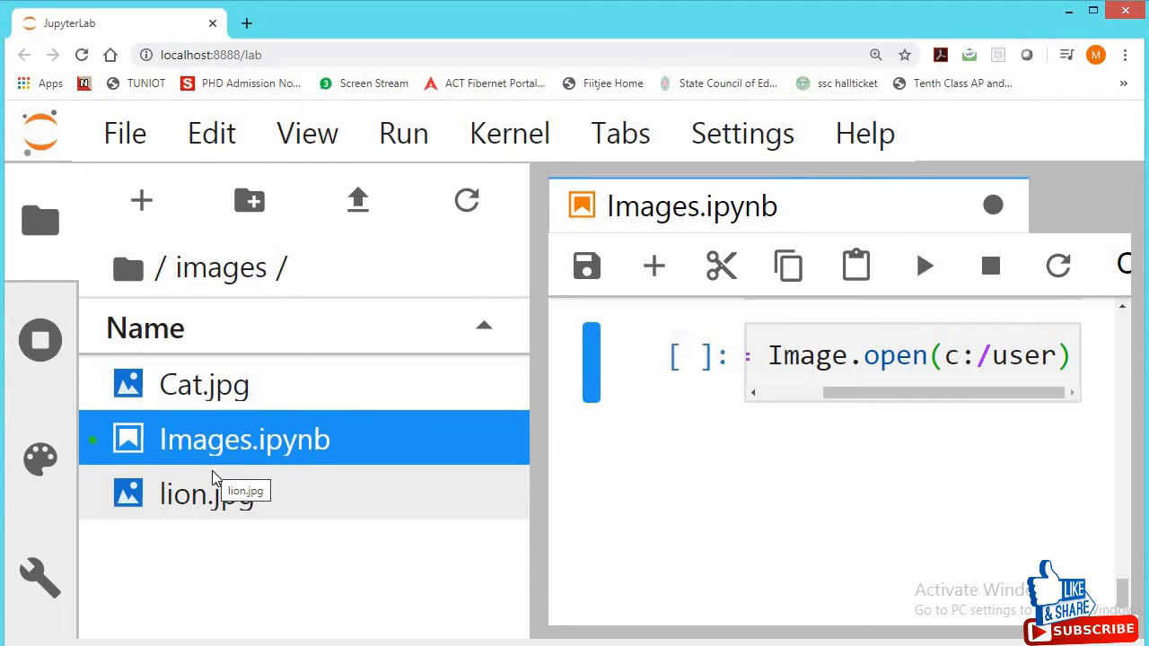
pyautogui.moveTo(180, 413)
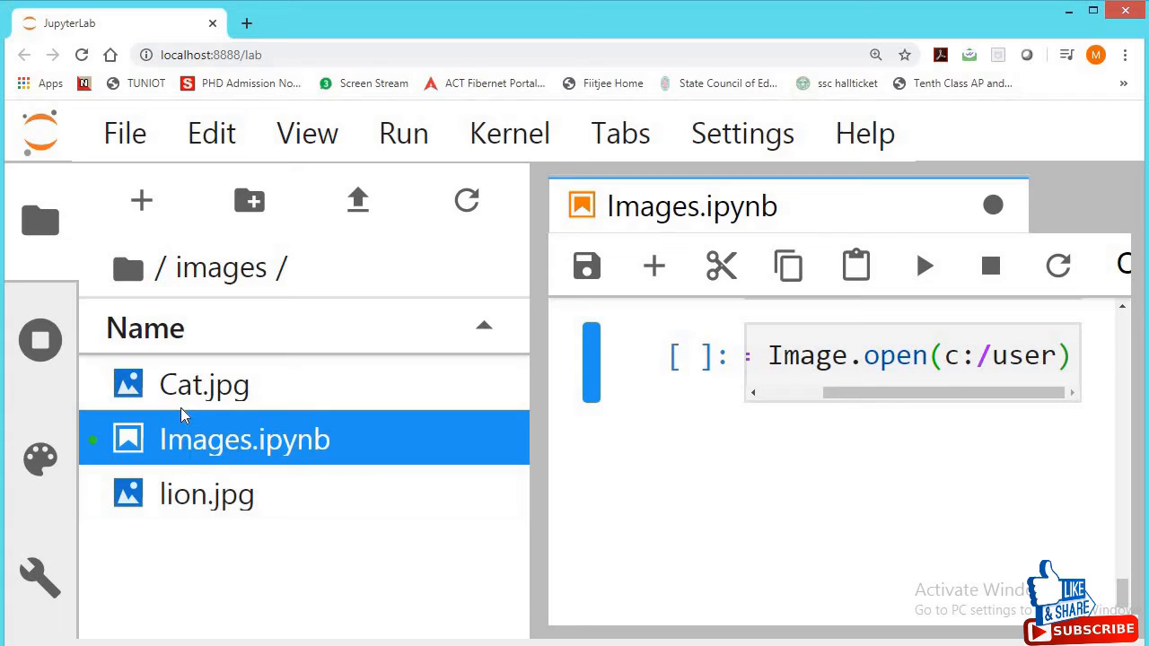
pyautogui.moveTo(204, 385)
pyautogui.write("'Cat.jpg'")
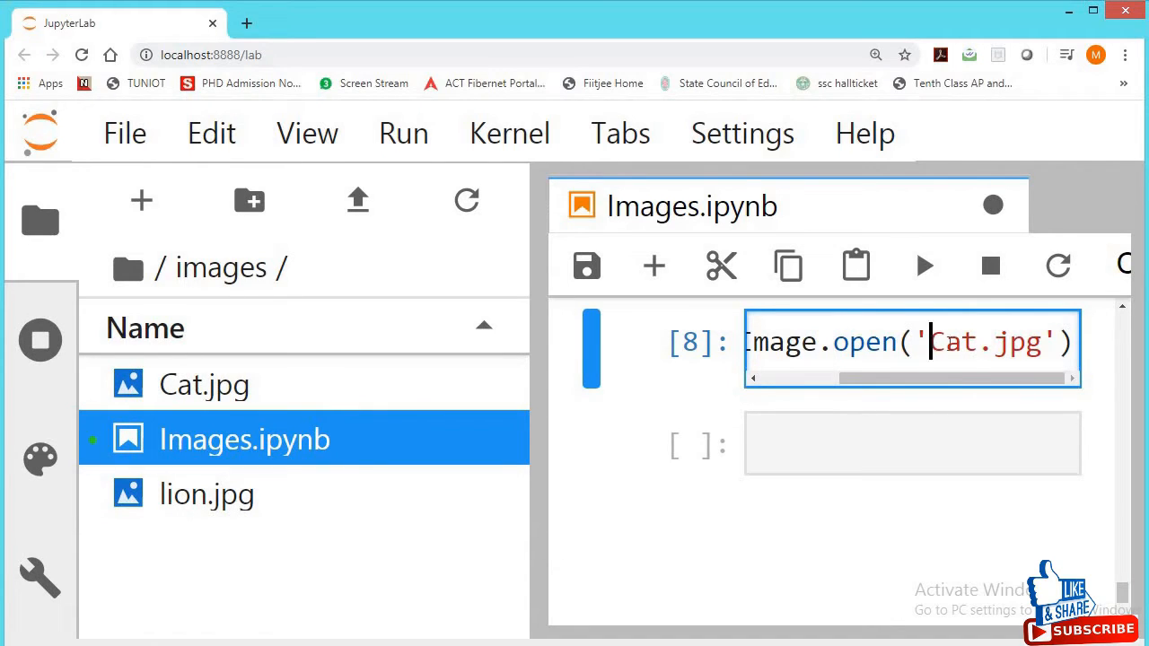
# Load Cat.jpg by its bare filename and render pic in a new cell.
pyautogui.doubleClick(985, 342)
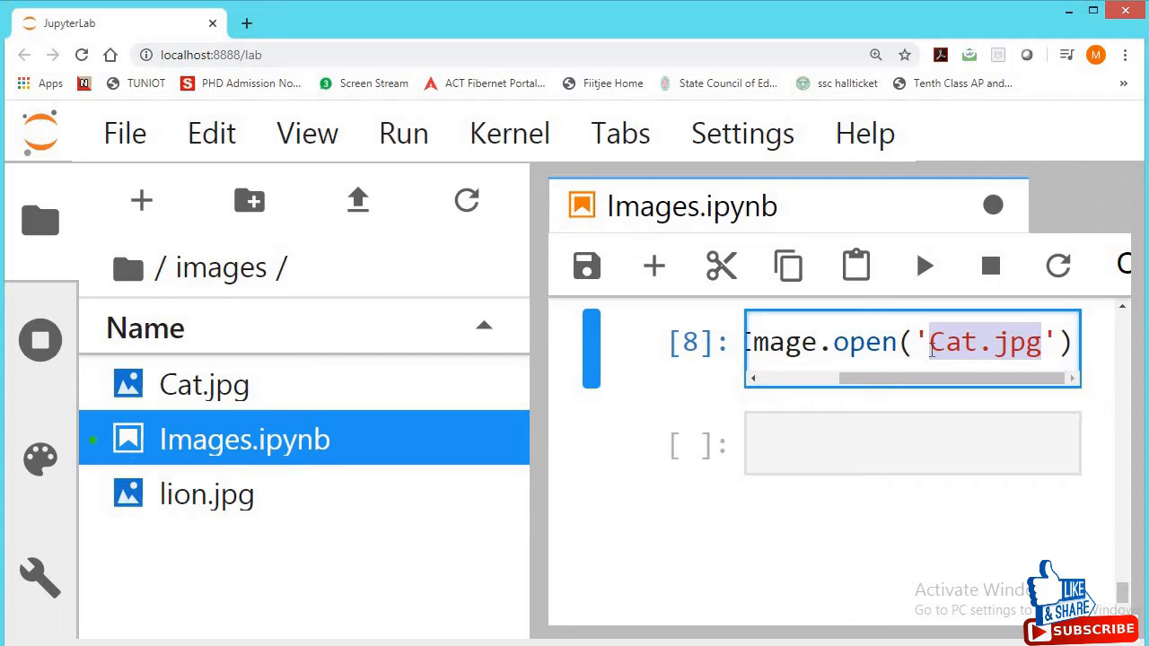
pyautogui.write('pic')
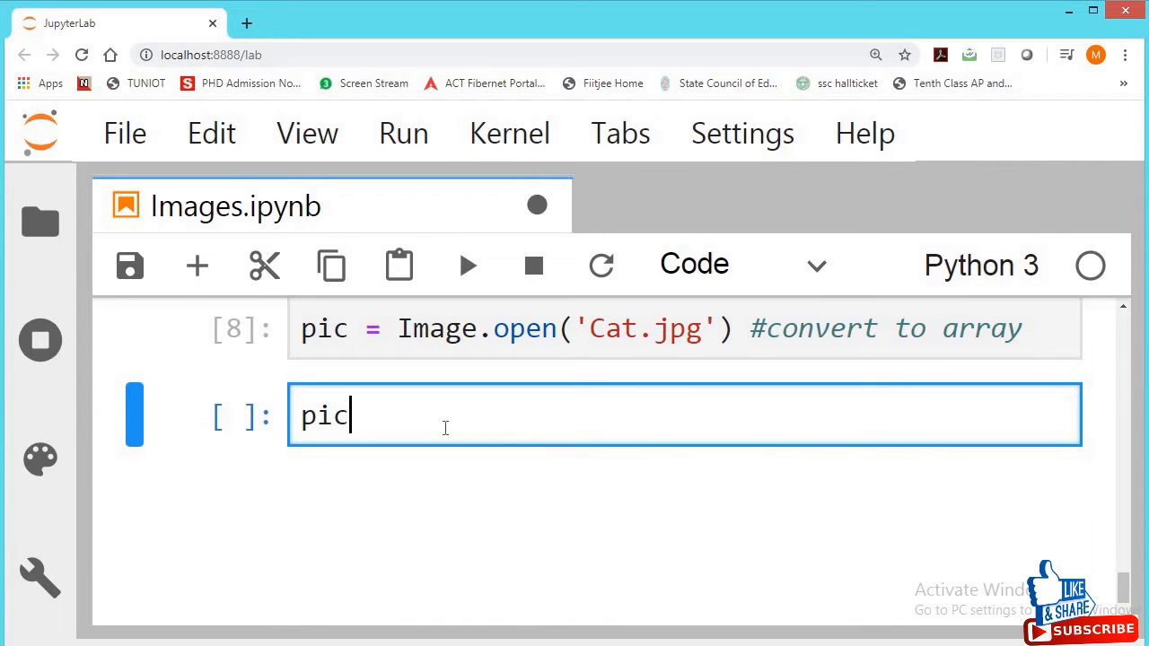
pyautogui.press('shift+enter')
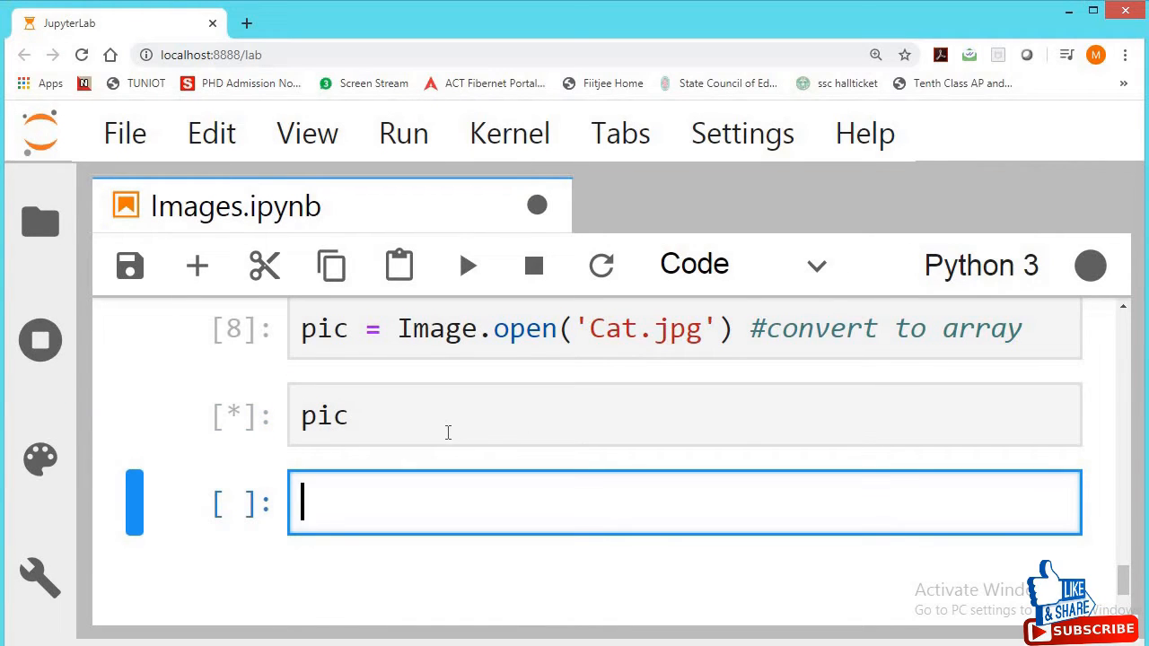
pyautogui.click(468, 265)
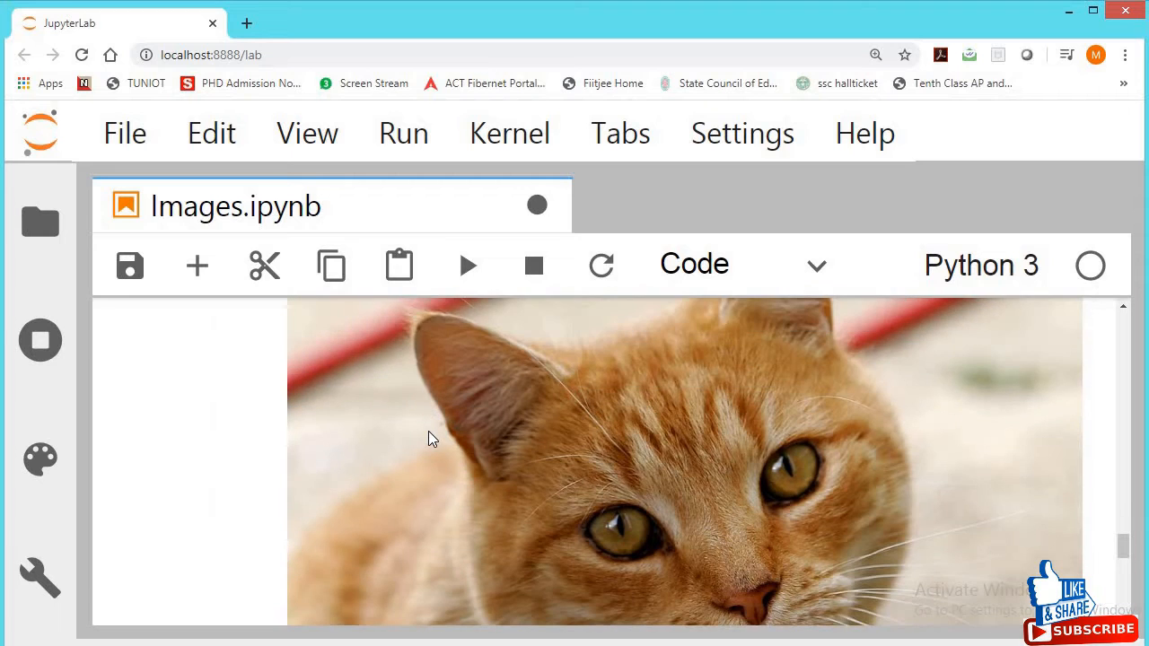
pyautogui.scroll(-3)
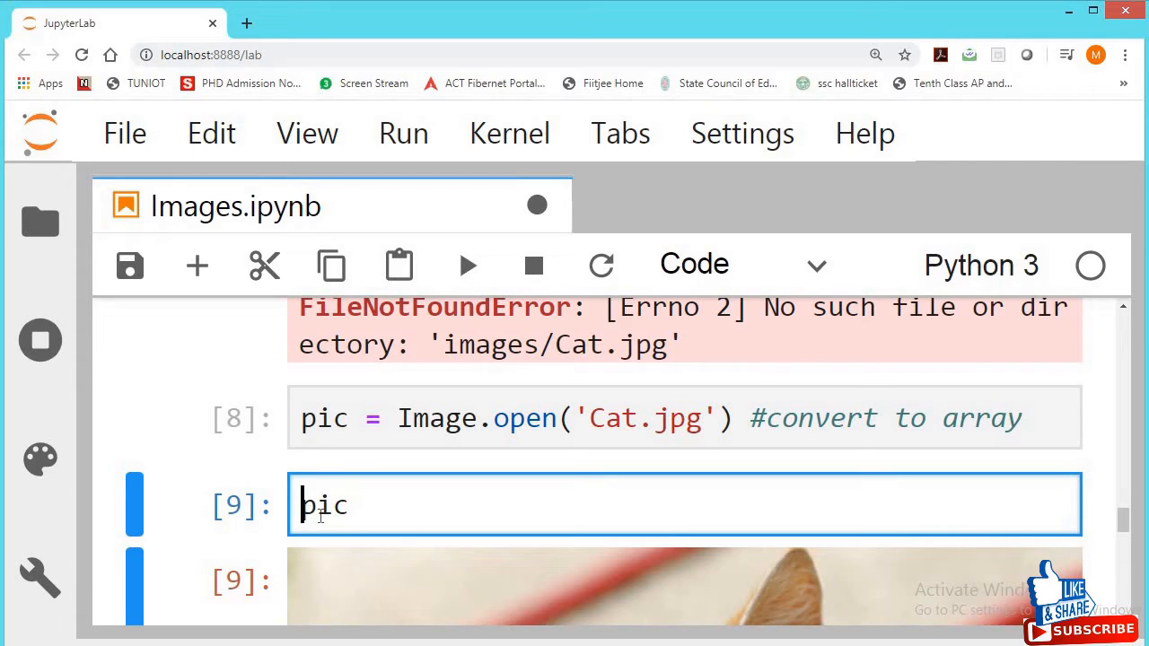
# Check type(pic) and add a '#convert to array' comment in a fresh cell.
pyautogui.write('type')
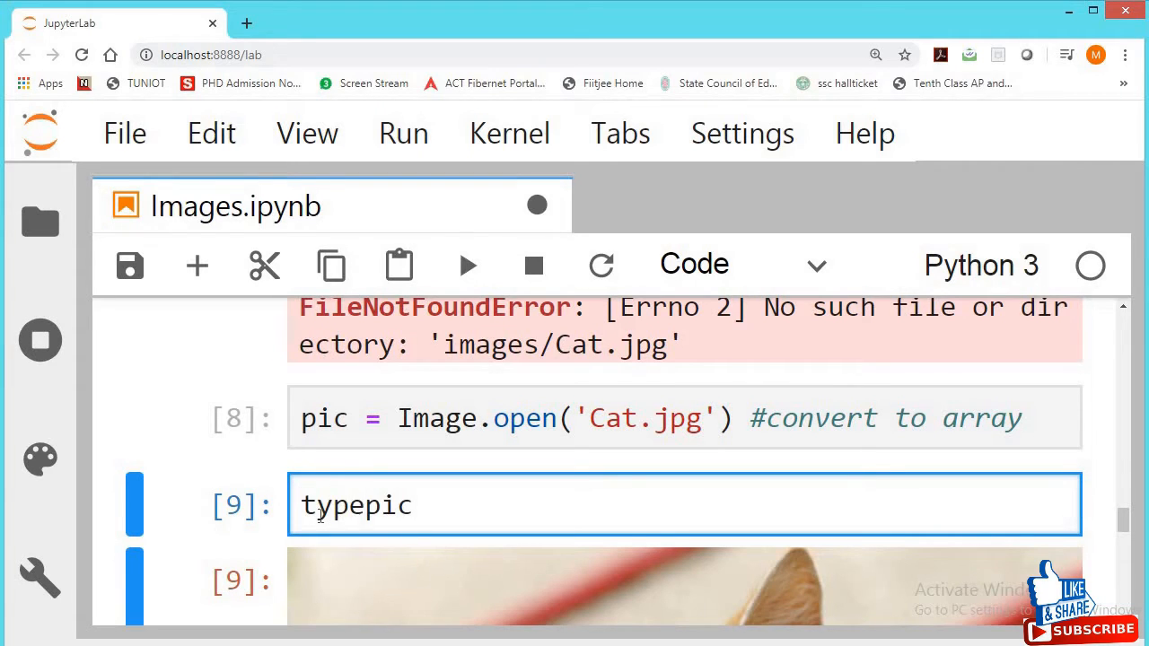
pyautogui.write('(')
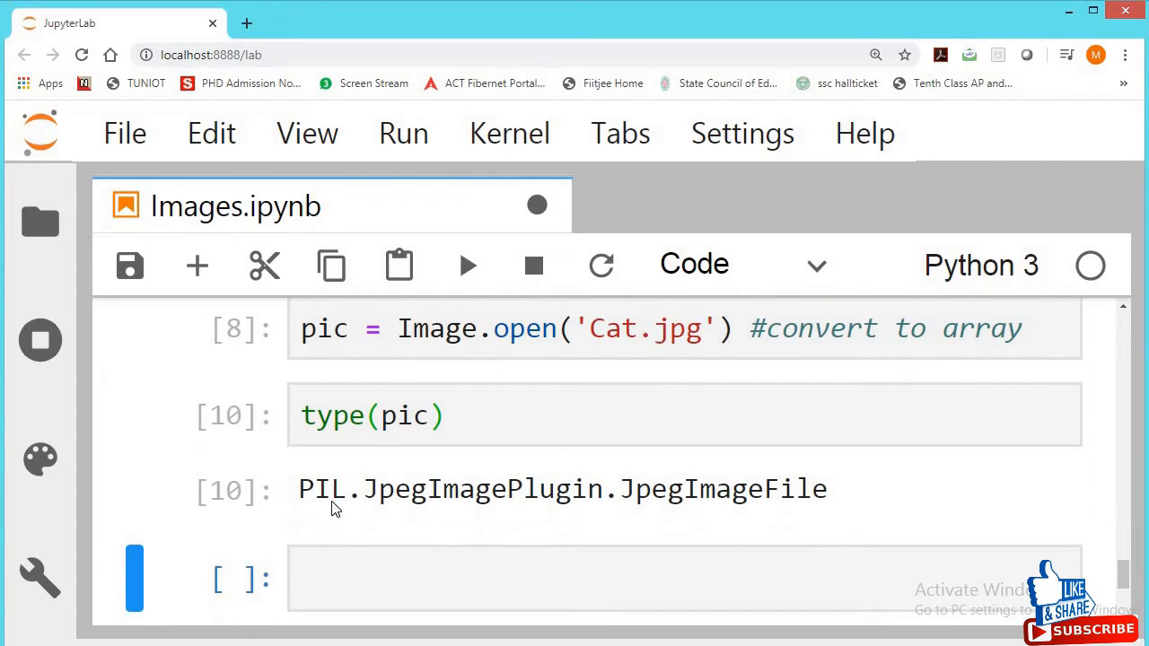
pyautogui.moveTo(545, 490)
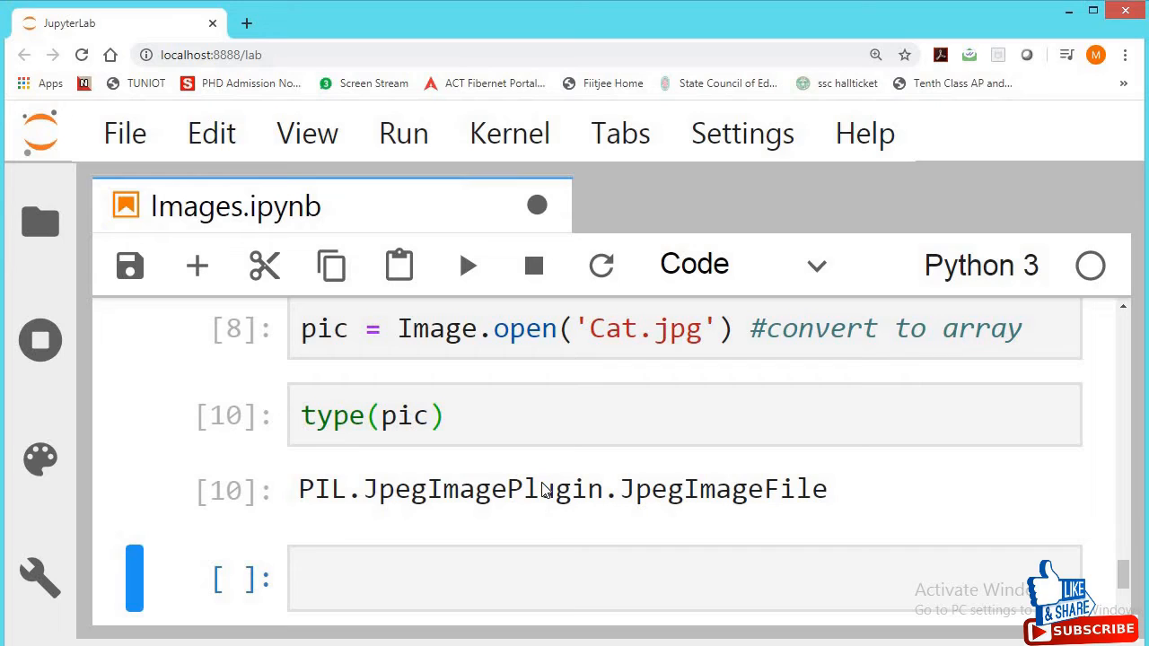
pyautogui.write('#convert to array')
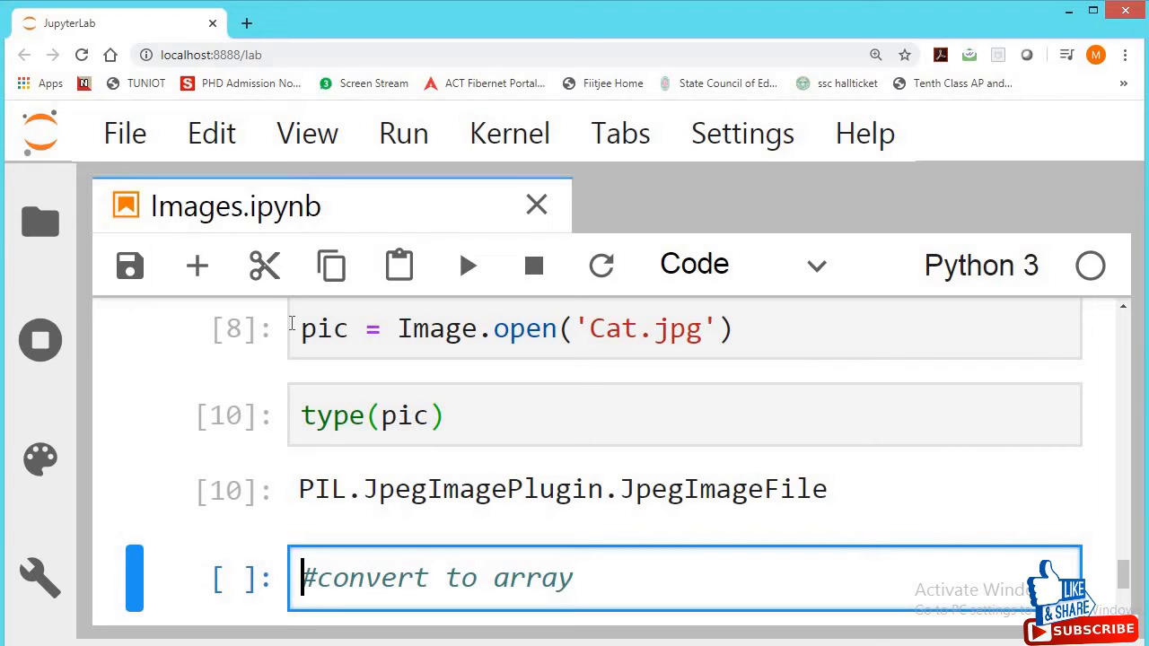
# Create pic_ar = np.asarray(pic) and show pic_ar.shape, (1199, 1200, 3).
pyautogui.write('pic')
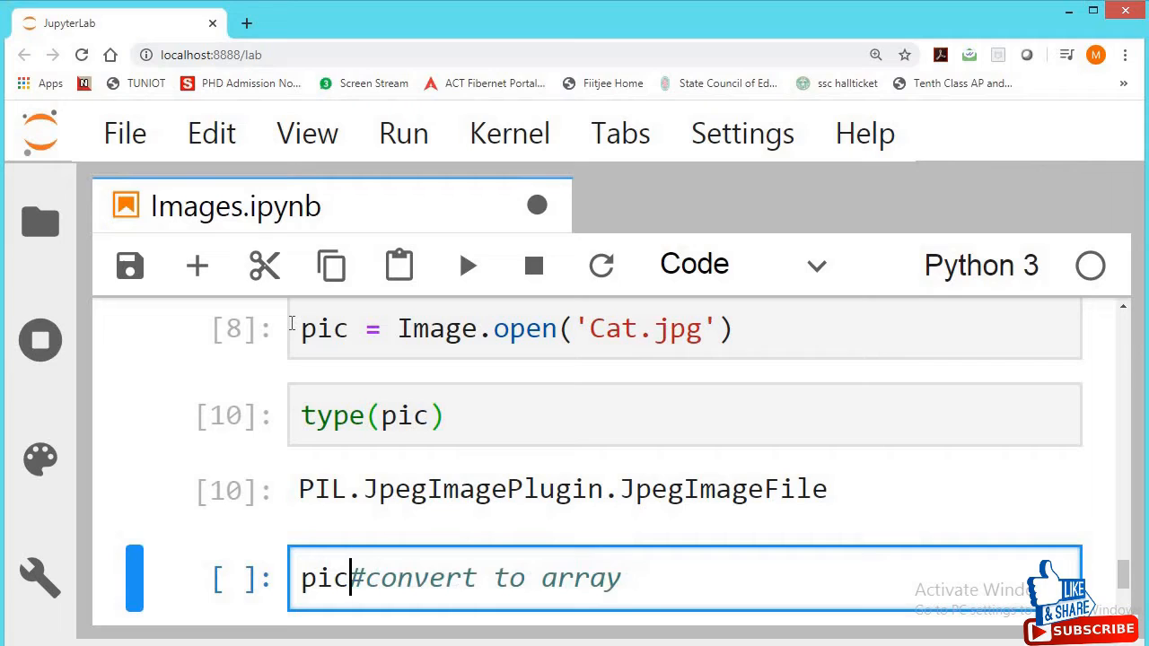
pyautogui.write('_ar')
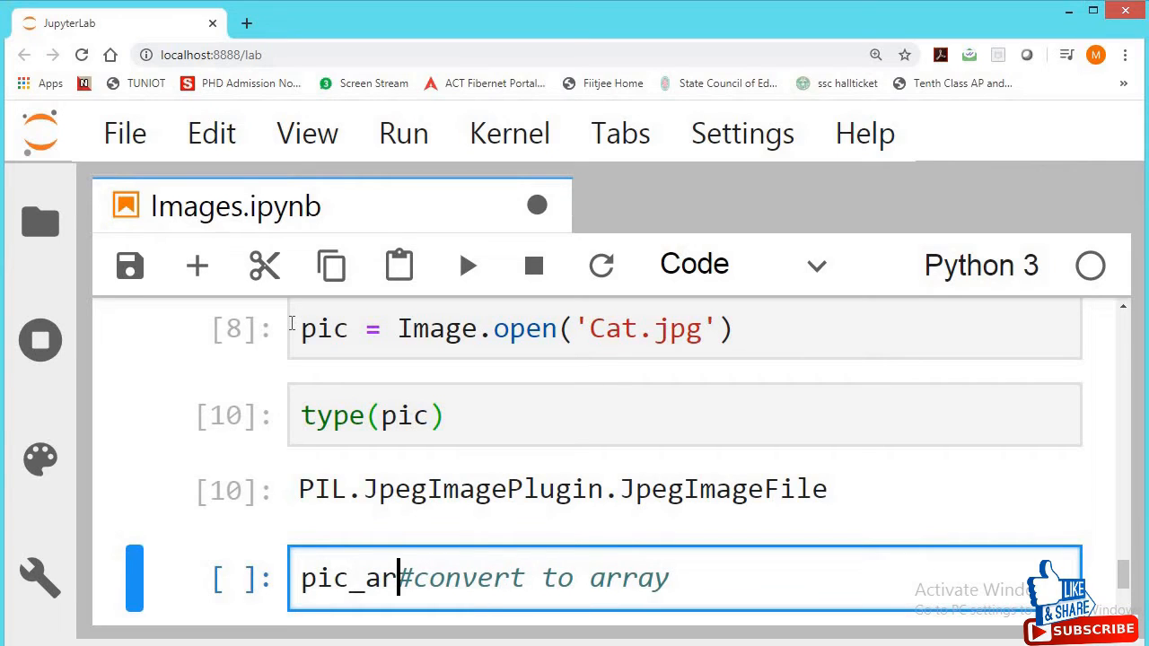
pyautogui.write('=')
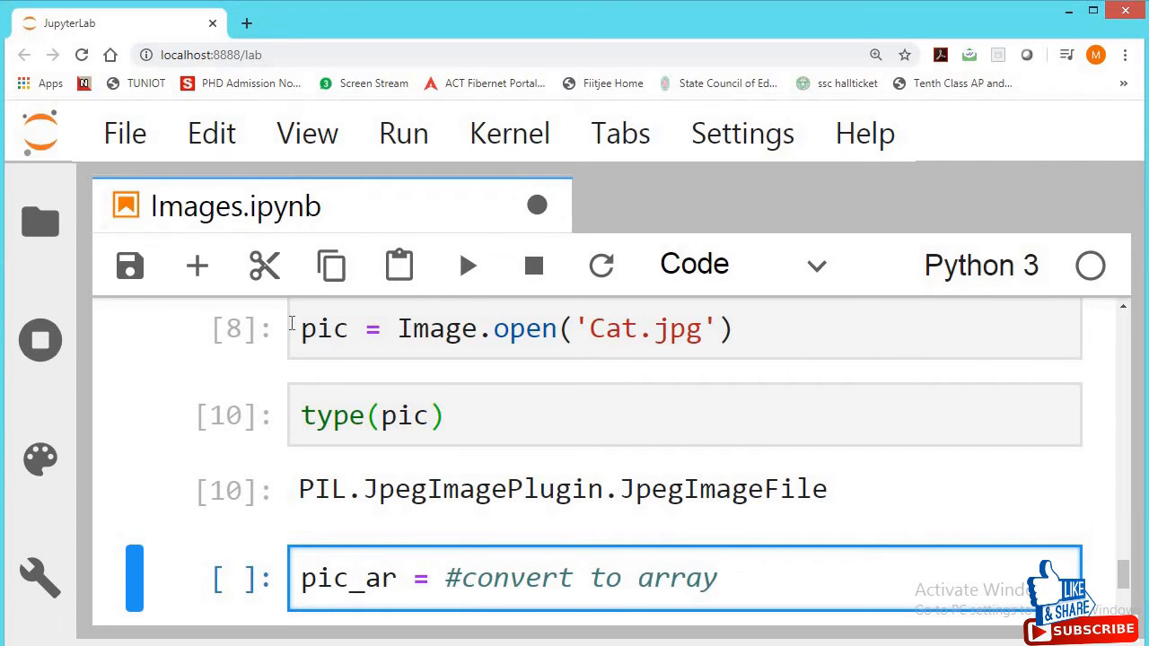
pyautogui.write('np.asarray(')
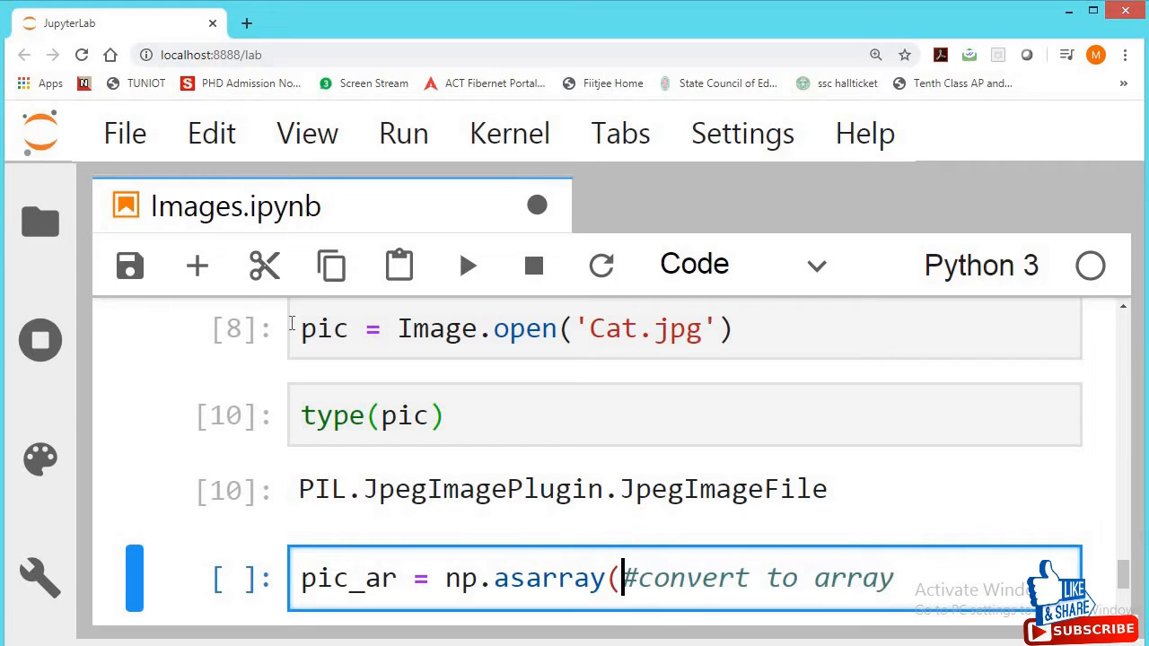
pyautogui.write('pic)')
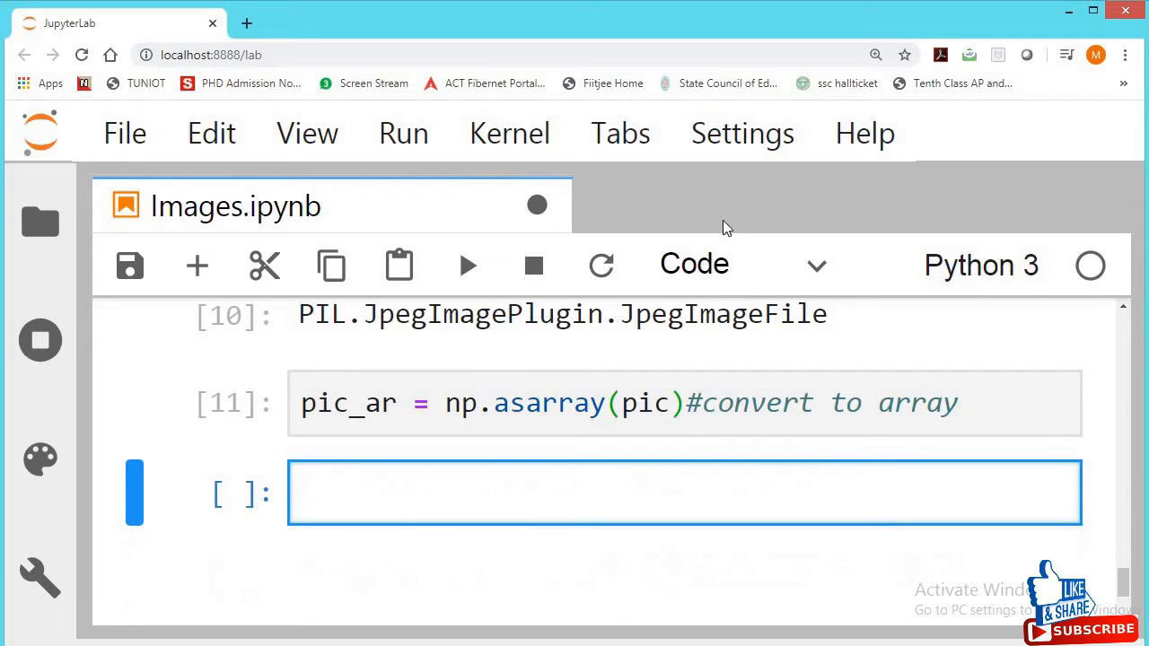
pyautogui.write('pic_ar.')
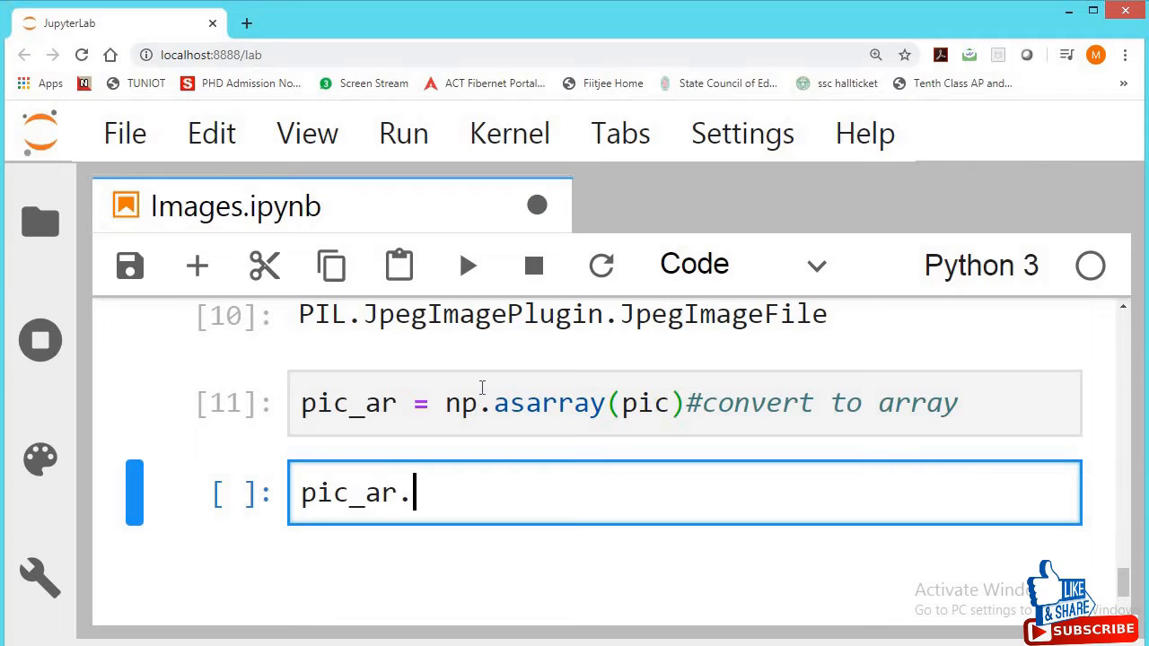
pyautogui.write('shape')
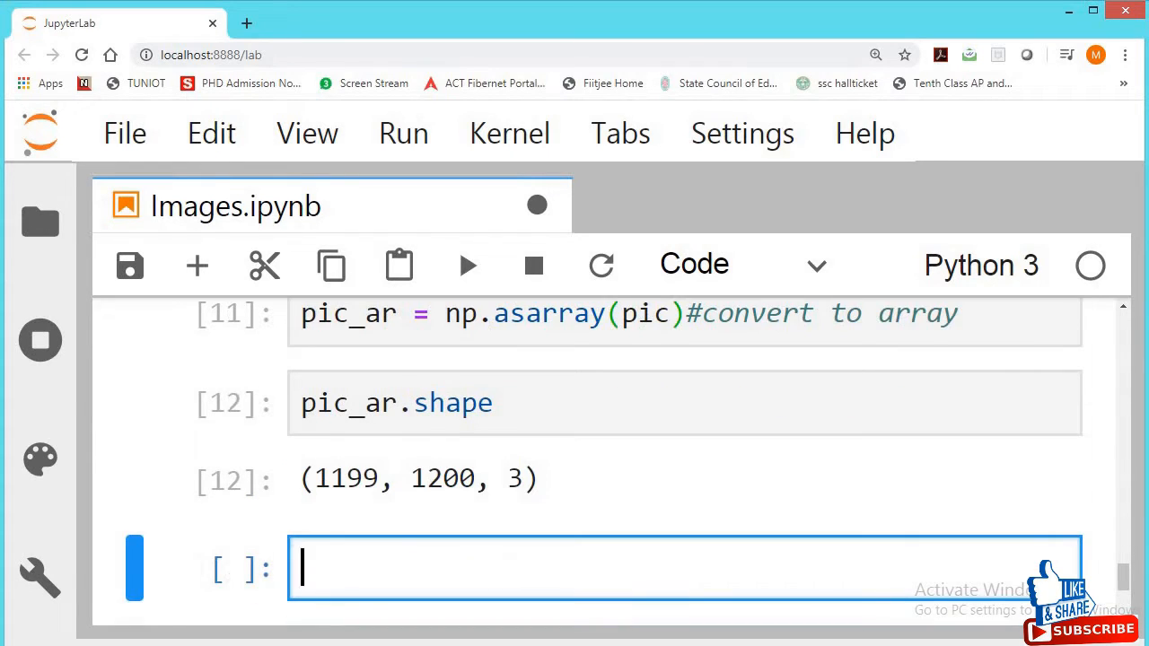
pyautogui.moveTo(328, 490)
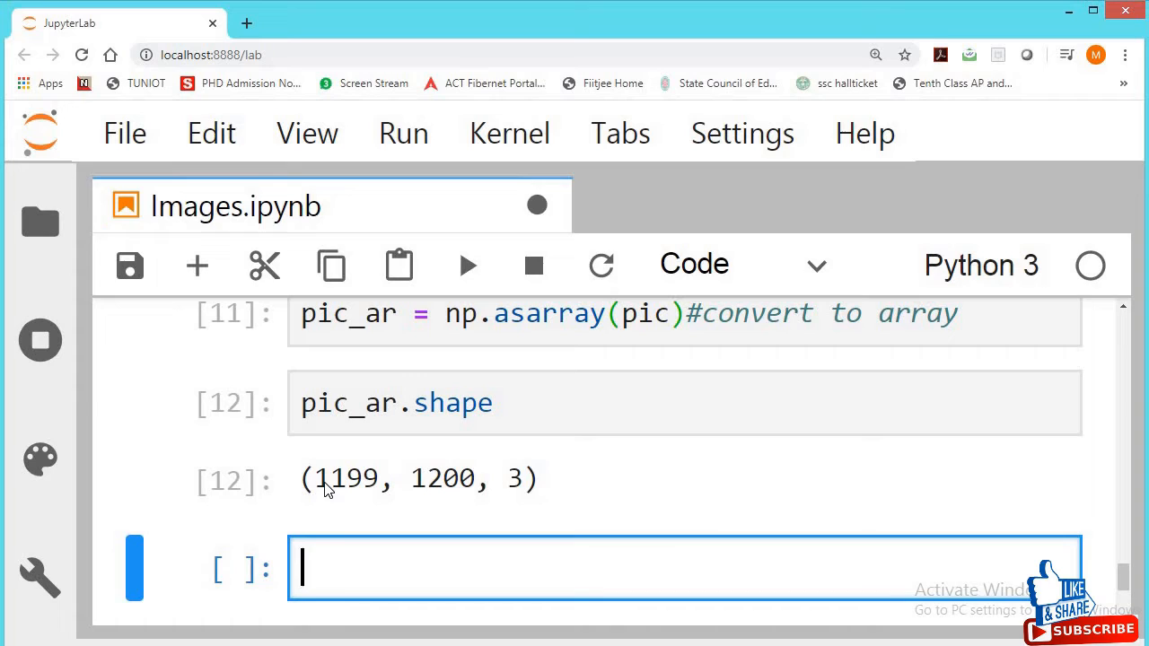
pyautogui.moveTo(382, 489)
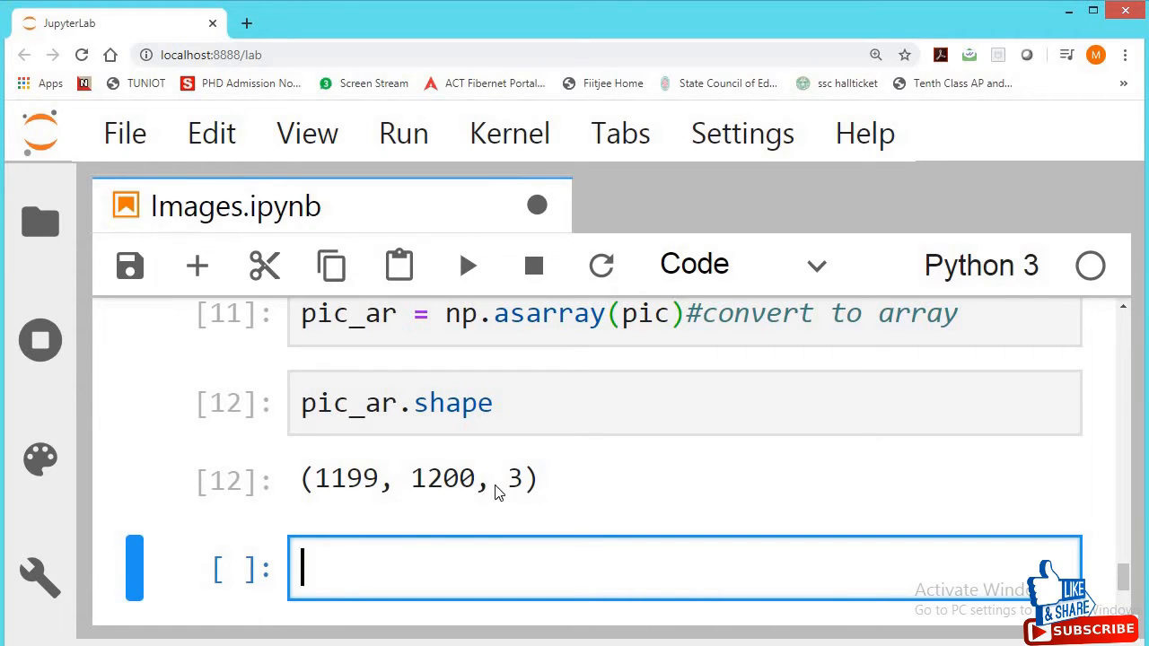
pyautogui.moveTo(504, 513)
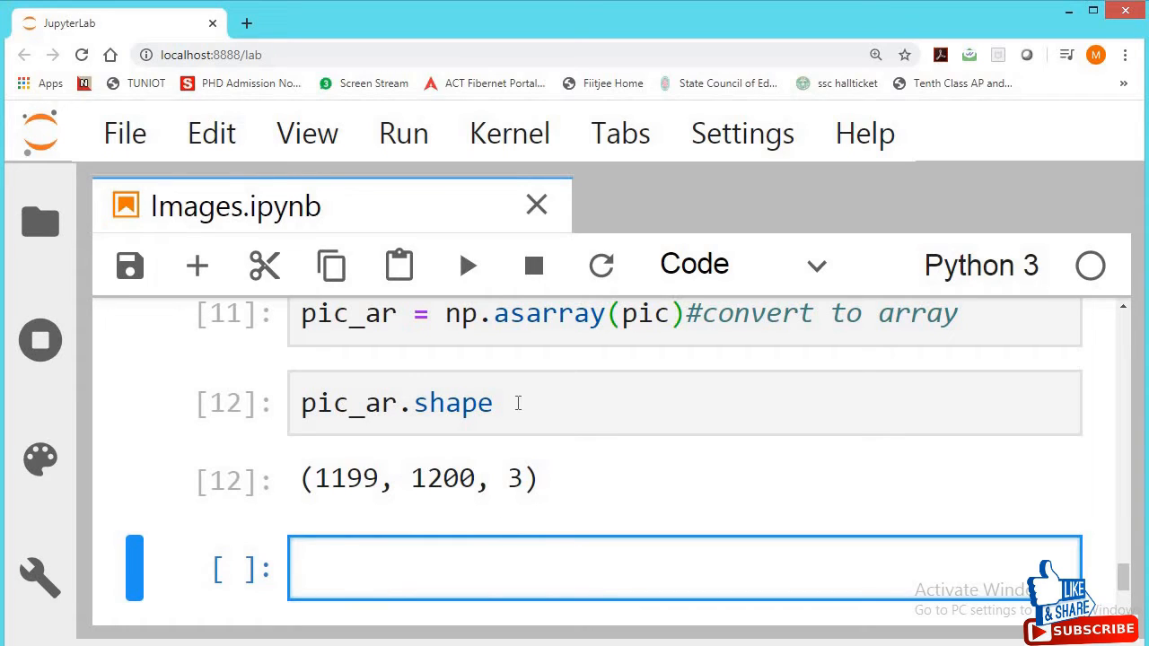
# Type plt.imshow(pic_ar) in a new cell.
pyautogui.write('plt.')
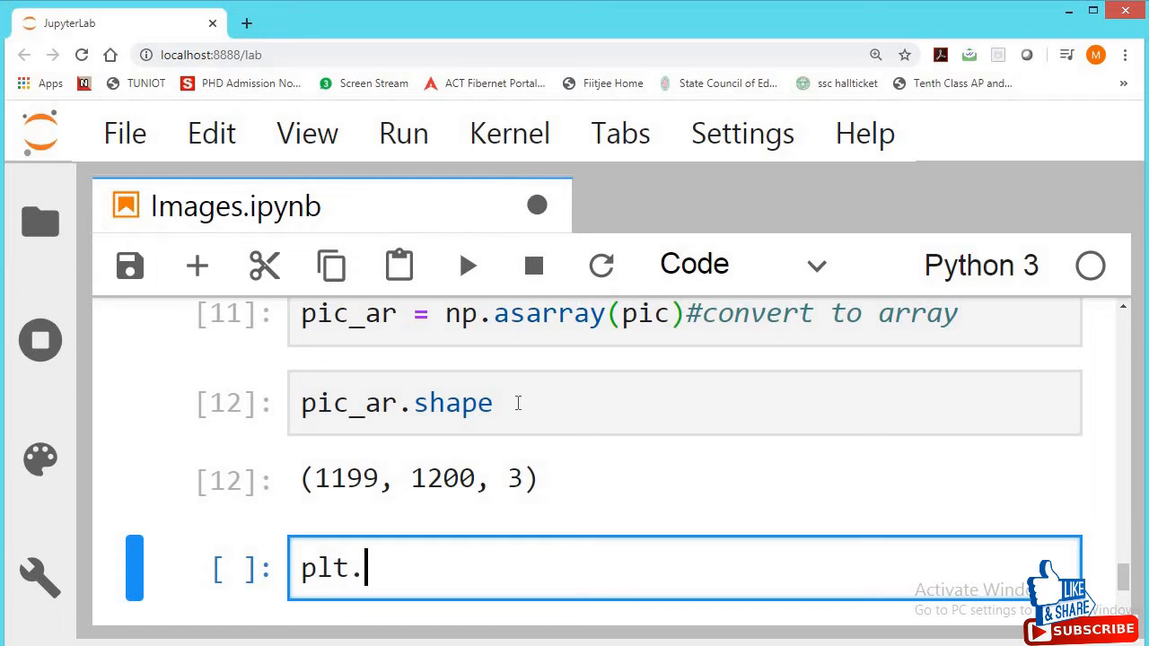
pyautogui.write('imp/')
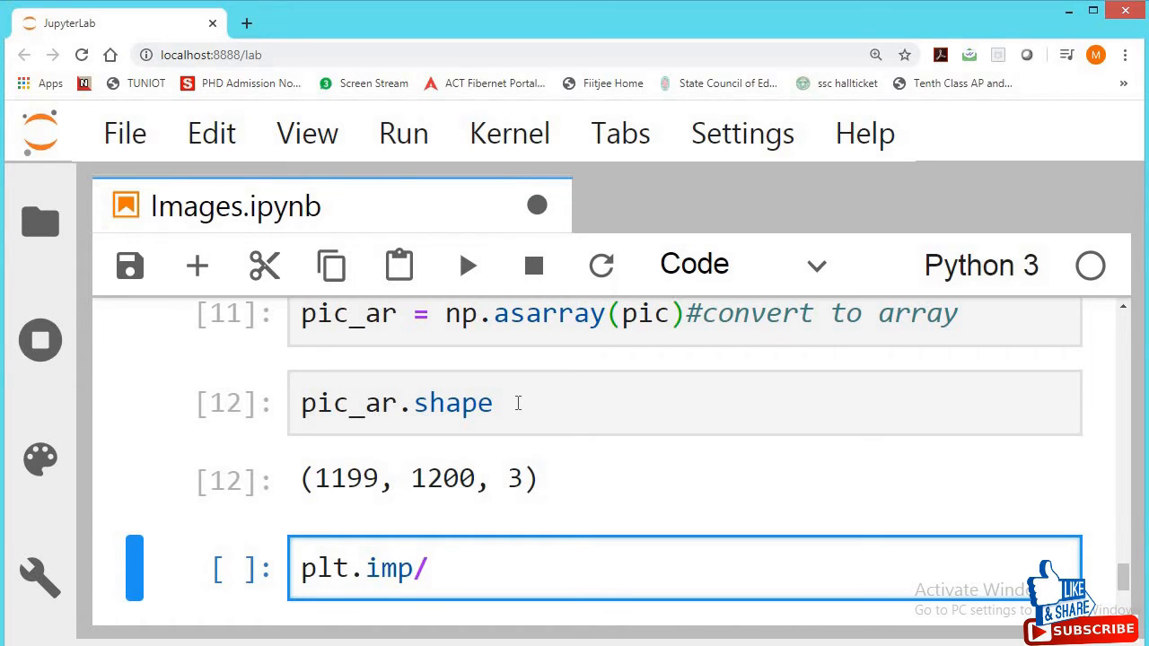
pyautogui.press('Backspace')
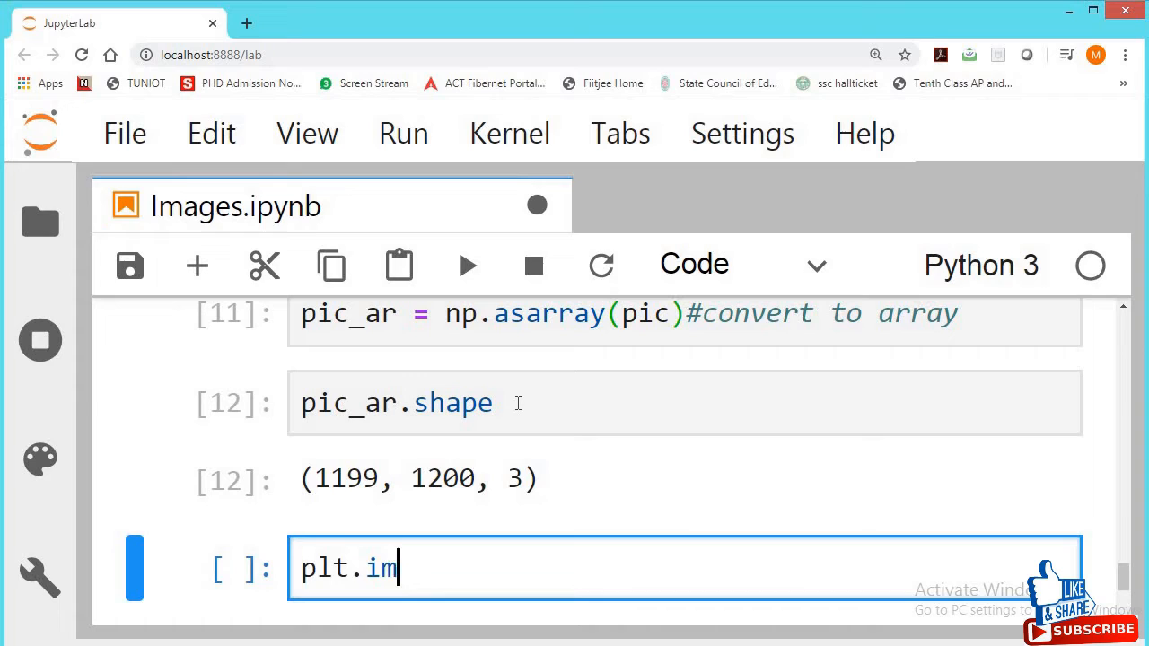
pyautogui.write('shop')
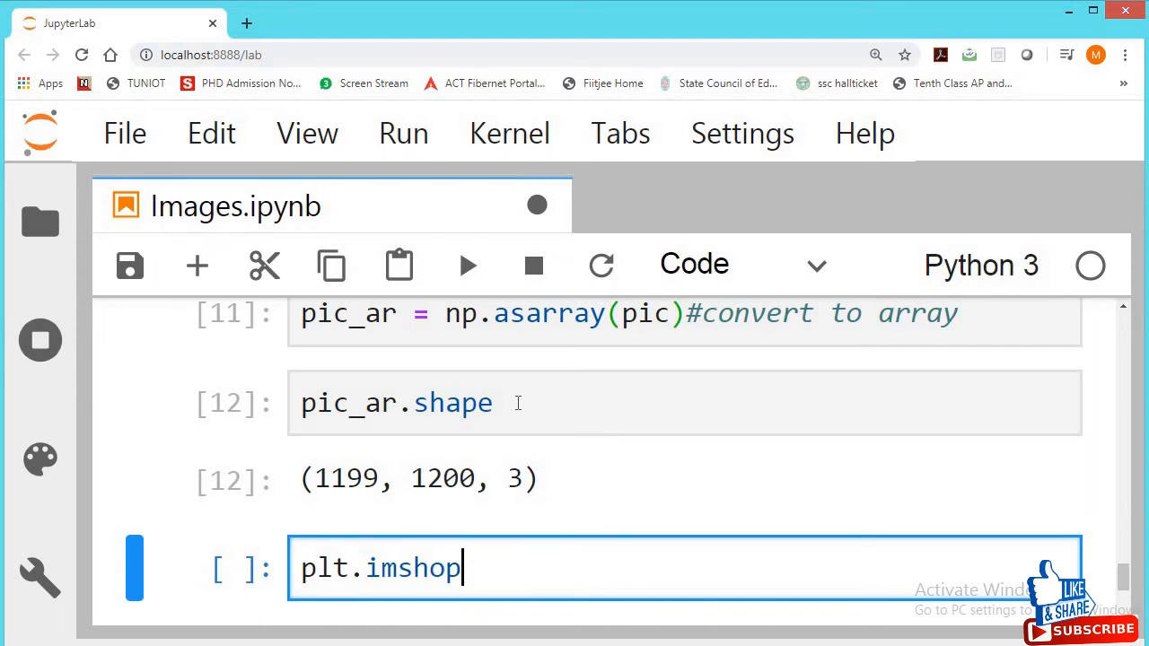
pyautogui.write('()')
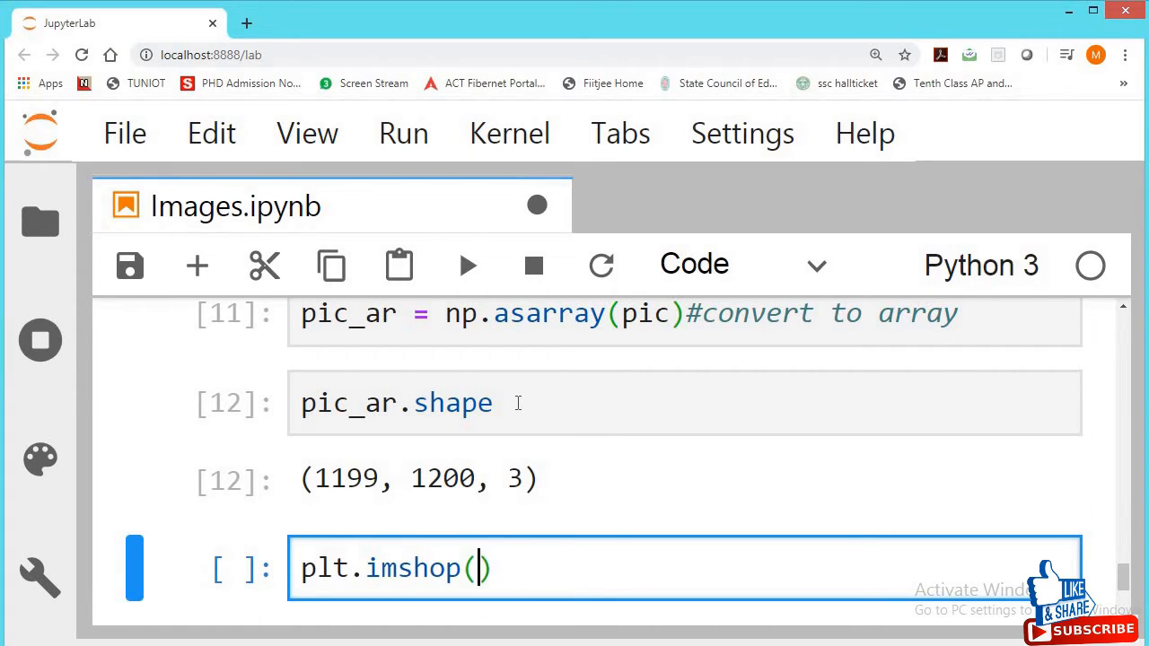
pyautogui.write('pic_ar')
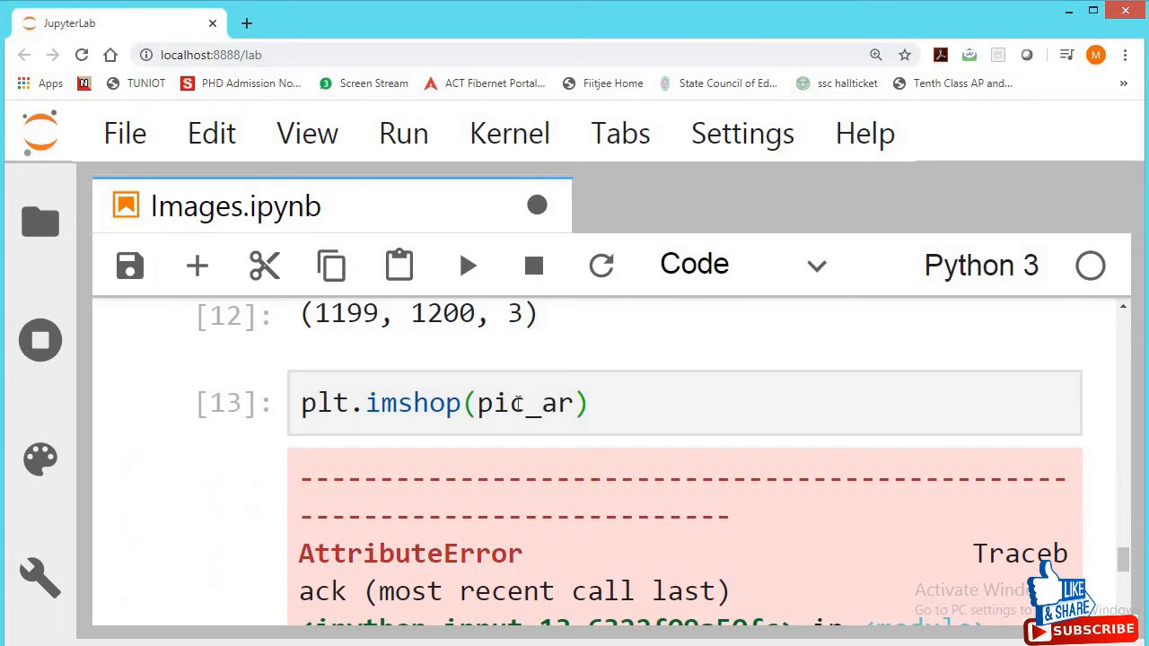
# Fix the 'imshop' typo, run the plot, and comment '#array shown as picture'.
pyautogui.click(467, 403)
pyautogui.write('w')
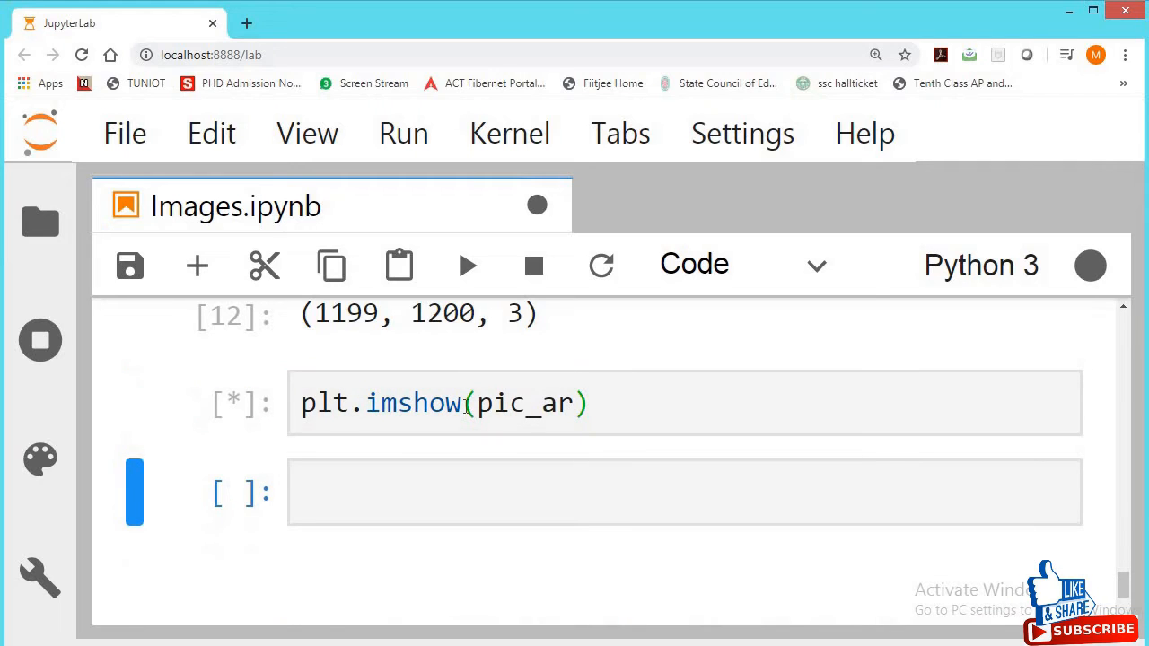
pyautogui.click(656, 403)
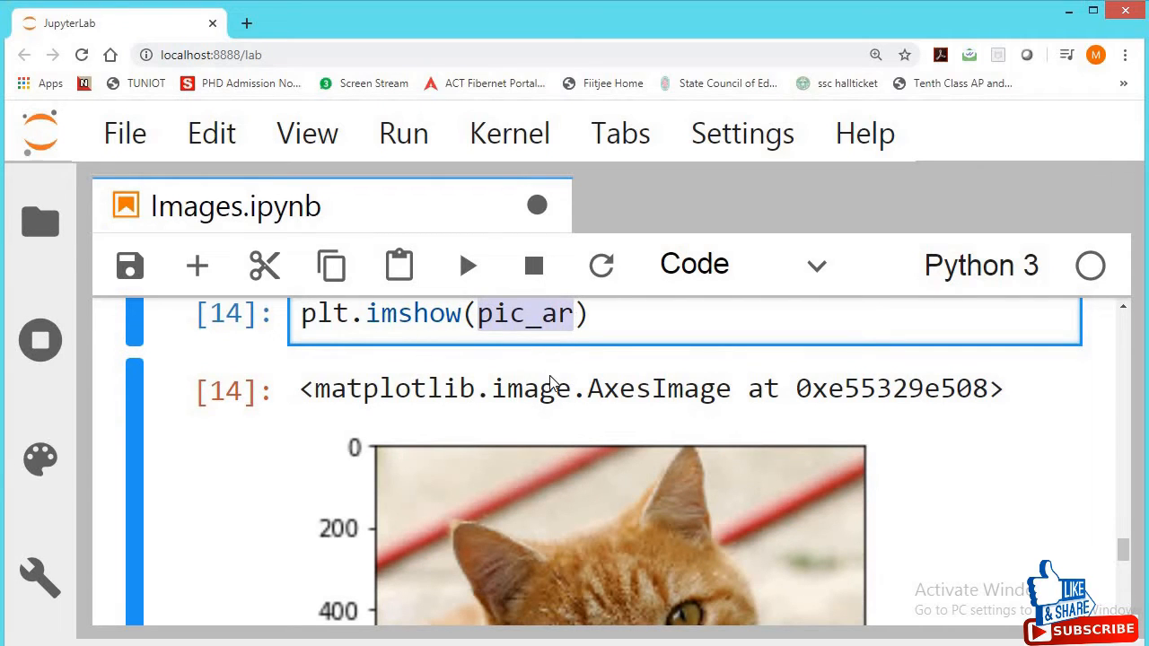
pyautogui.scroll(-3)
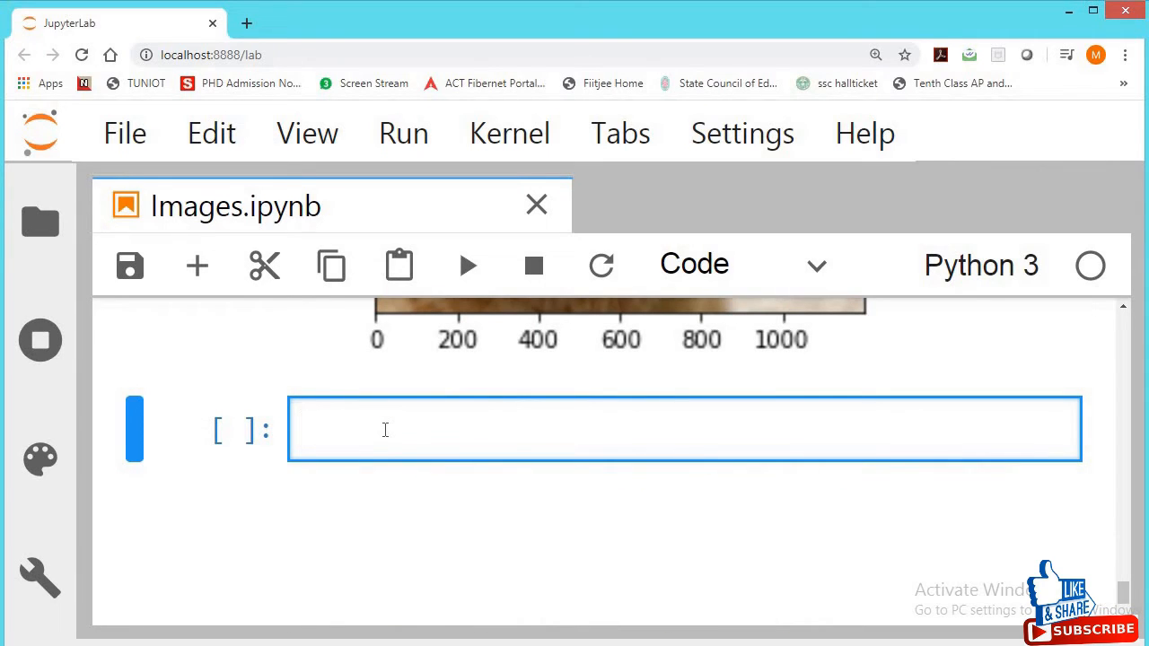
pyautogui.click(386, 429)
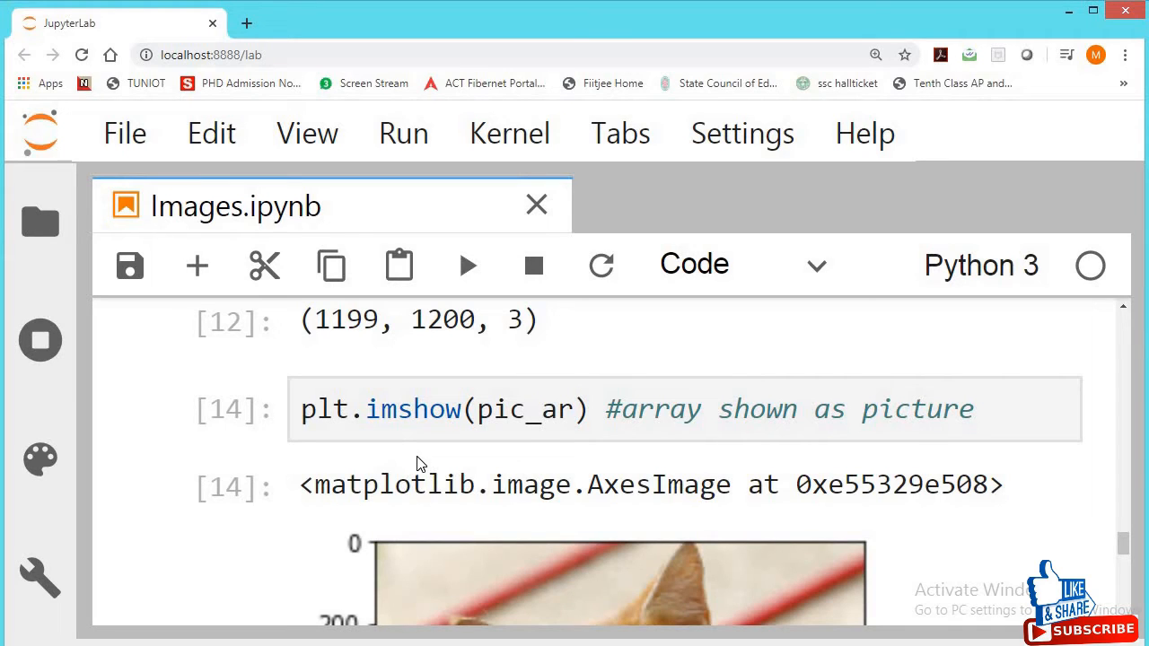
pyautogui.write('pic')
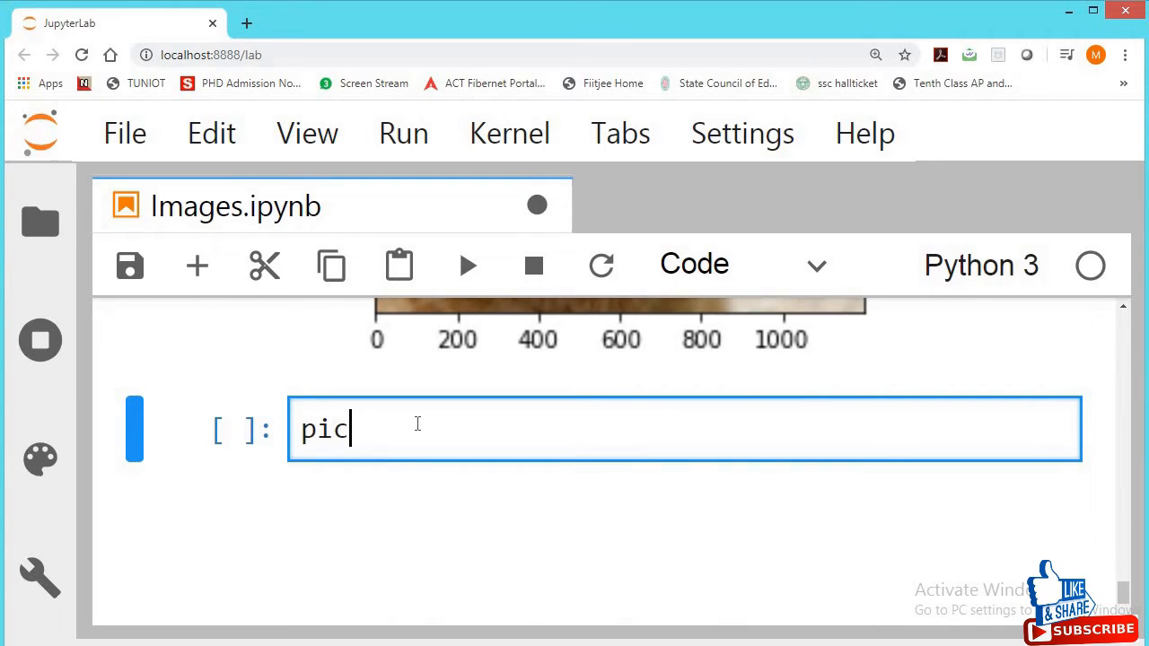
# Run pic_red = pic_ar.copy() to copy the cat array.
pyautogui.write('_red')
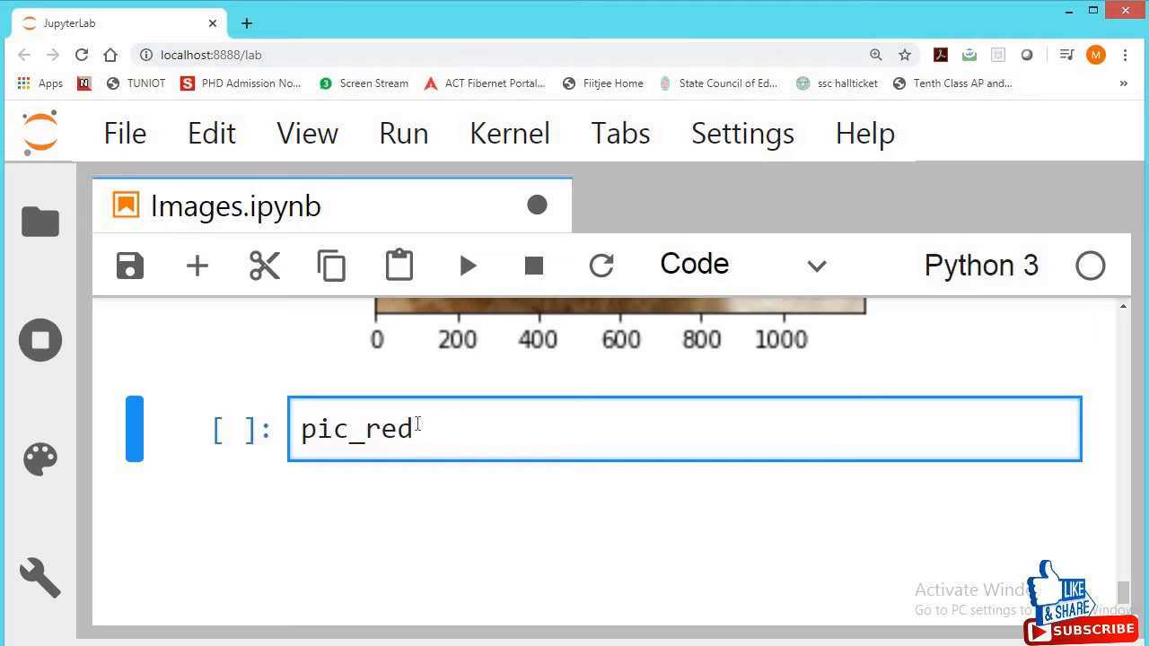
pyautogui.write('= p')
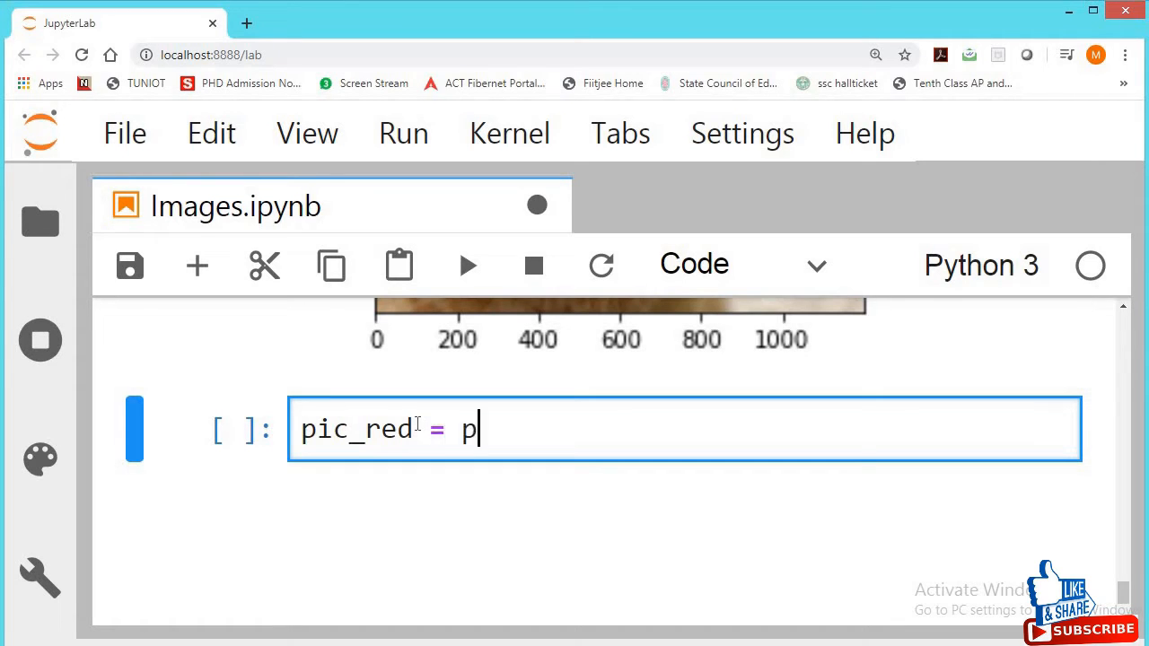
pyautogui.write('ic_ar.copy()')
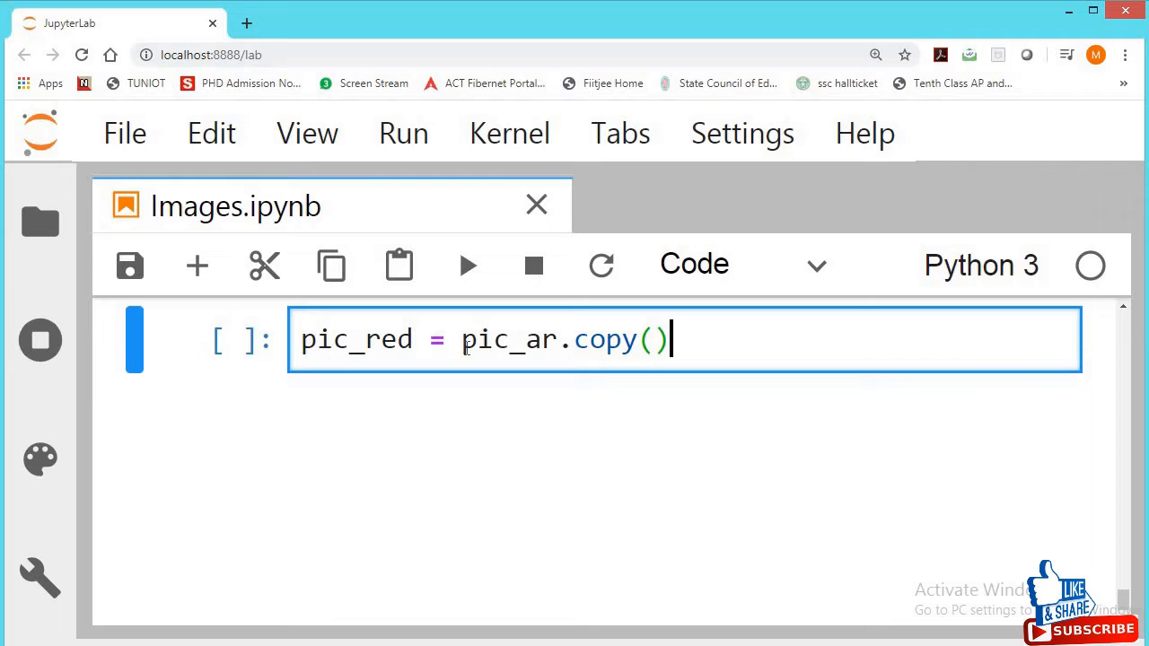
pyautogui.press('shift+enter')
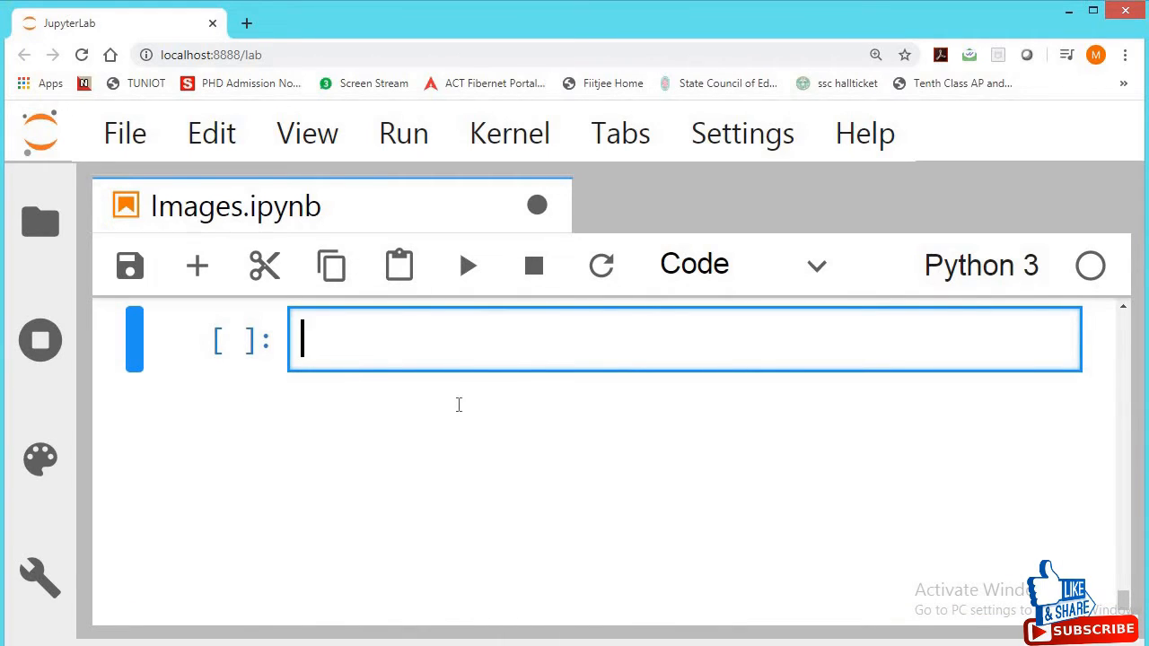
pyautogui.write('#')
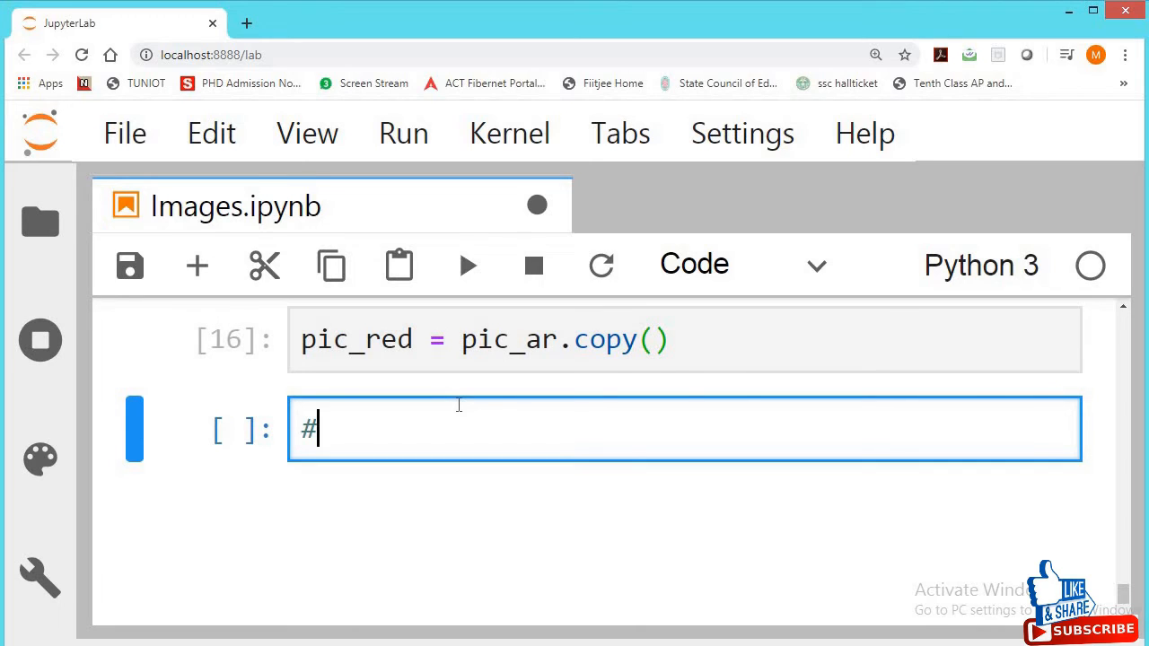
# Plot the red channel with plt.imshow(pic_red[:,:,0]) under a '# R G B' comment.
pyautogui.write('R G')
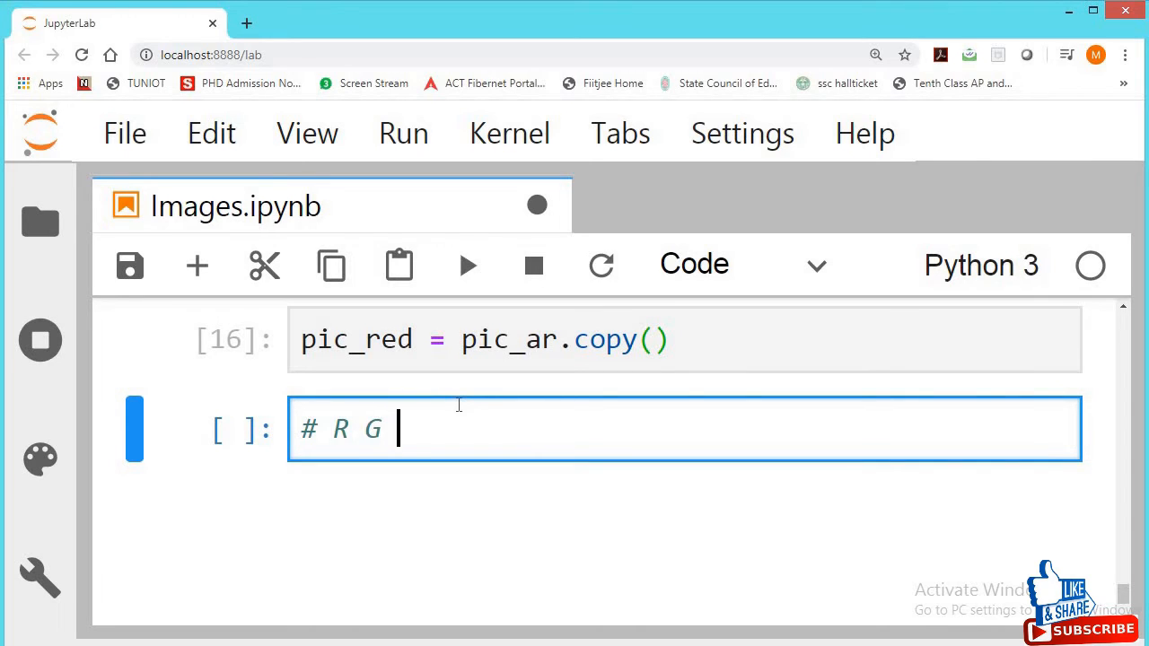
pyautogui.write('B')
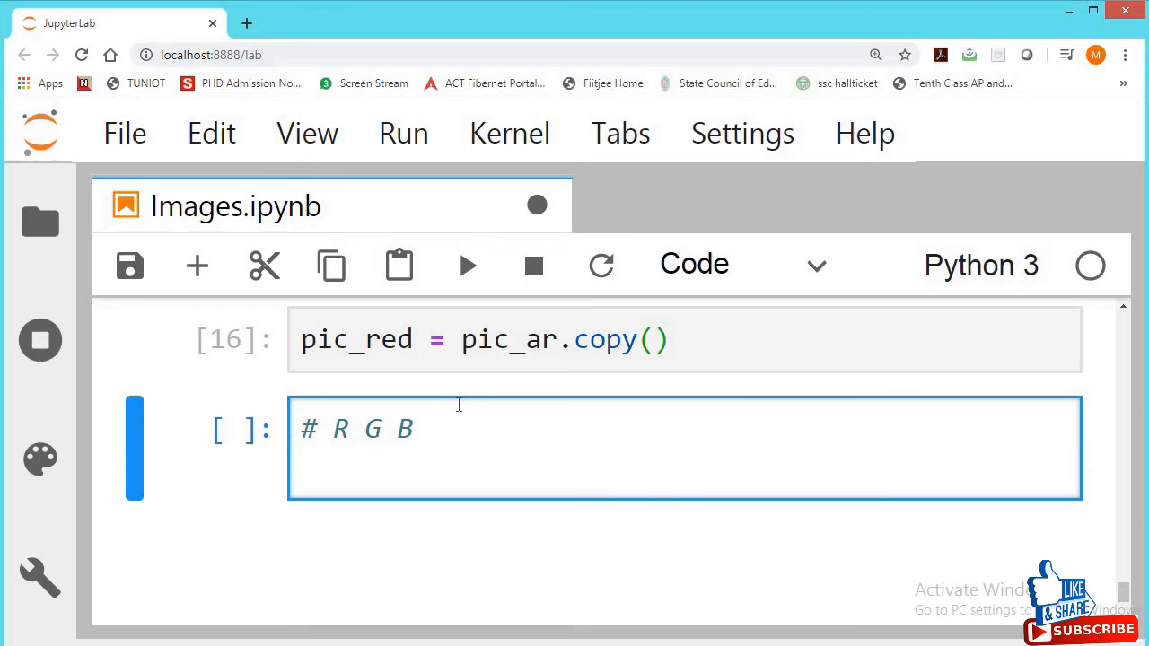
pyautogui.write('pic')
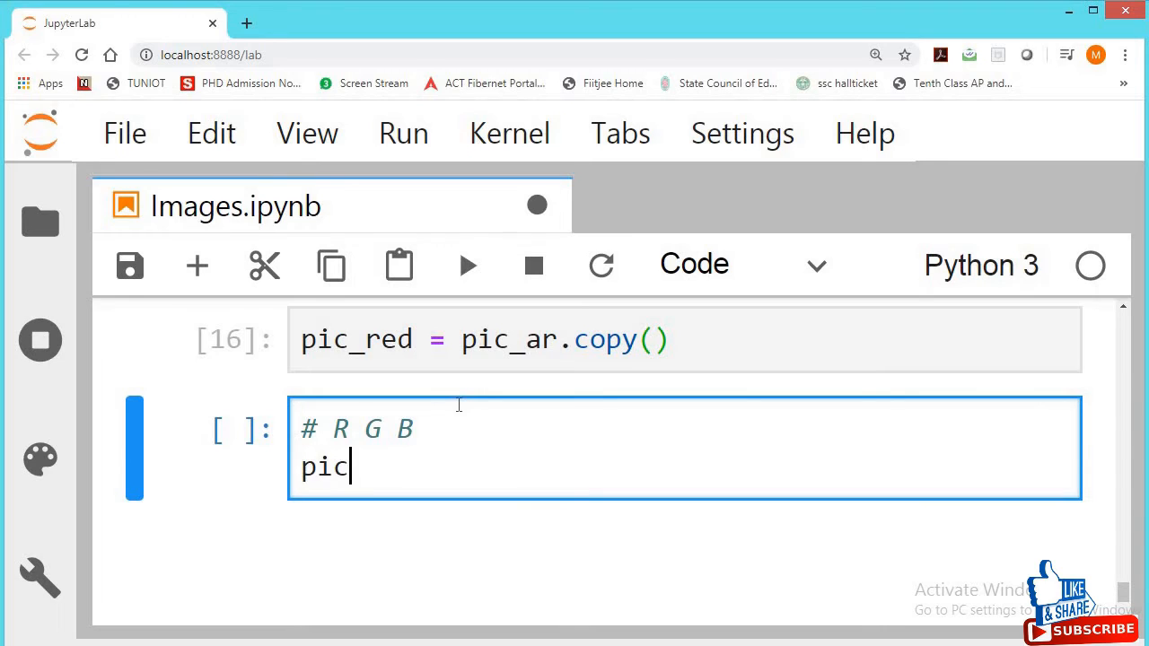
pyautogui.write('_re')
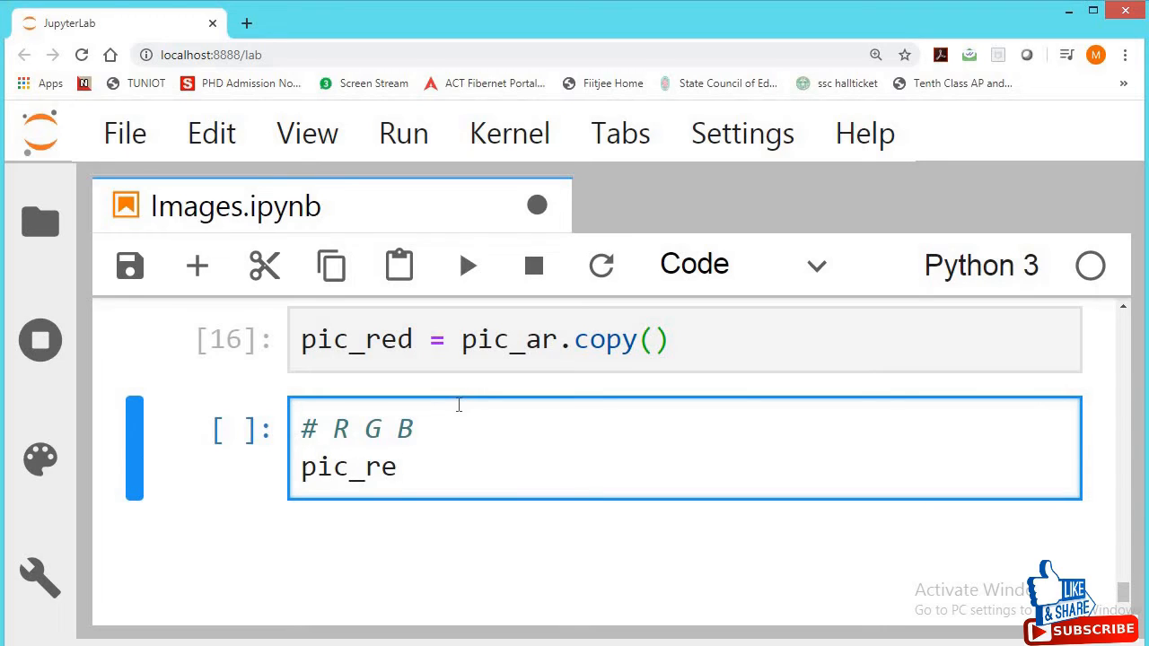
pyautogui.write('d[]')
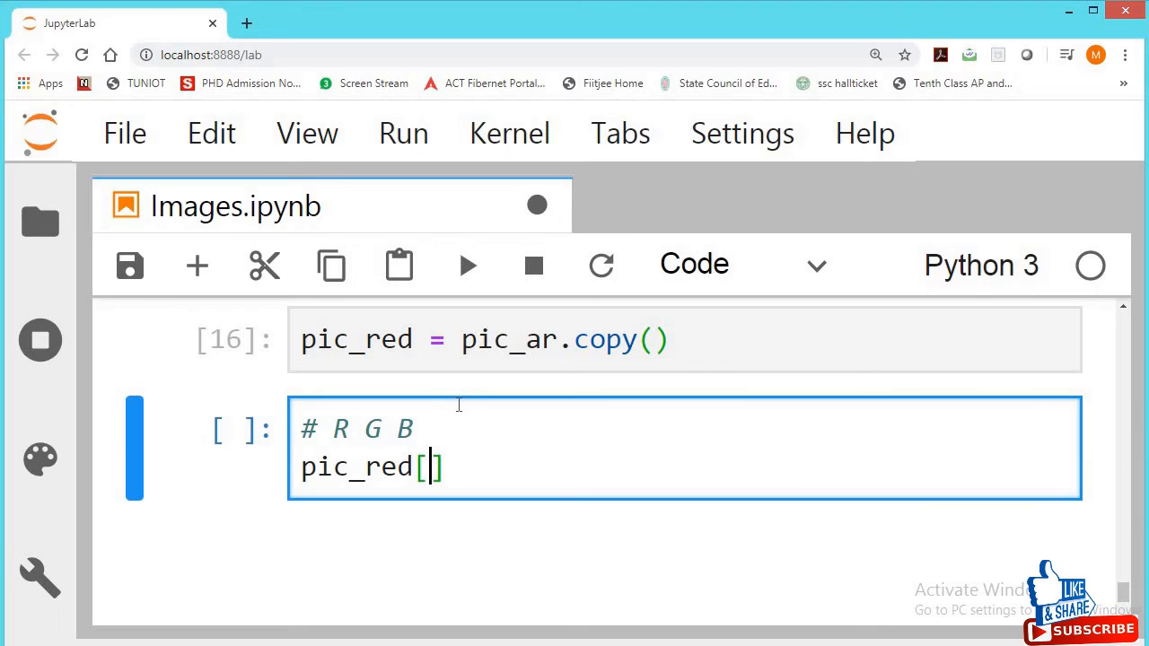
pyautogui.write(':')
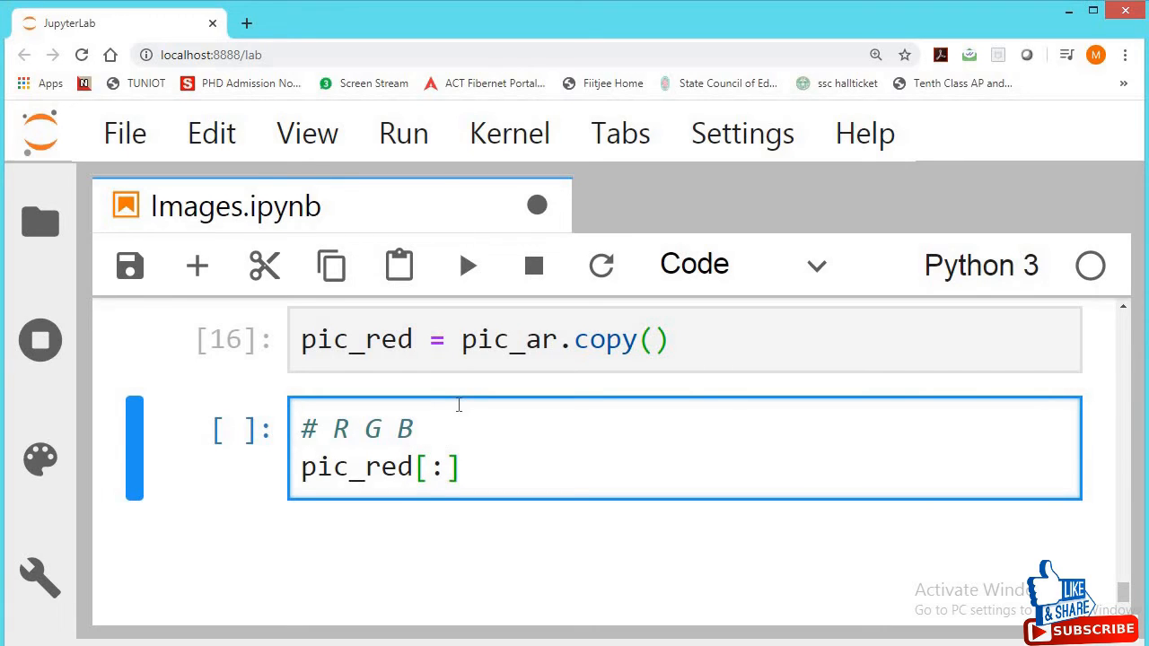
pyautogui.write(', :')
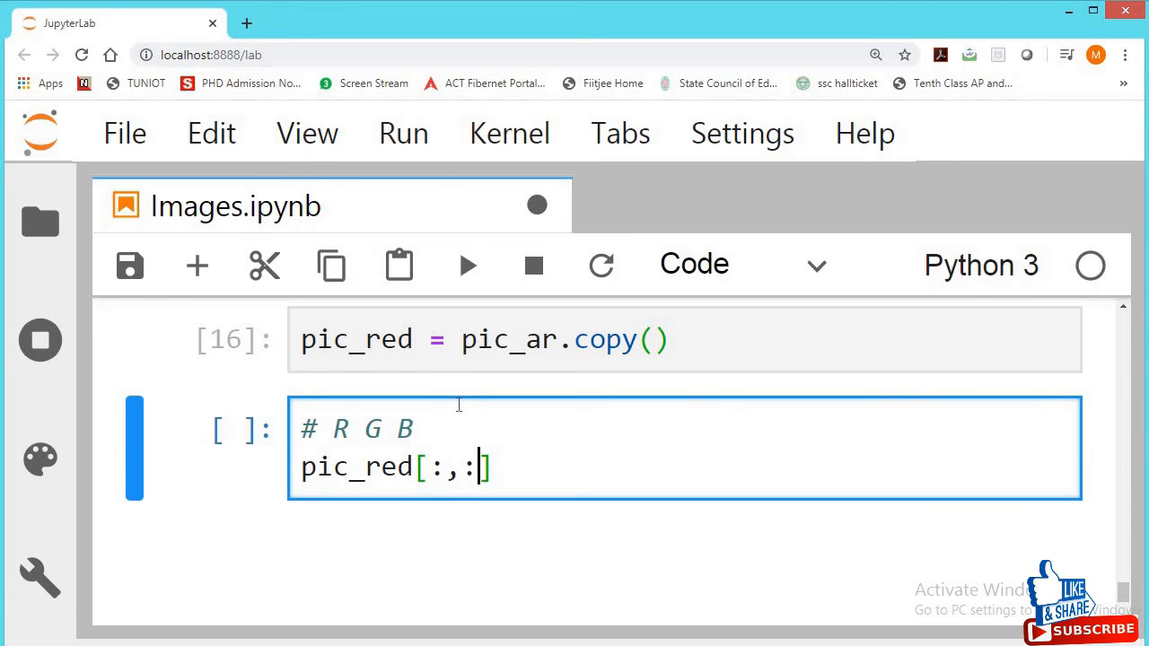
pyautogui.write('0')
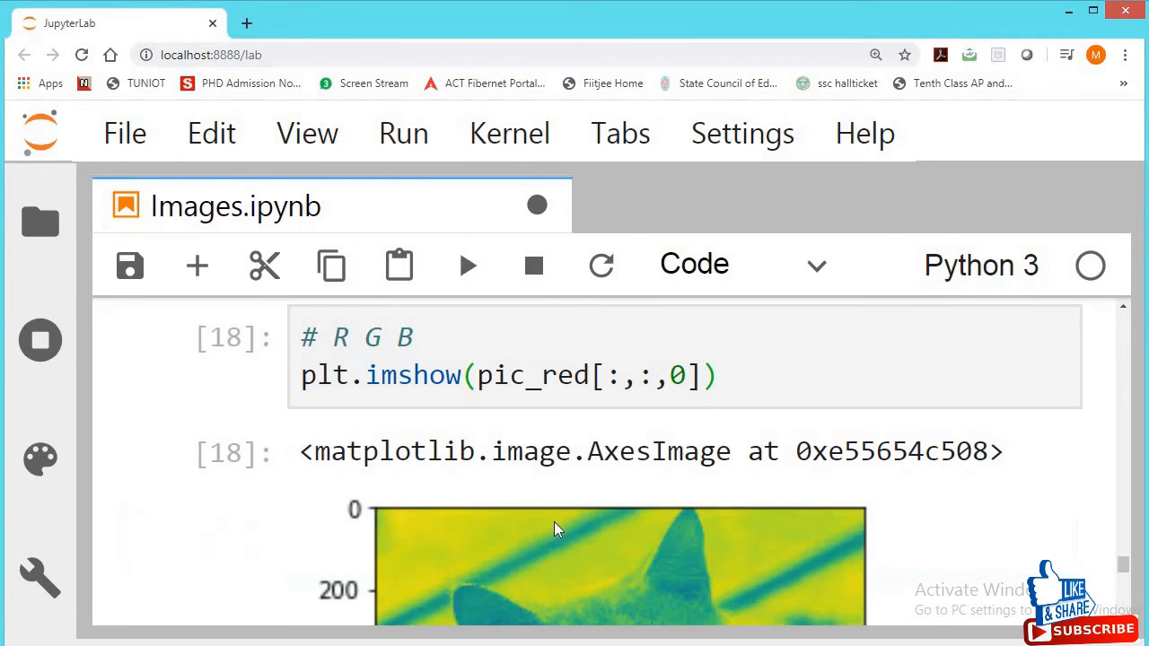
pyautogui.scroll(-3)
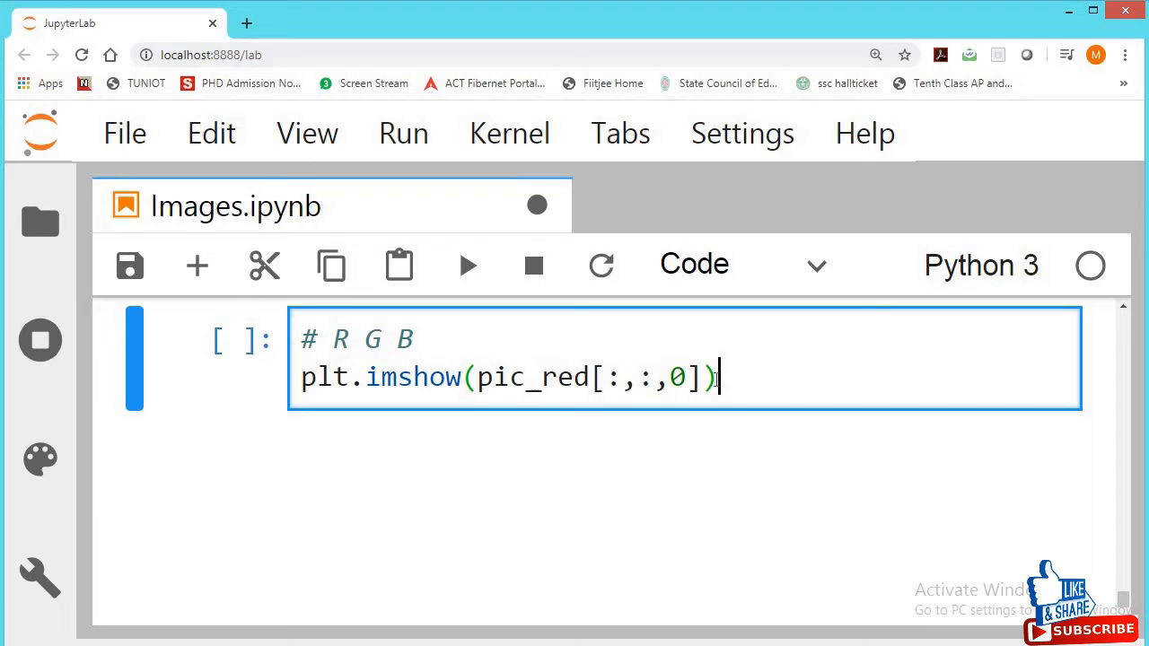
# Render the red channel with cmap='gray' and label the cell '#red channel'.
pyautogui.write(',cmap')
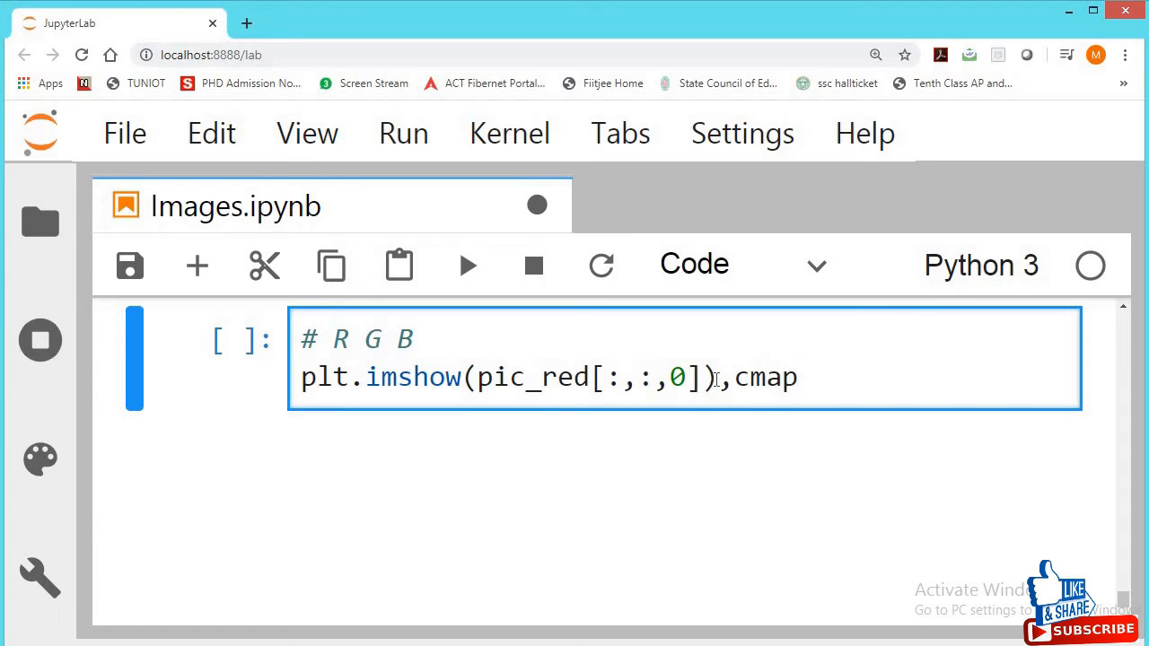
pyautogui.write("='gray'")
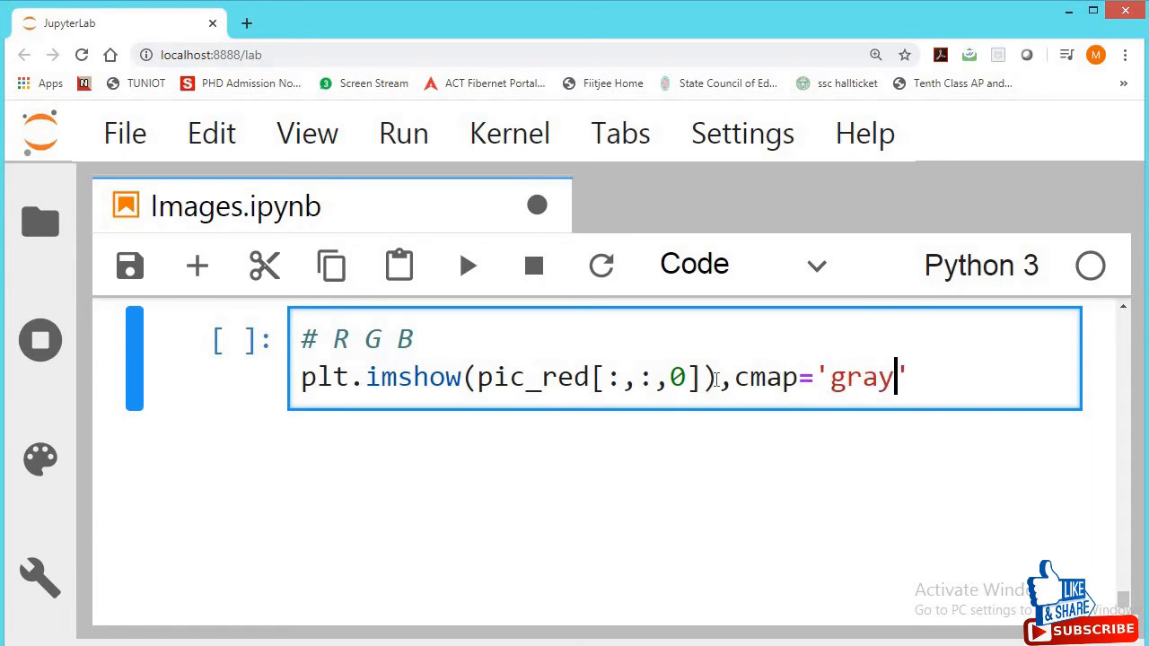
pyautogui.write(')')
pyautogui.write('          cmap convert to gray scale')
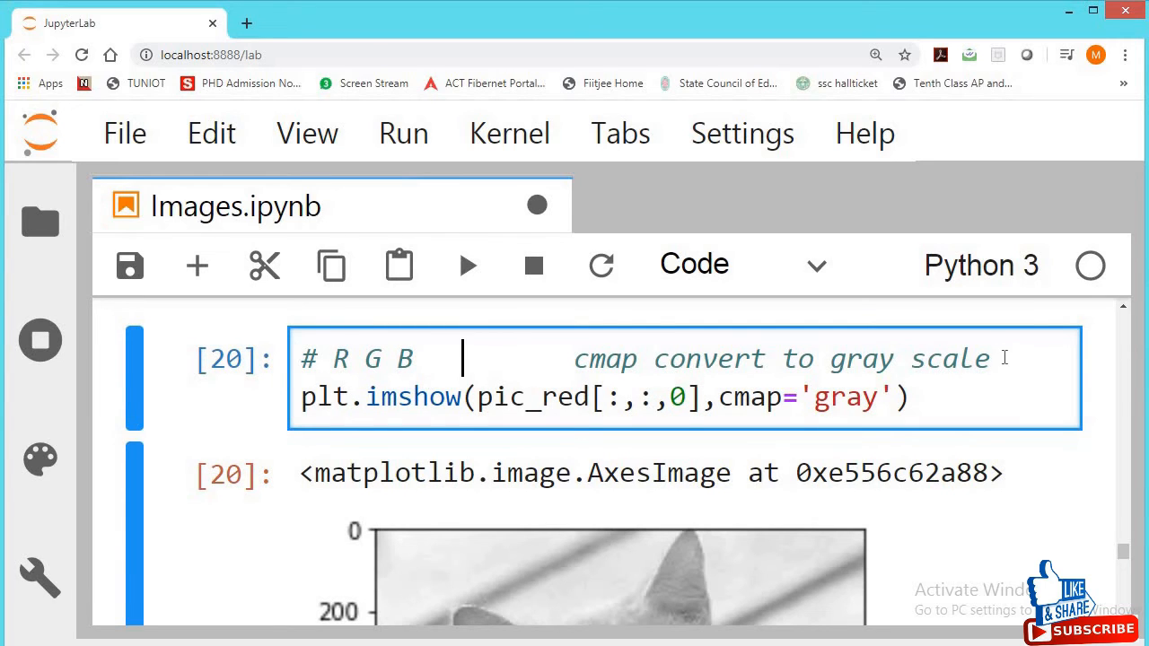
pyautogui.write('#red channel')
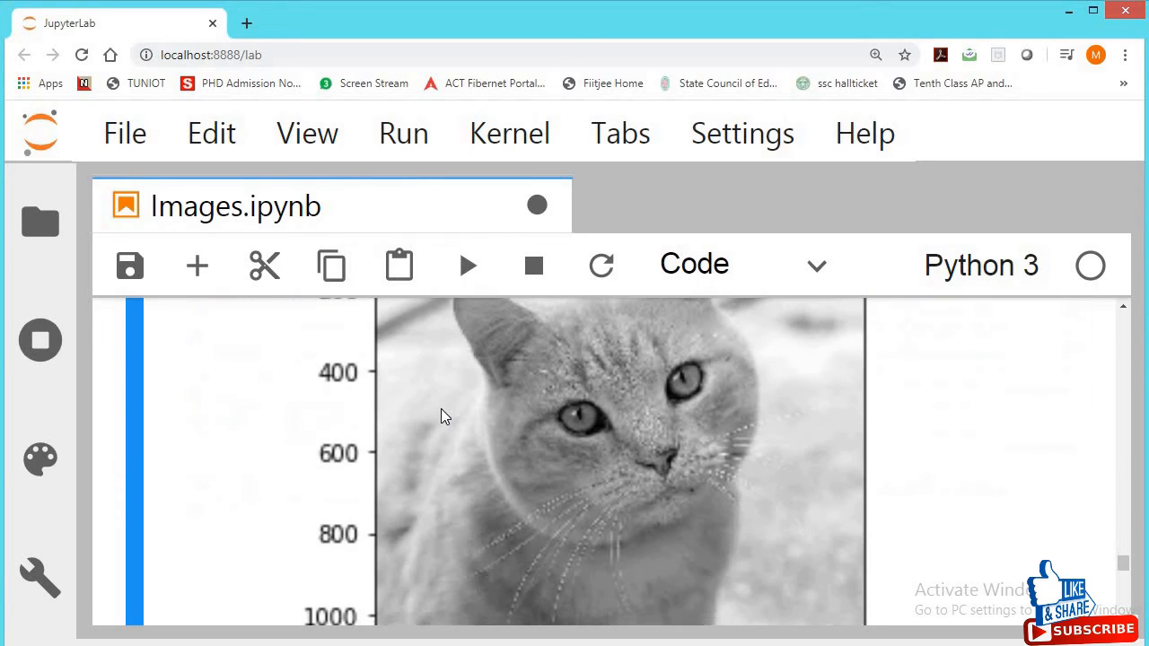
pyautogui.scroll(-3)
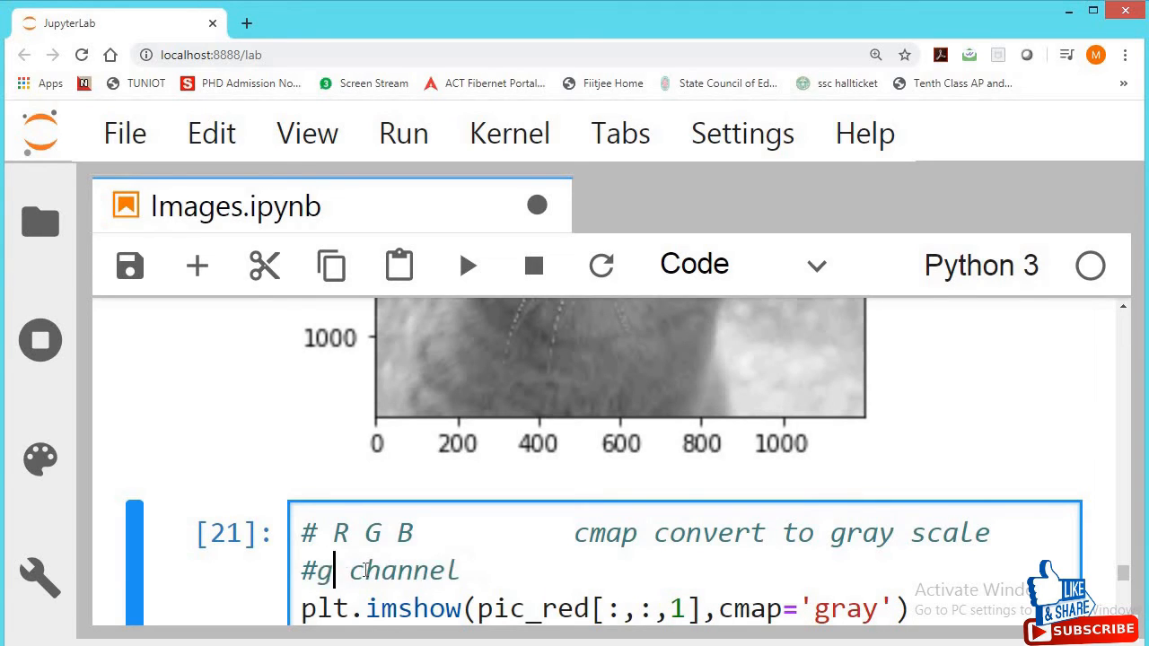
# Relabel the comment '#green channel' for the index-1 grayscale plot.
pyautogui.write('reen')
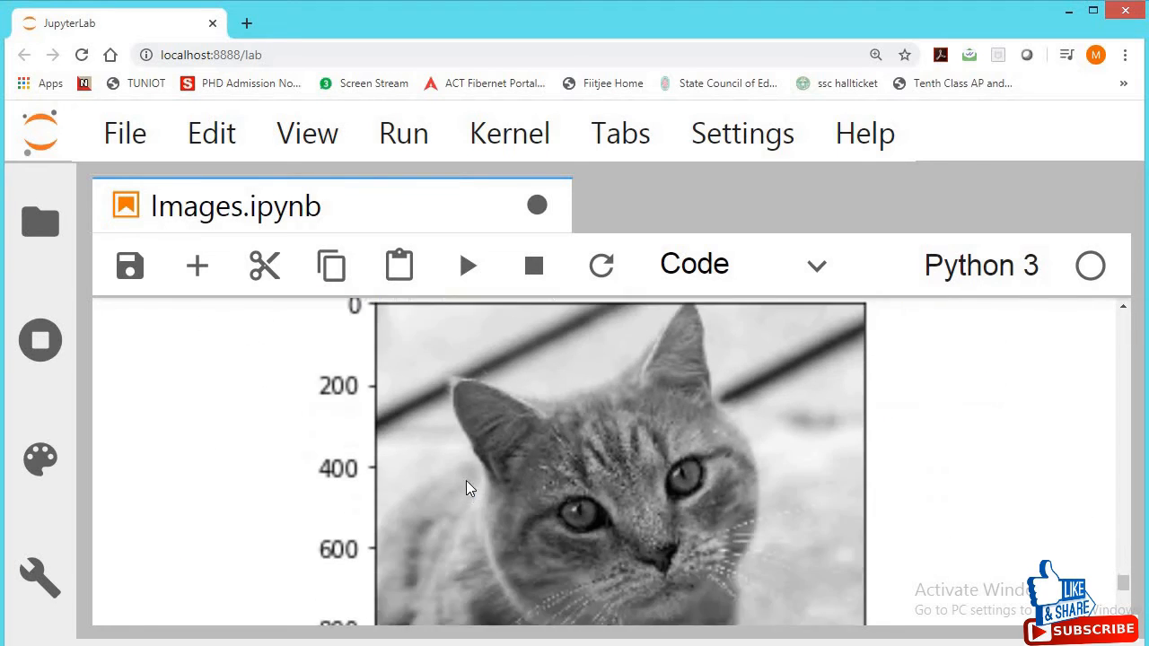
pyautogui.scroll(-3)
pyautogui.write('pic_red[:,:,1')
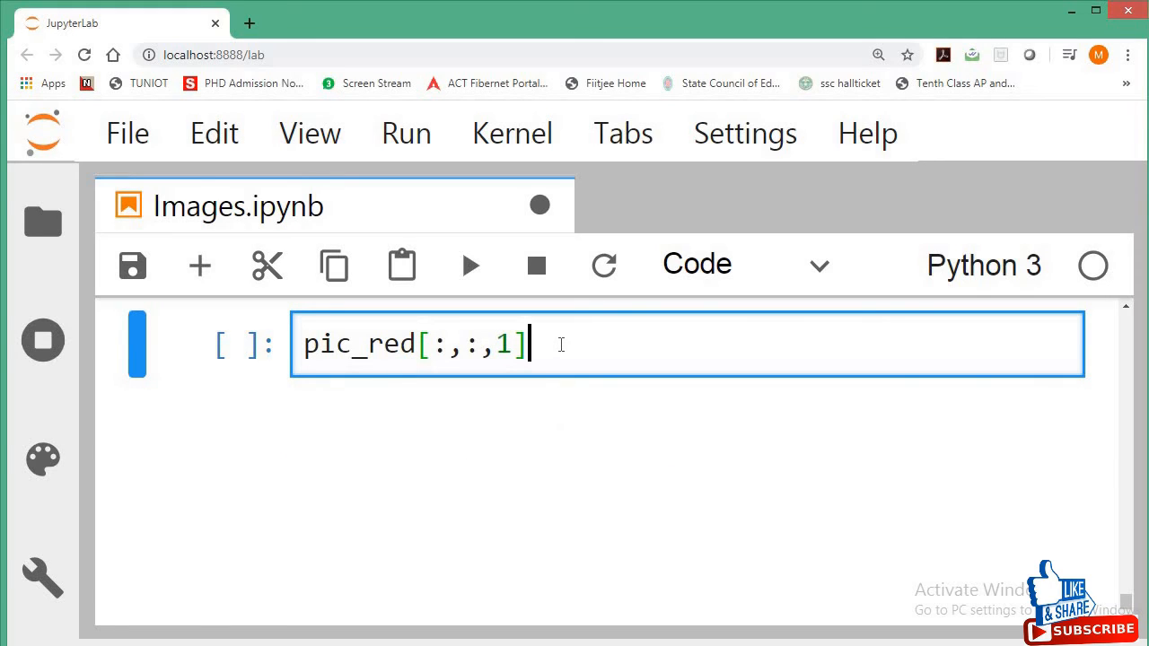
# Run pic_red[:,:,1]=0 to zero the copied image's green channel.
pyautogui.write('=0')
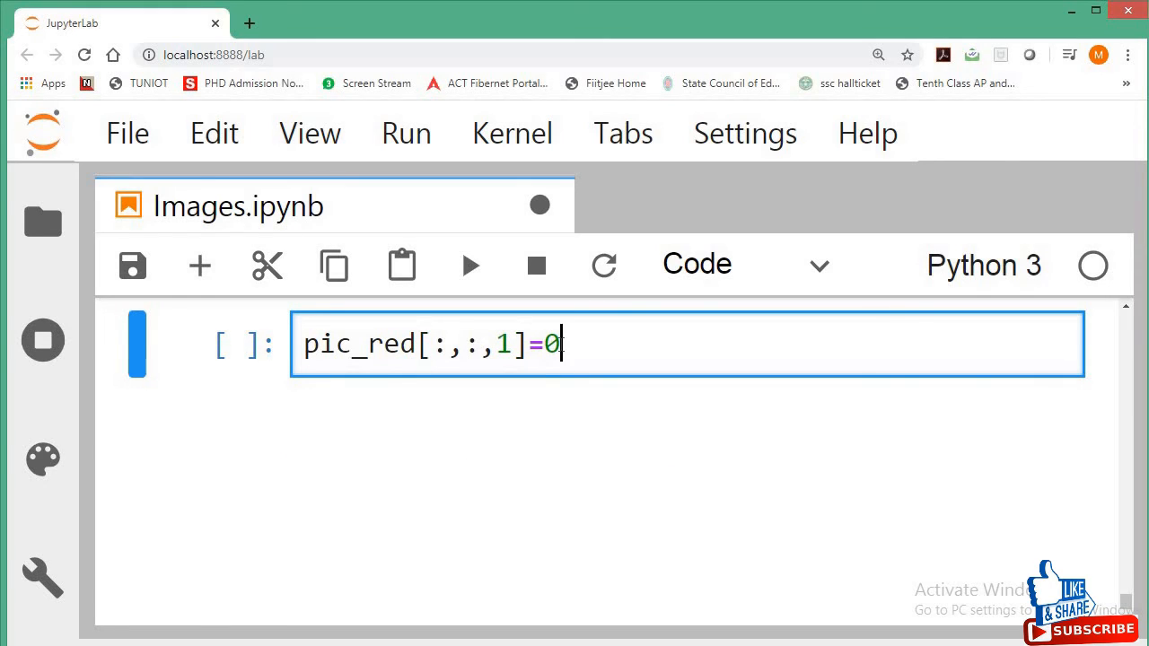
pyautogui.moveTo(286, 353)
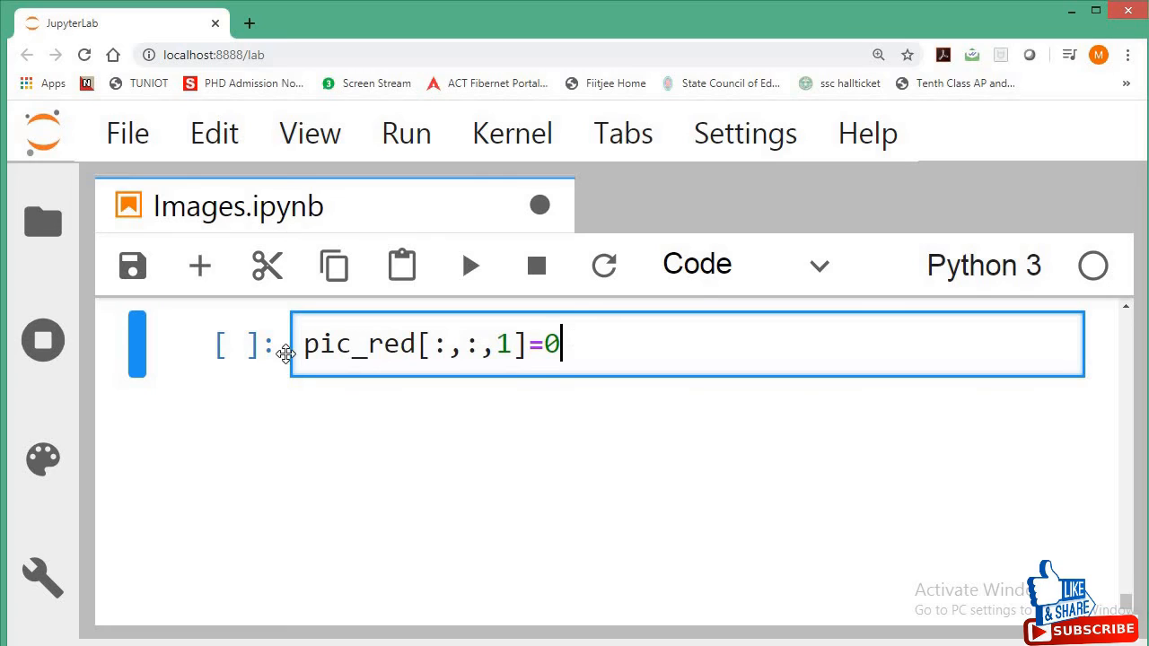
pyautogui.moveTo(613, 344)
pyautogui.write(' #')
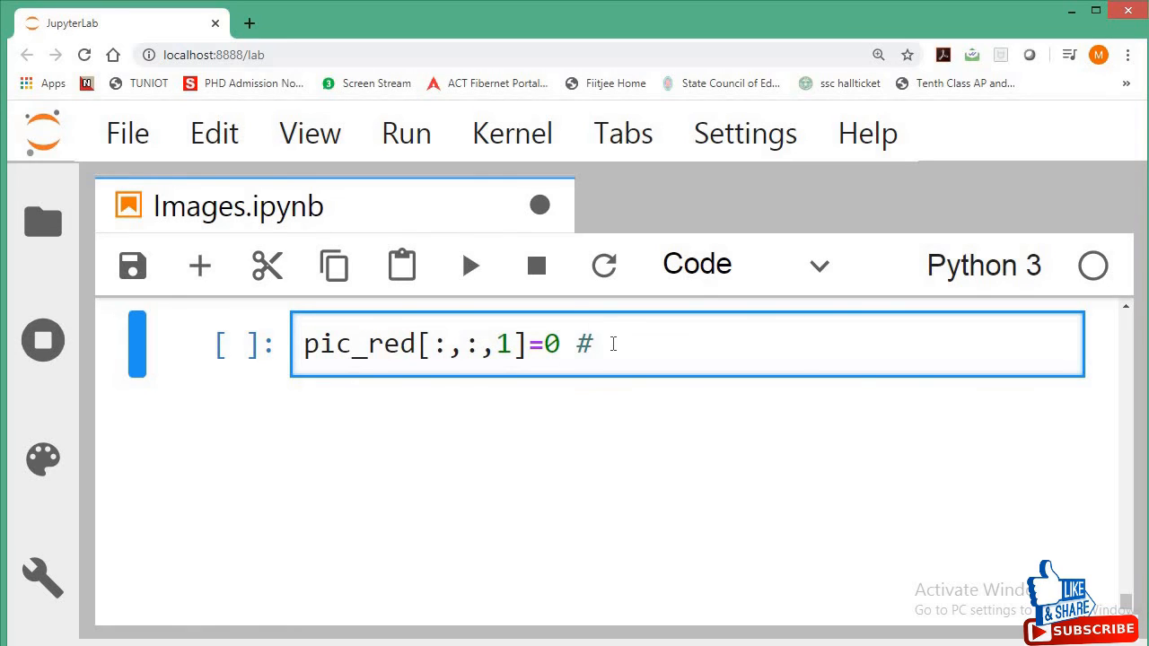
pyautogui.press('Shift+Enter')
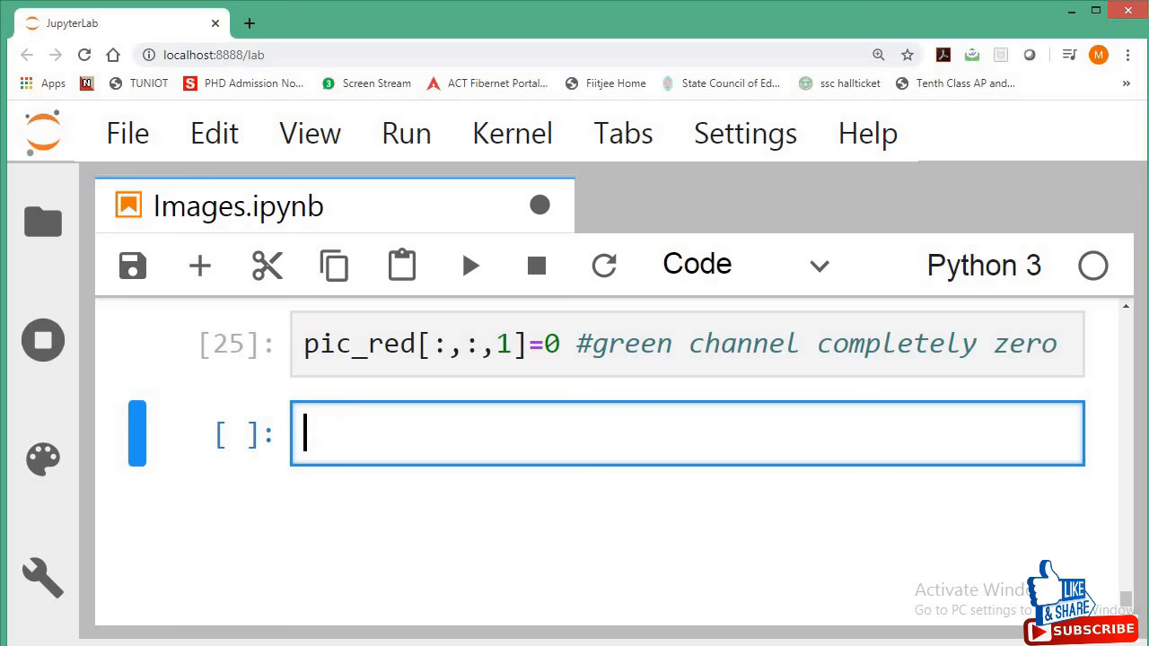
# Run plt.imshow(pic_red) and view the magenta-tinted, green-less cat.
pyautogui.write('plt.im')
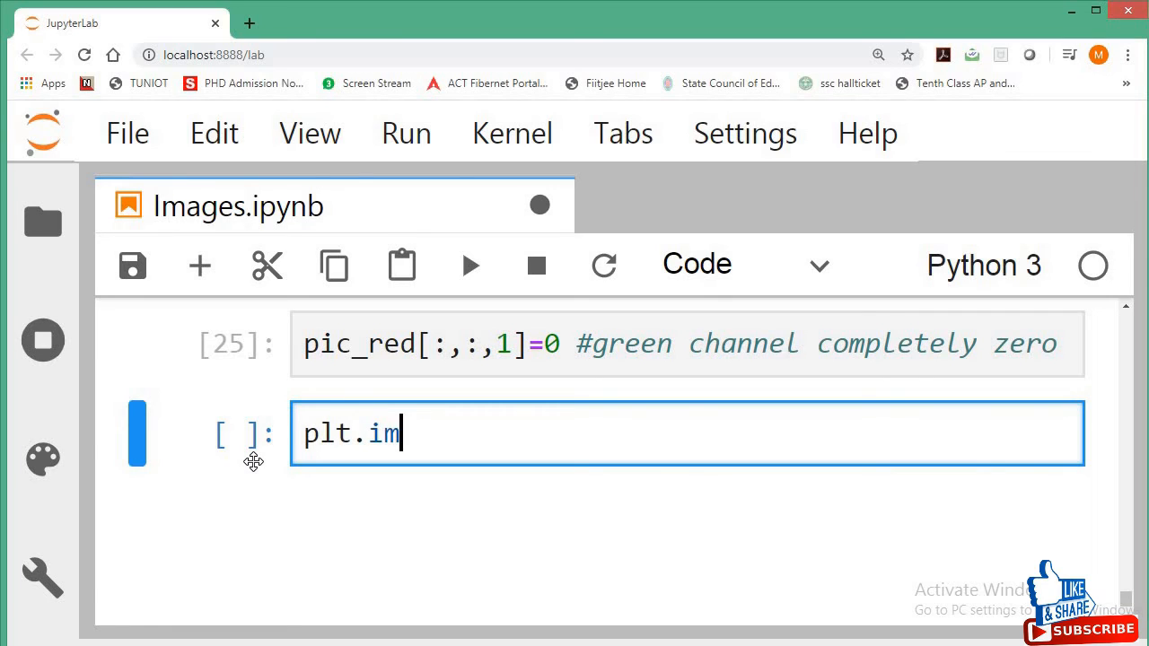
pyautogui.write('show')
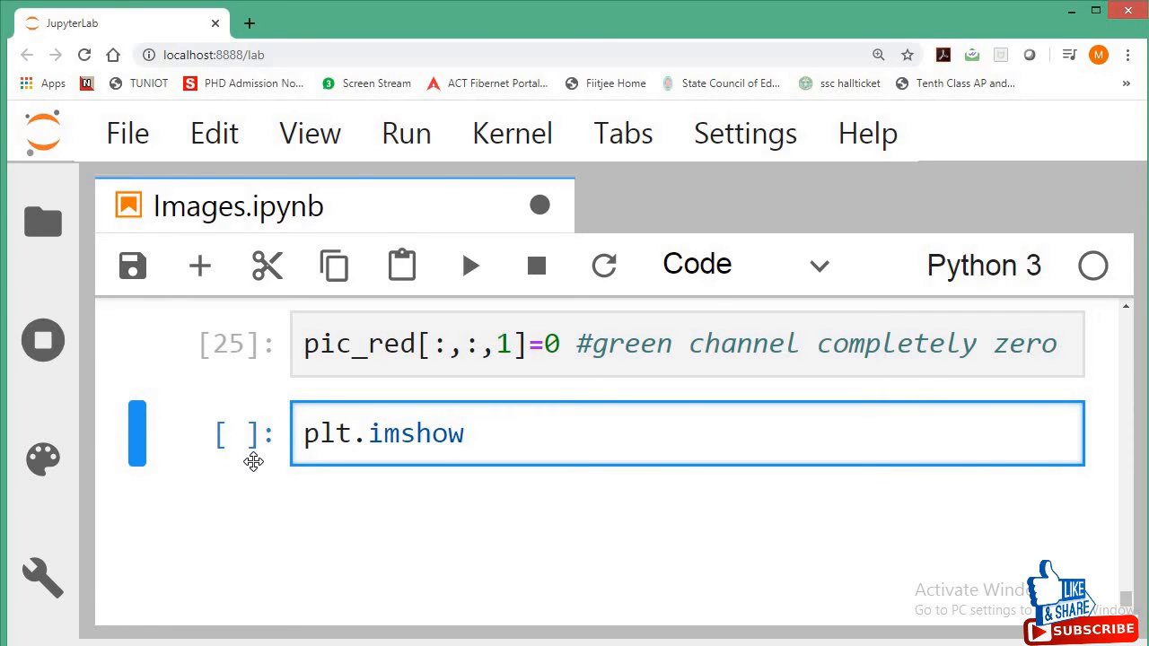
pyautogui.write('(pic')
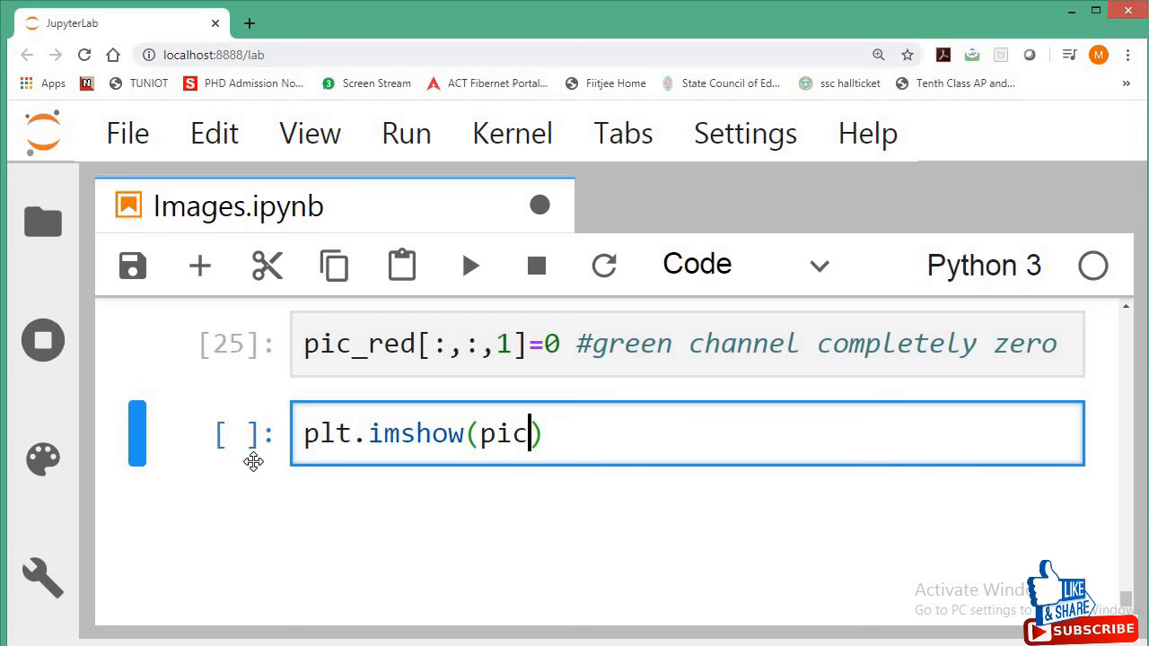
pyautogui.write('_red')
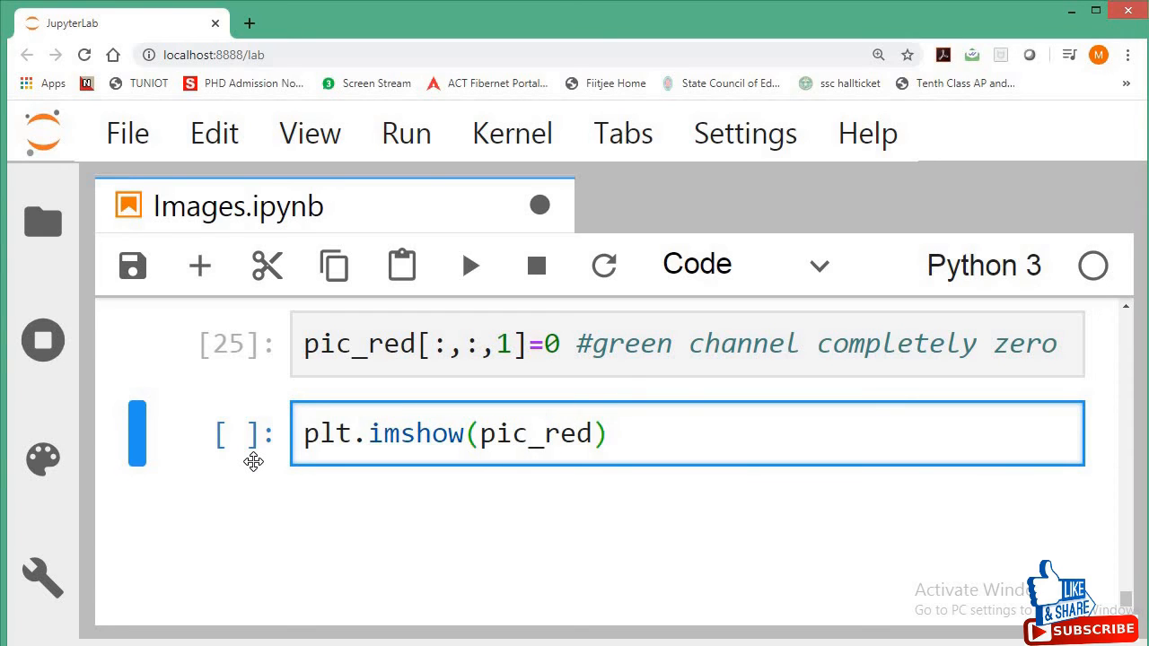
pyautogui.click(471, 265)
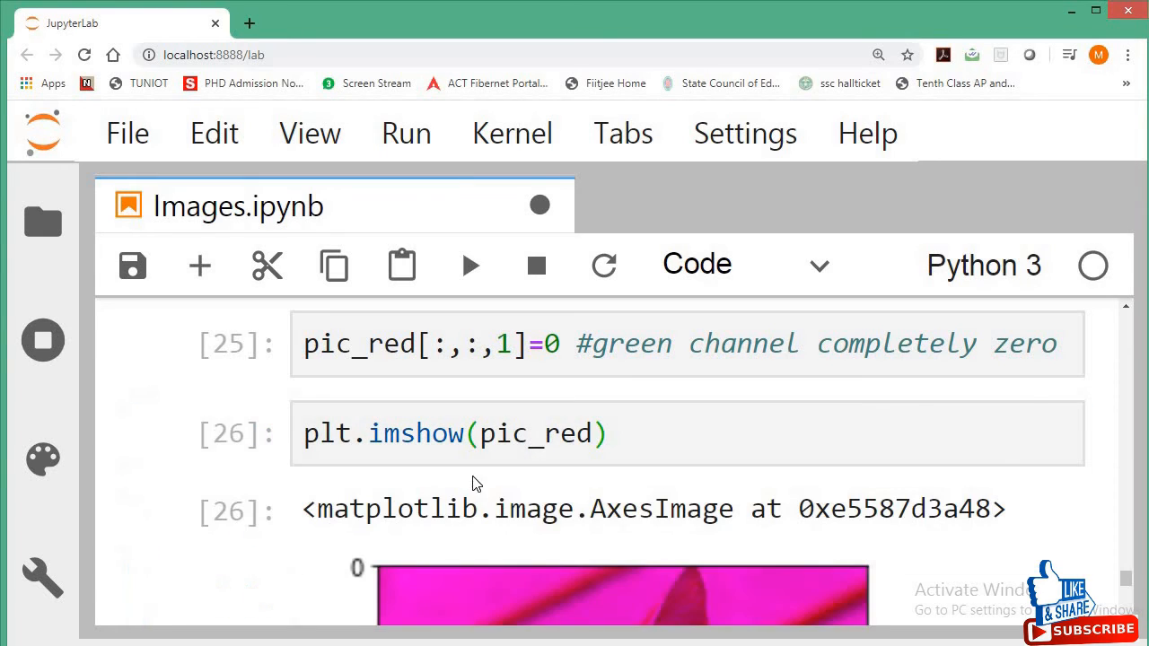
pyautogui.scroll(-3)
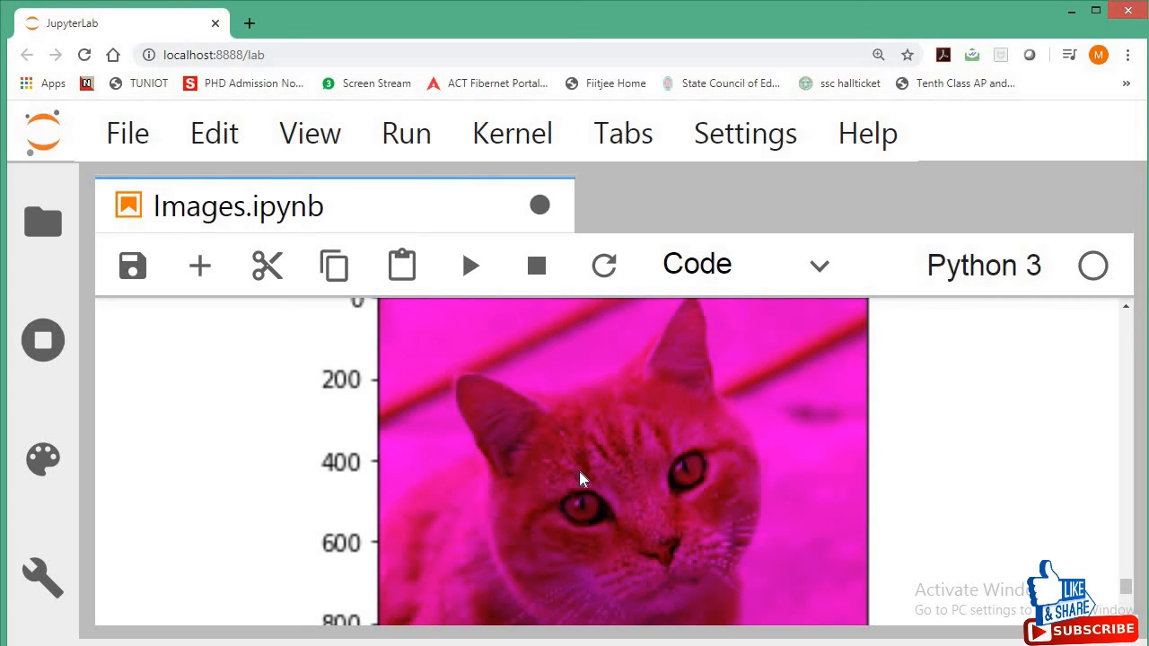
pyautogui.moveTo(648, 407)
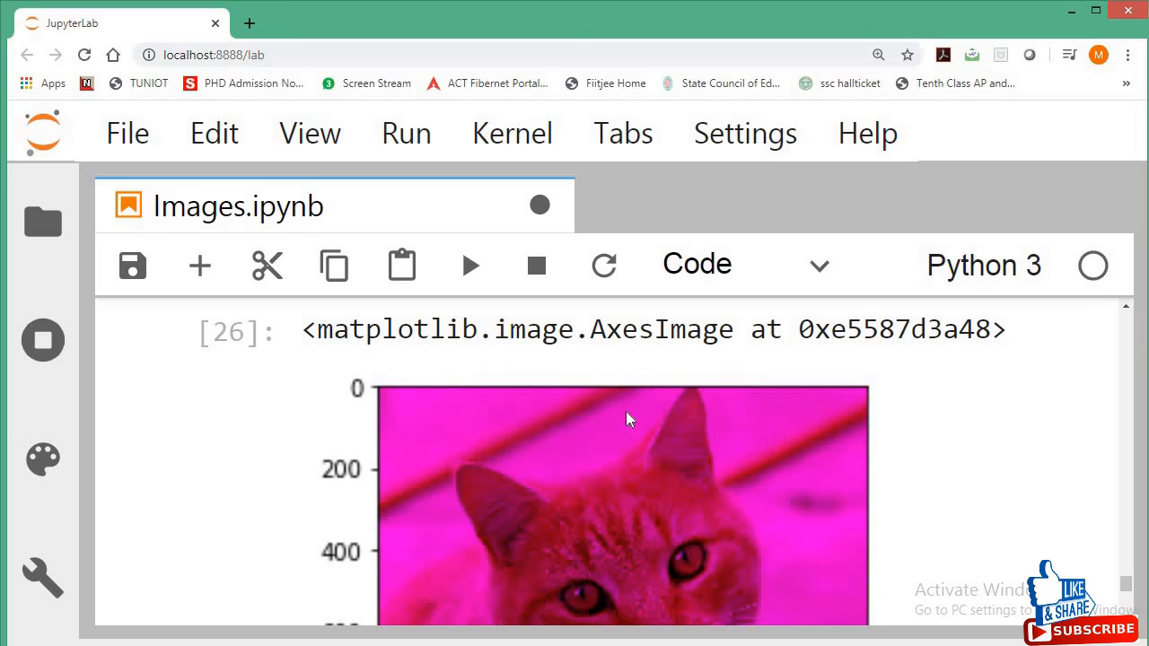
pyautogui.scroll(-3)
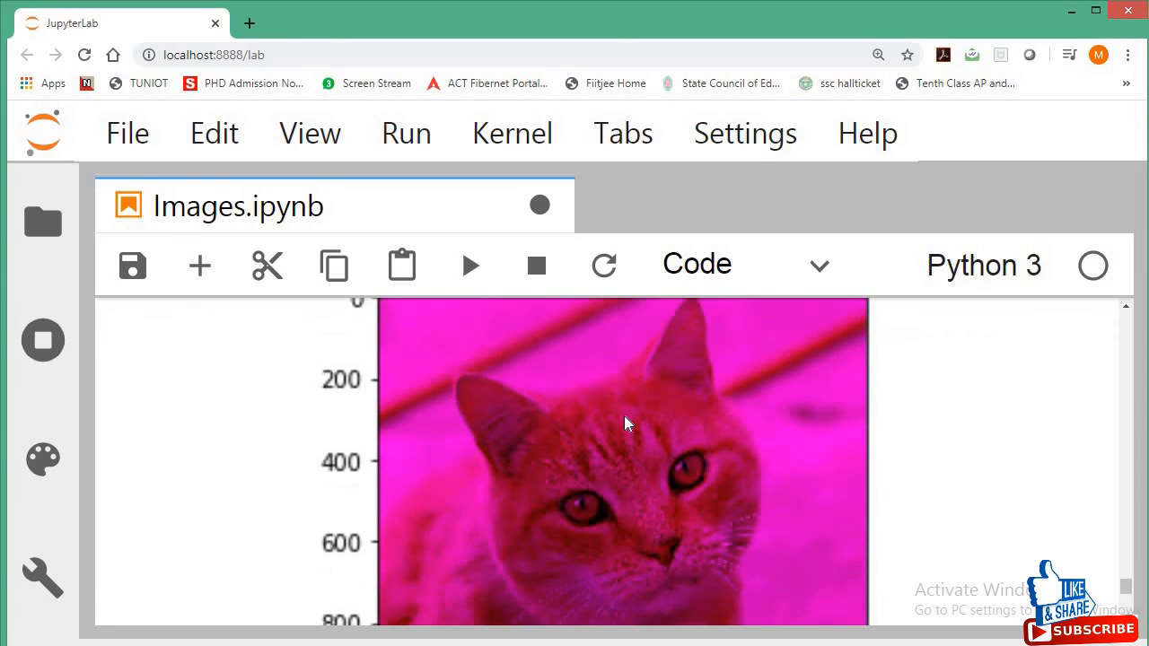
pyautogui.scroll(-3)
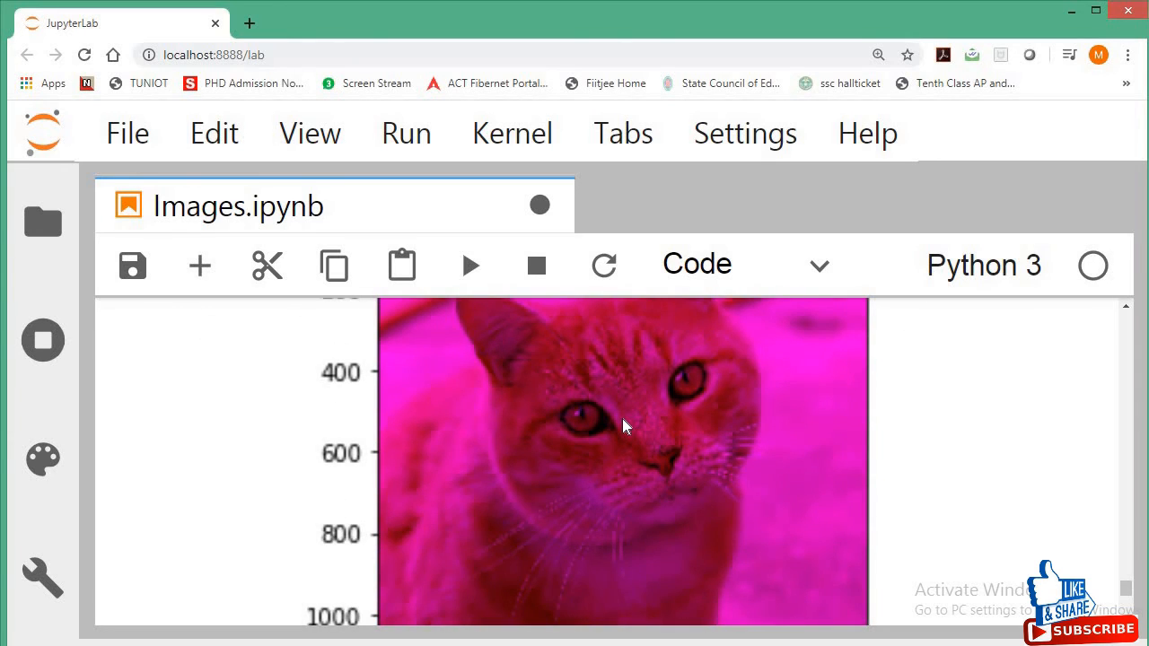
pyautogui.scroll(-3)
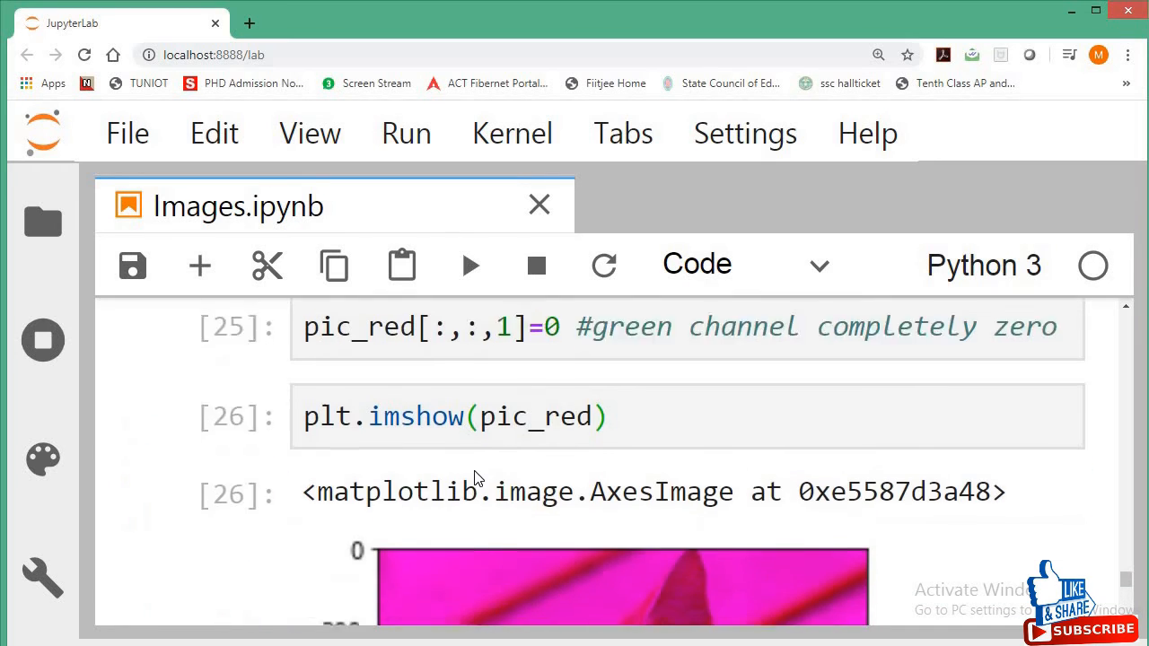
pyautogui.scroll(-3)
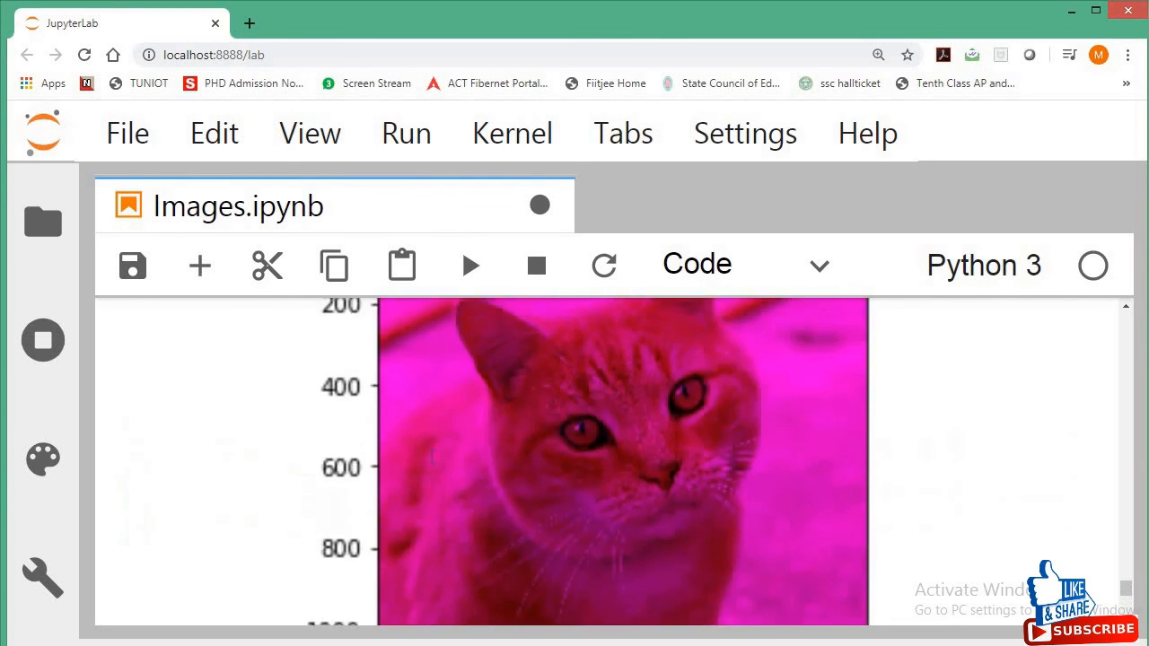
pyautogui.scroll(-3)
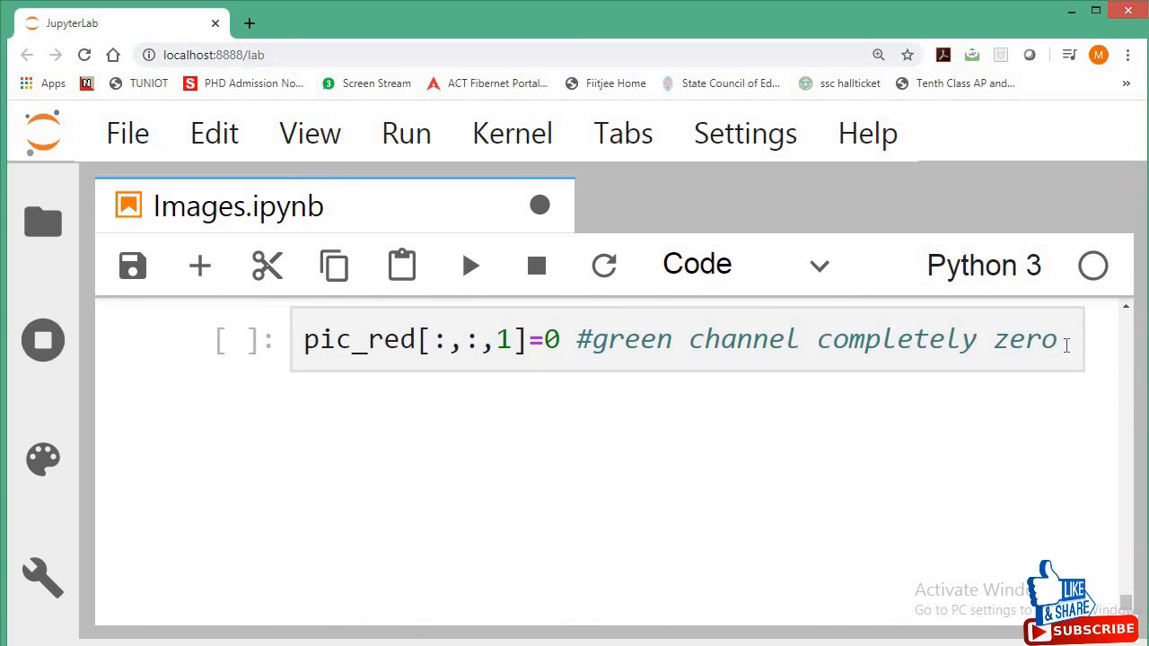
# Zero the red channel with index 0 and show the blue-tinted cat.
pyautogui.write('plt.imshow(pic_red)')
pyautogui.write('0')
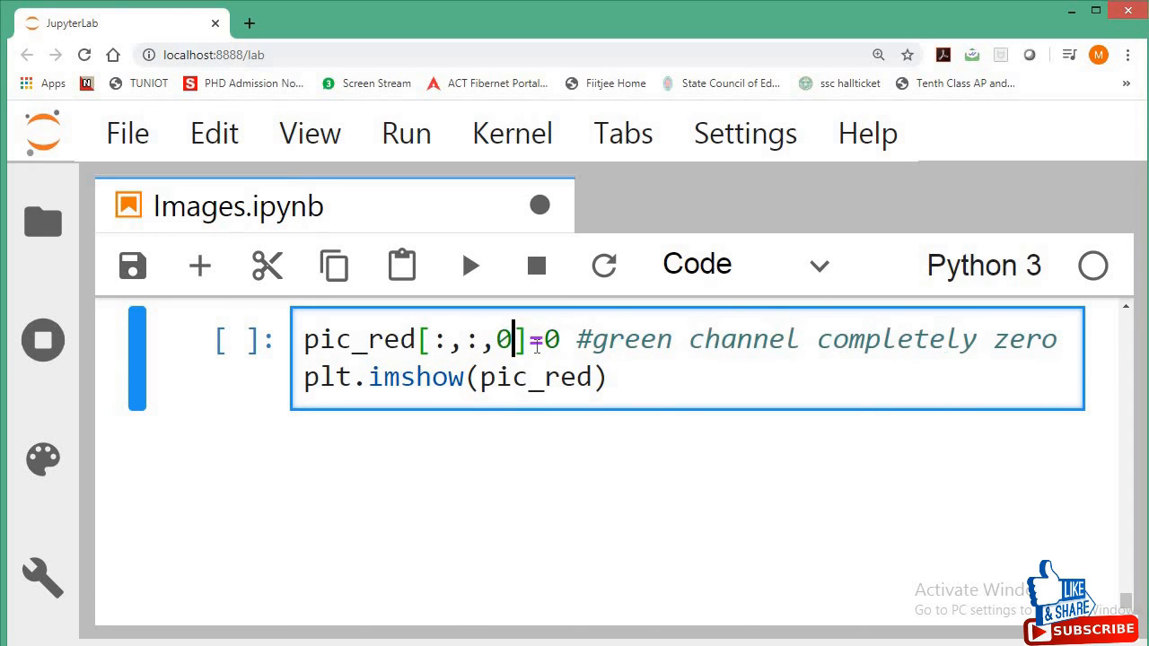
pyautogui.doubleClick(618, 339)
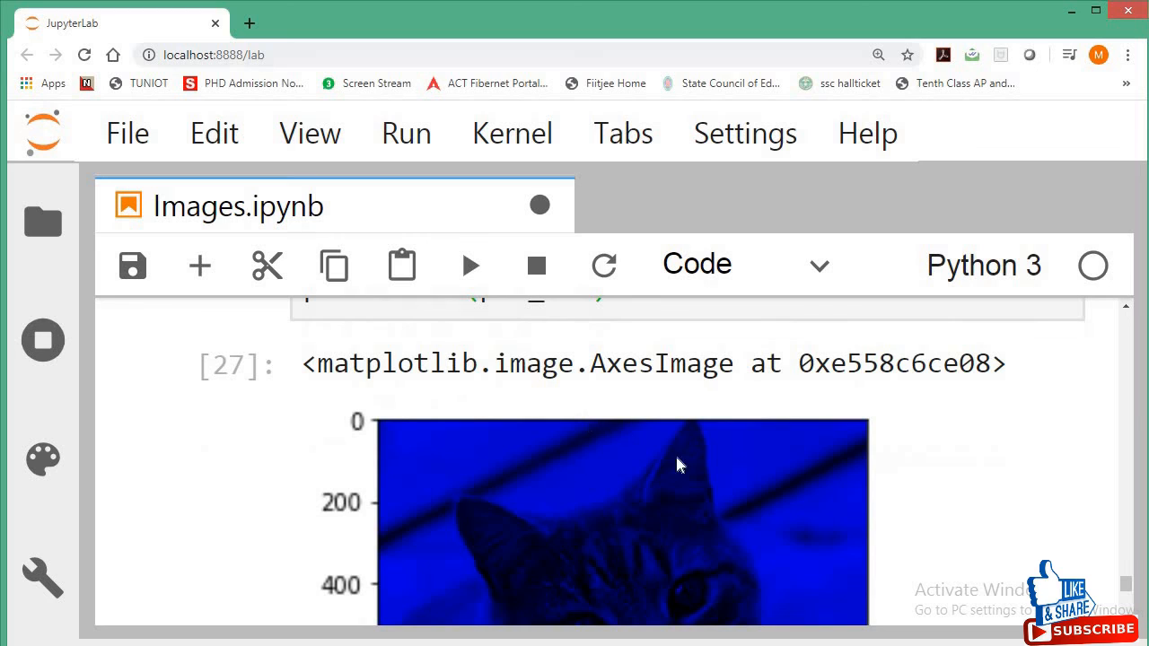
pyautogui.scroll(-3)
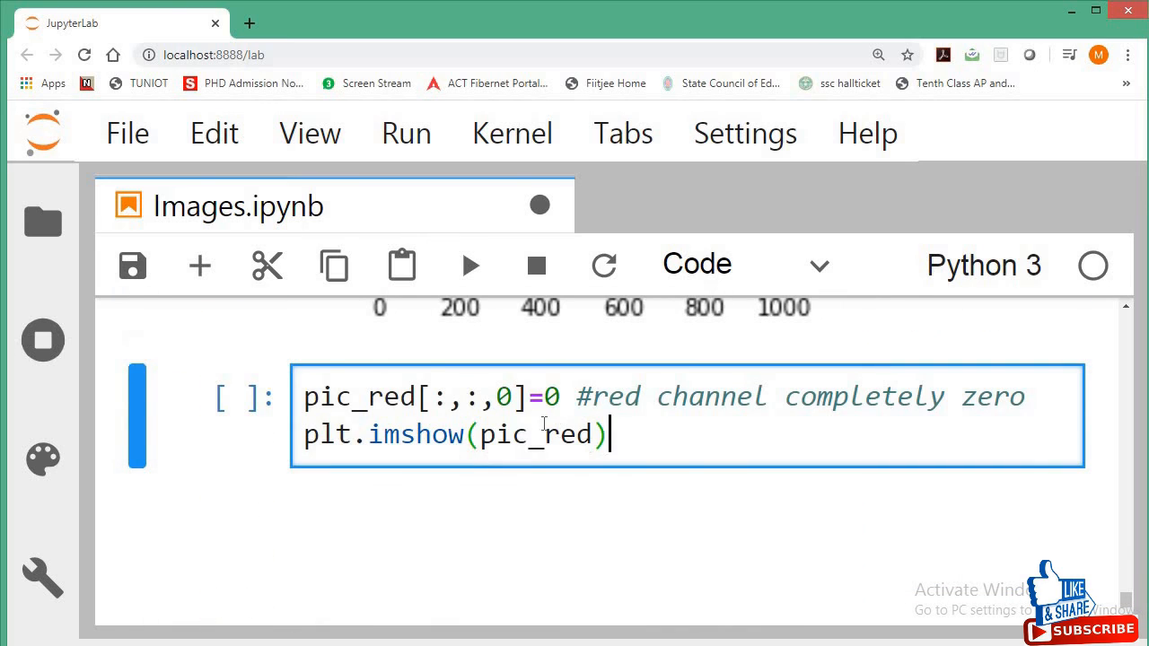
pyautogui.press('Backspace')
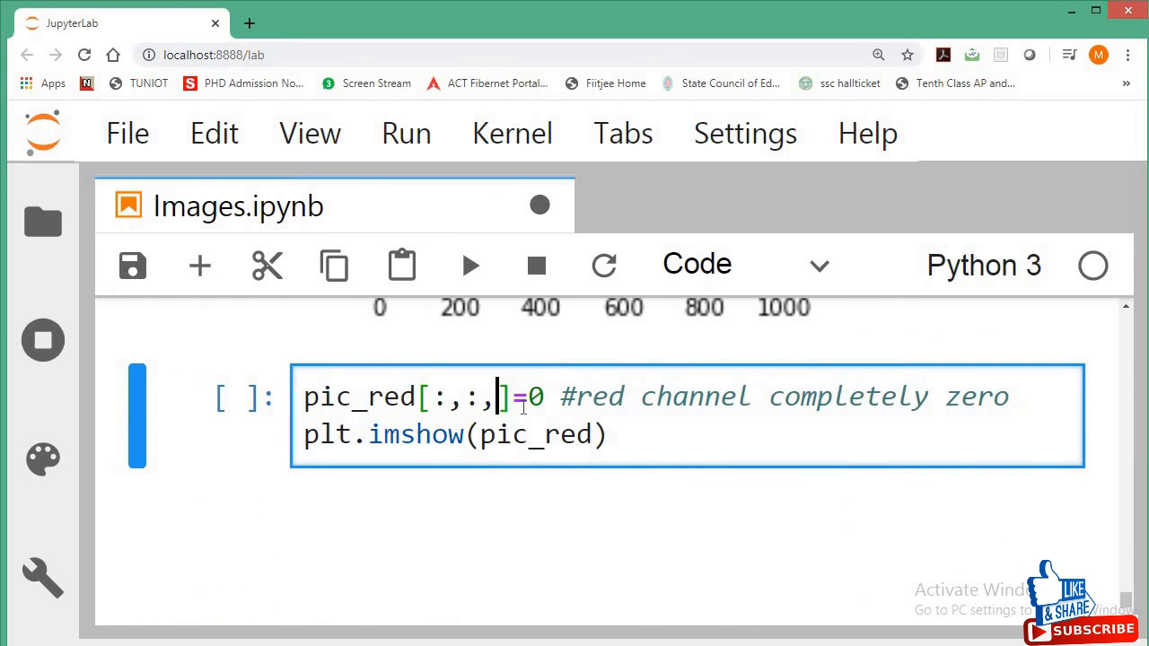